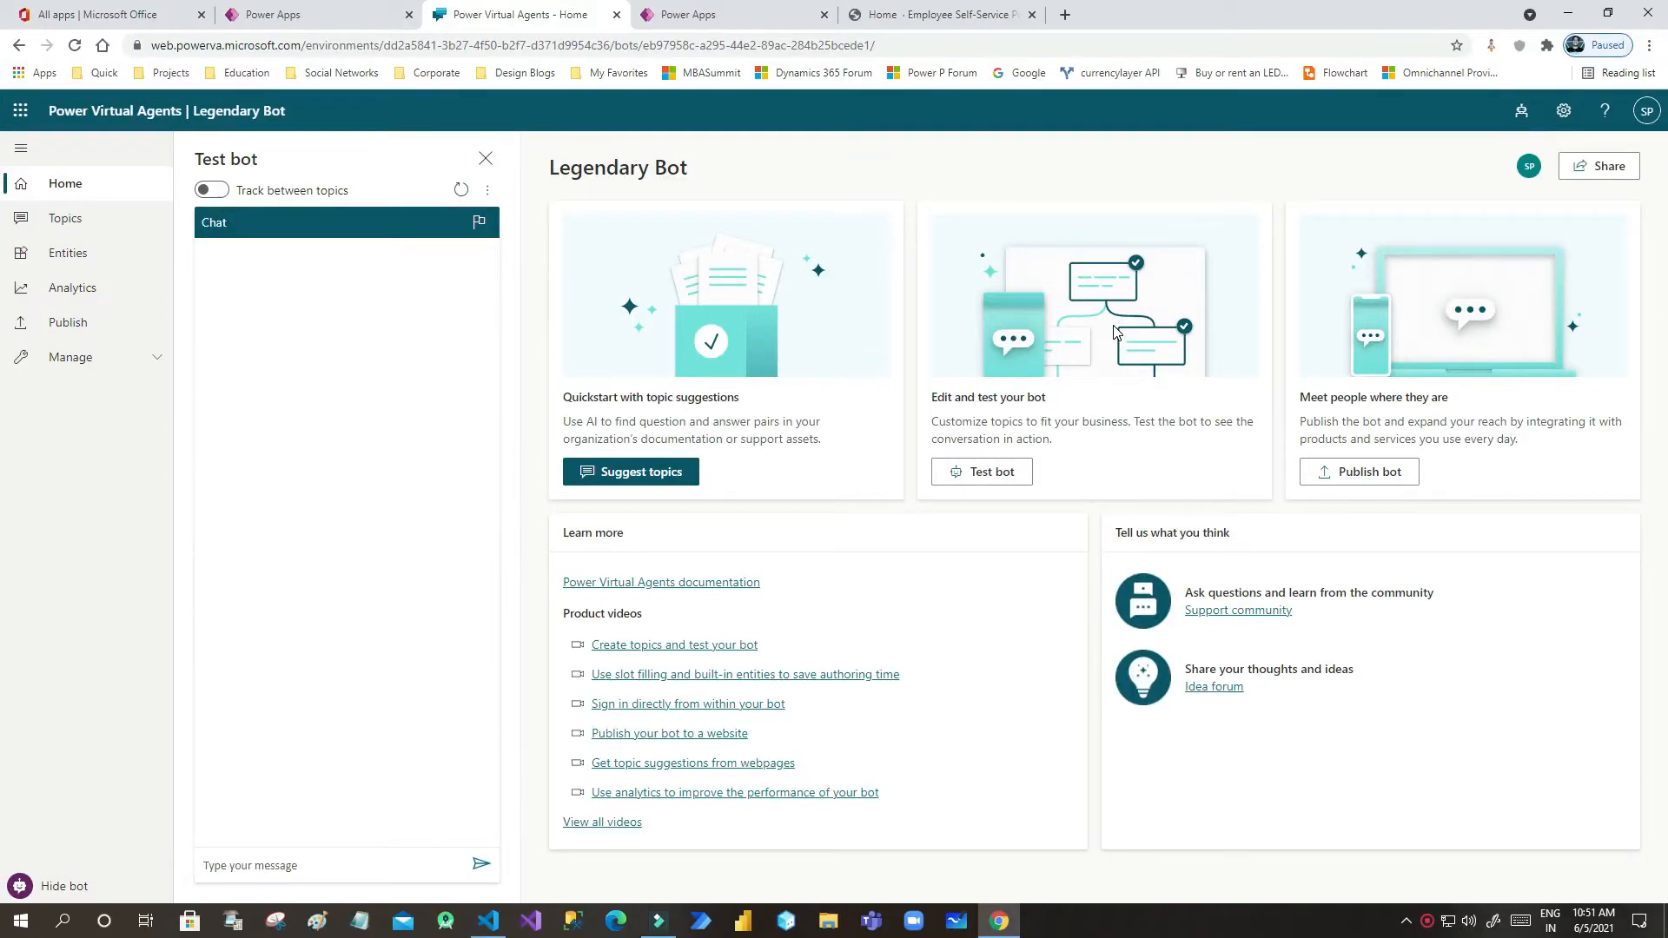
{"action": "mouse_move", "coordinate": [749, 514]}
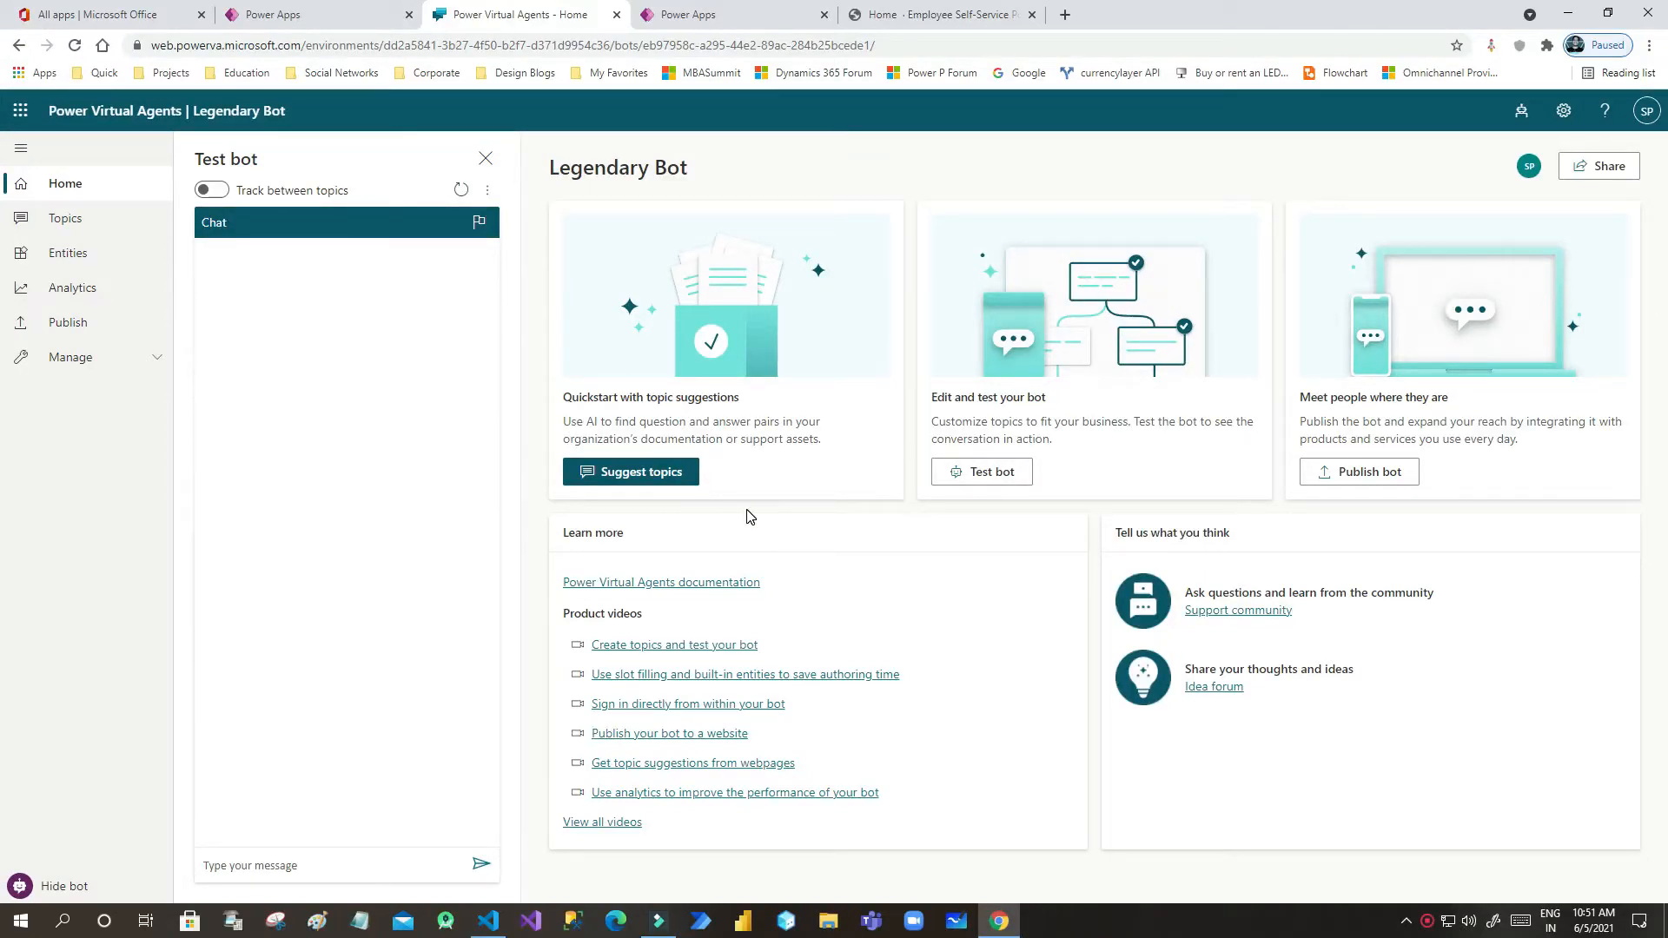
{"action": "mouse_move", "coordinate": [344, 274]}
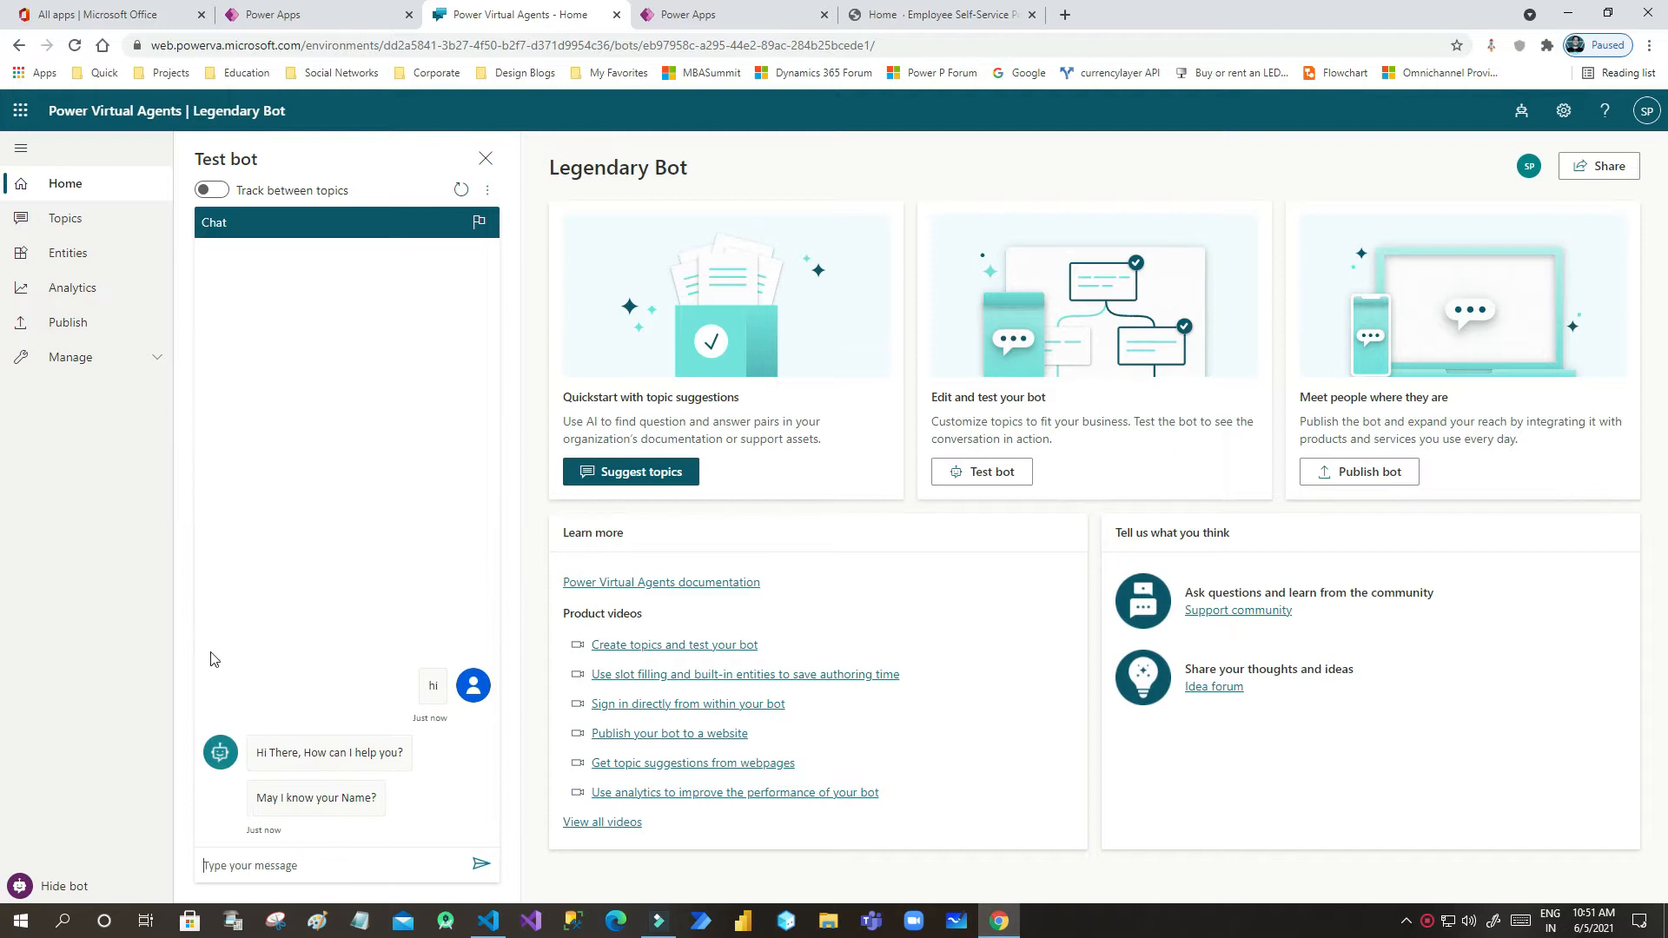
{"action": "mouse_move", "coordinate": [397, 528]}
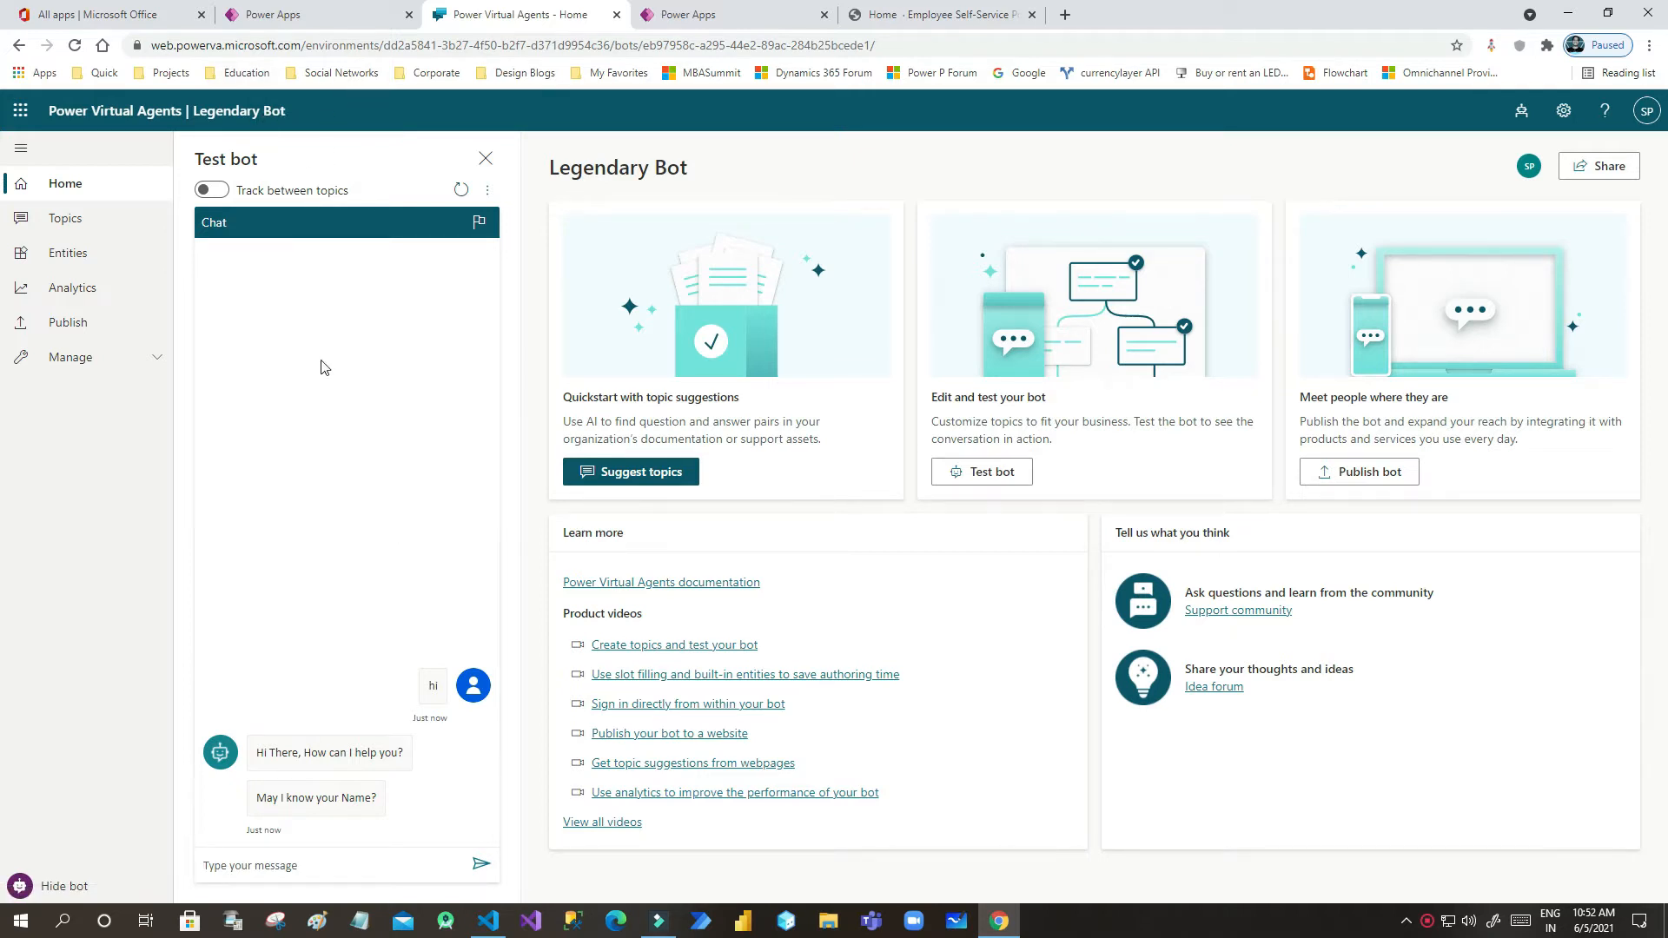
{"action": "mouse_move", "coordinate": [250, 135]}
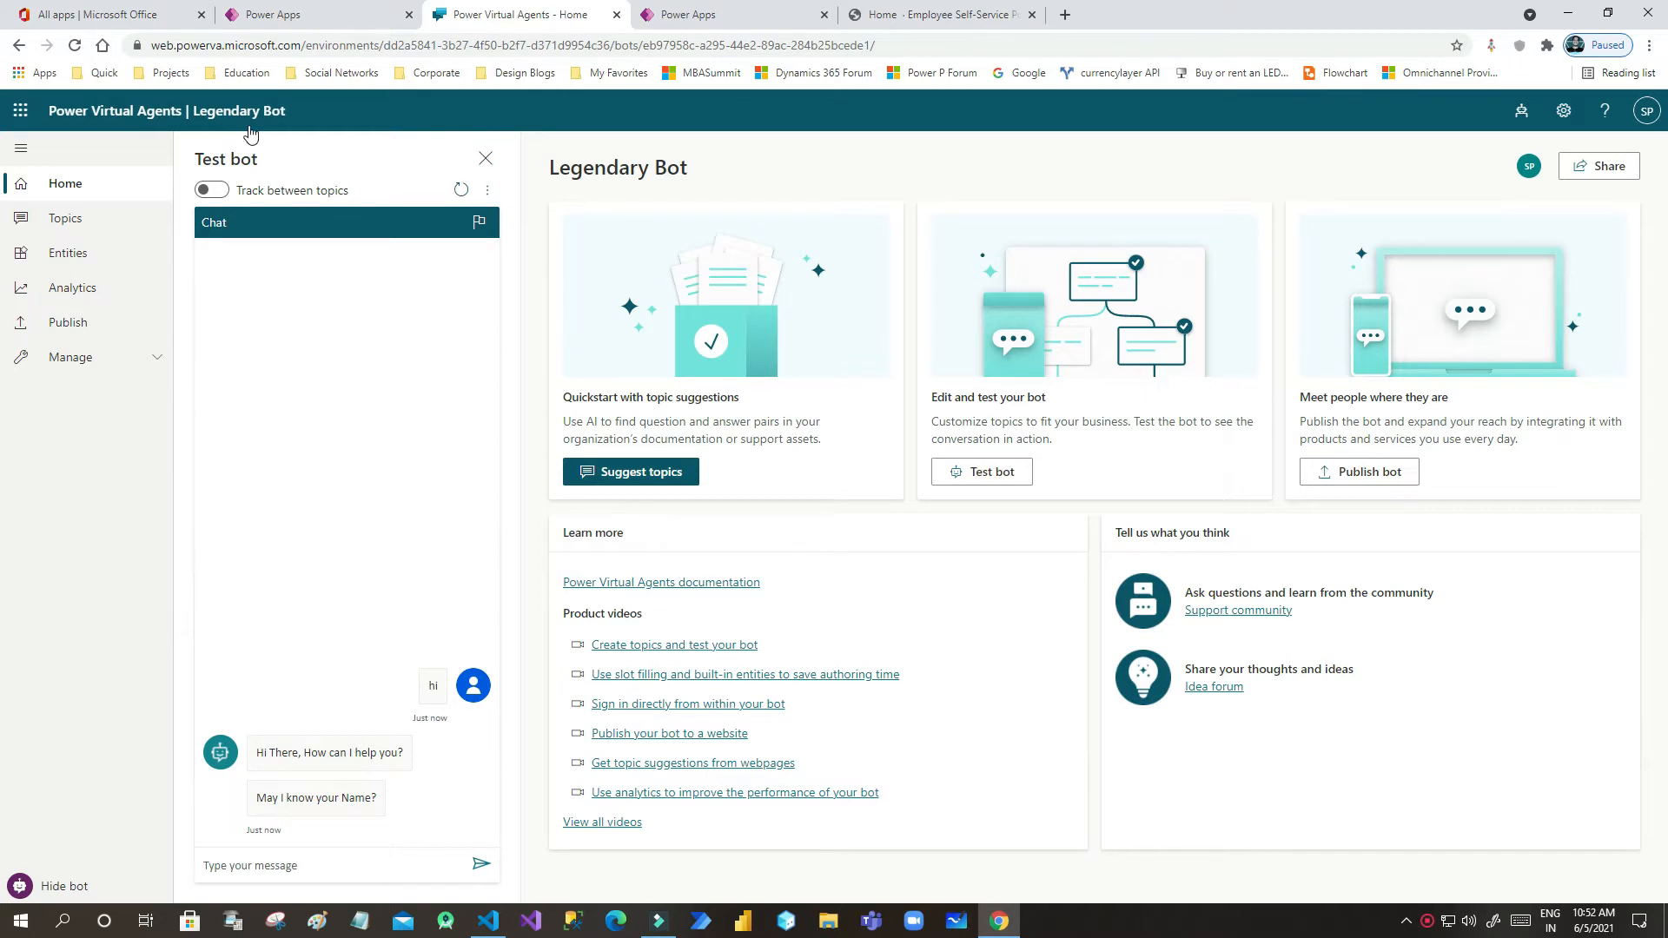
Step: Send 'hi' to the Legendary Bot in the test chat, then switch to the live portal
{"action": "double_click", "coordinate": [618, 167]}
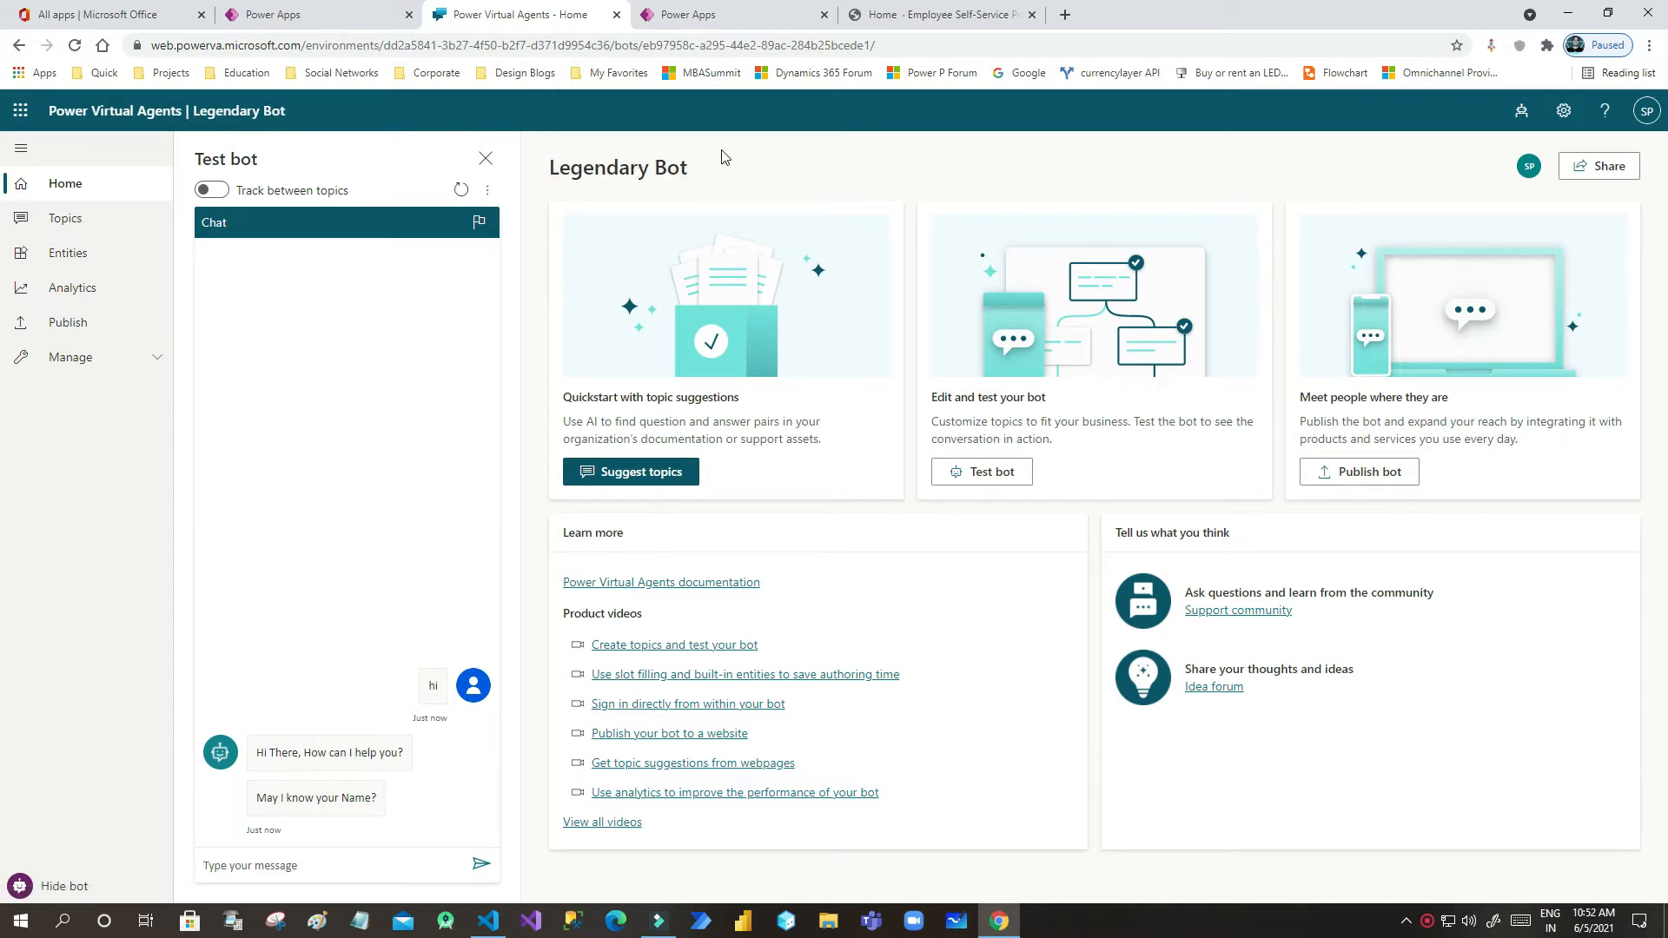
{"action": "left_click", "coordinate": [688, 14]}
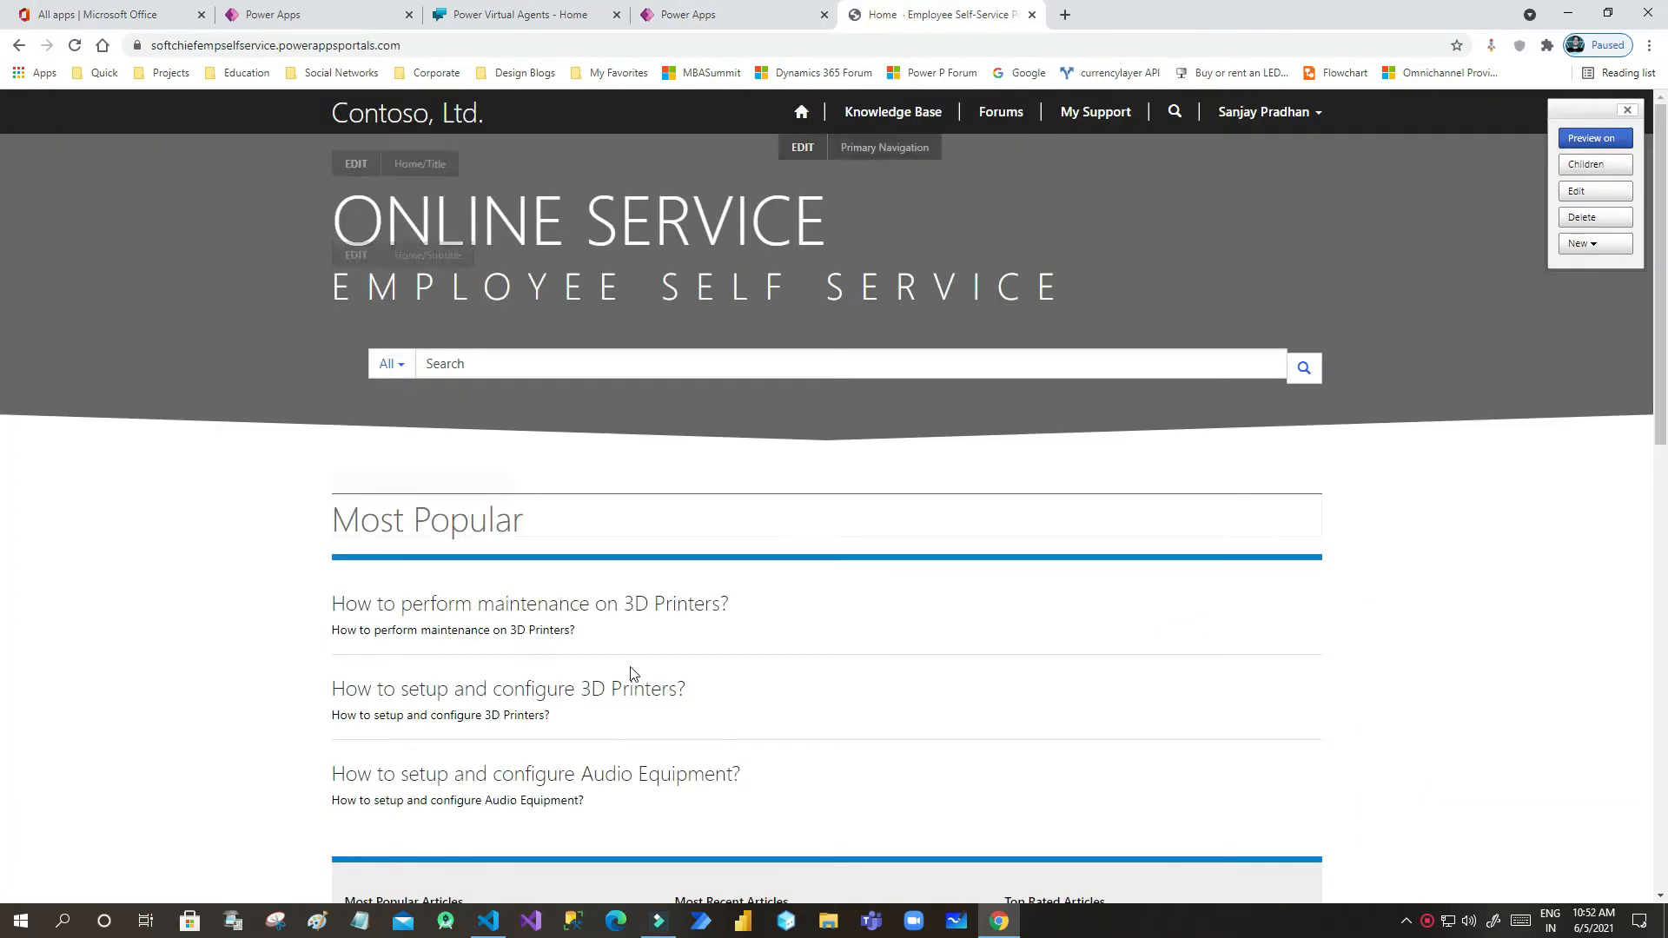
Step: Scroll the Employee Self Service home page and return to the Legendary Bot home page
{"action": "scroll", "scroll_direction": "down", "scroll_amount": 3}
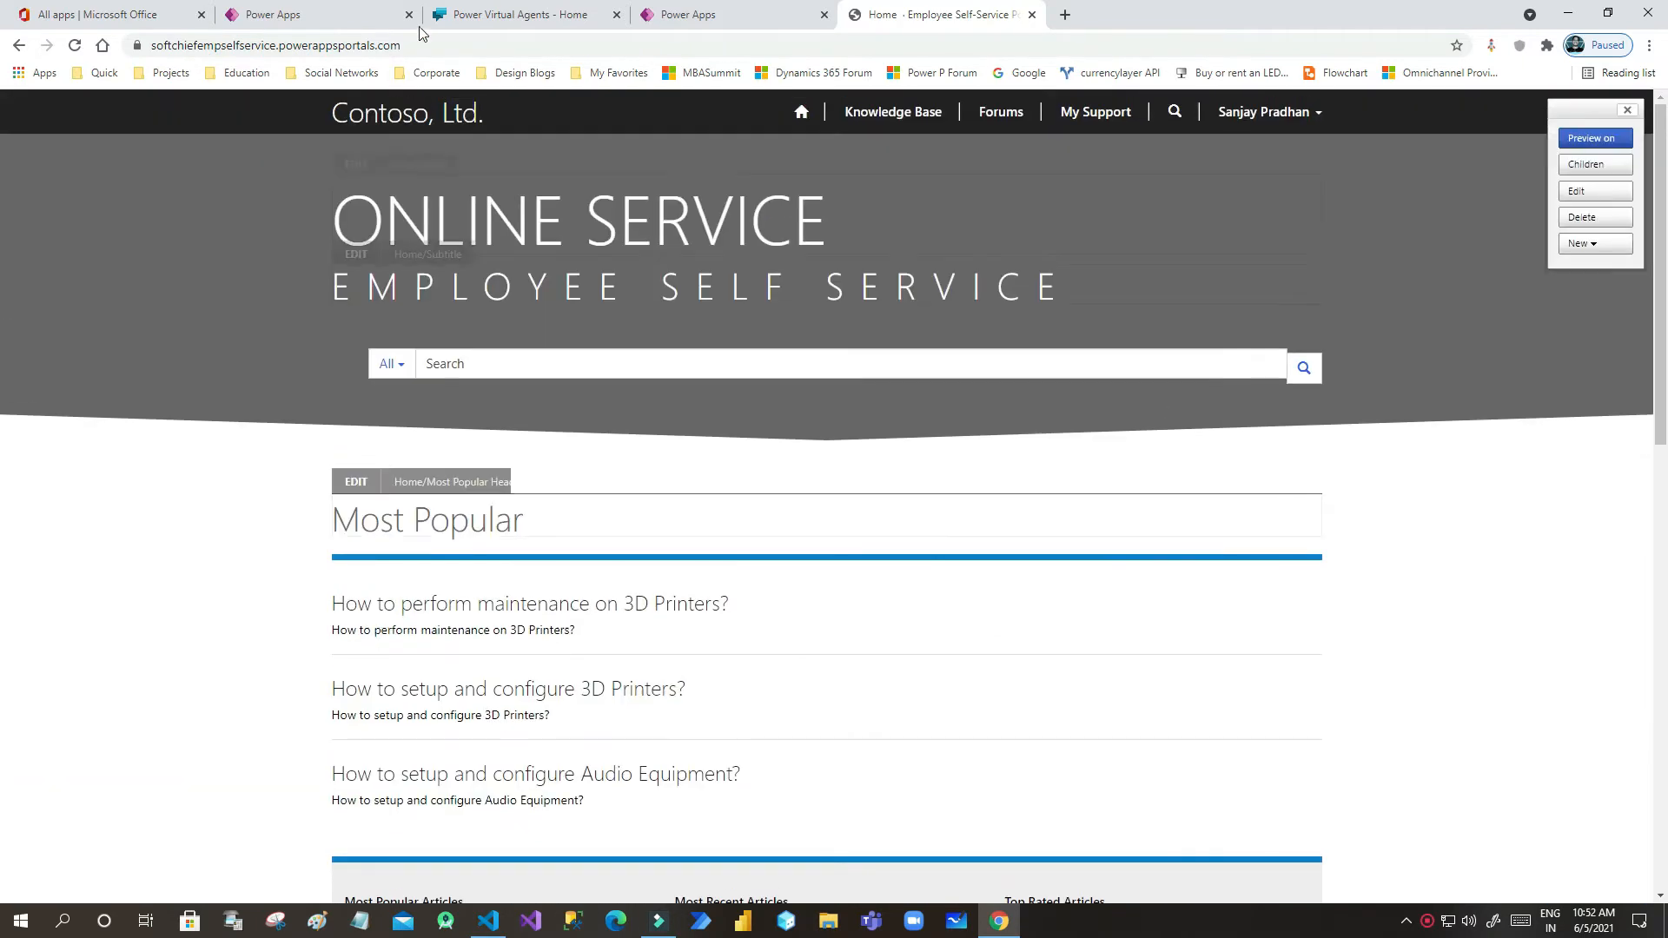
{"action": "left_click", "coordinate": [519, 14]}
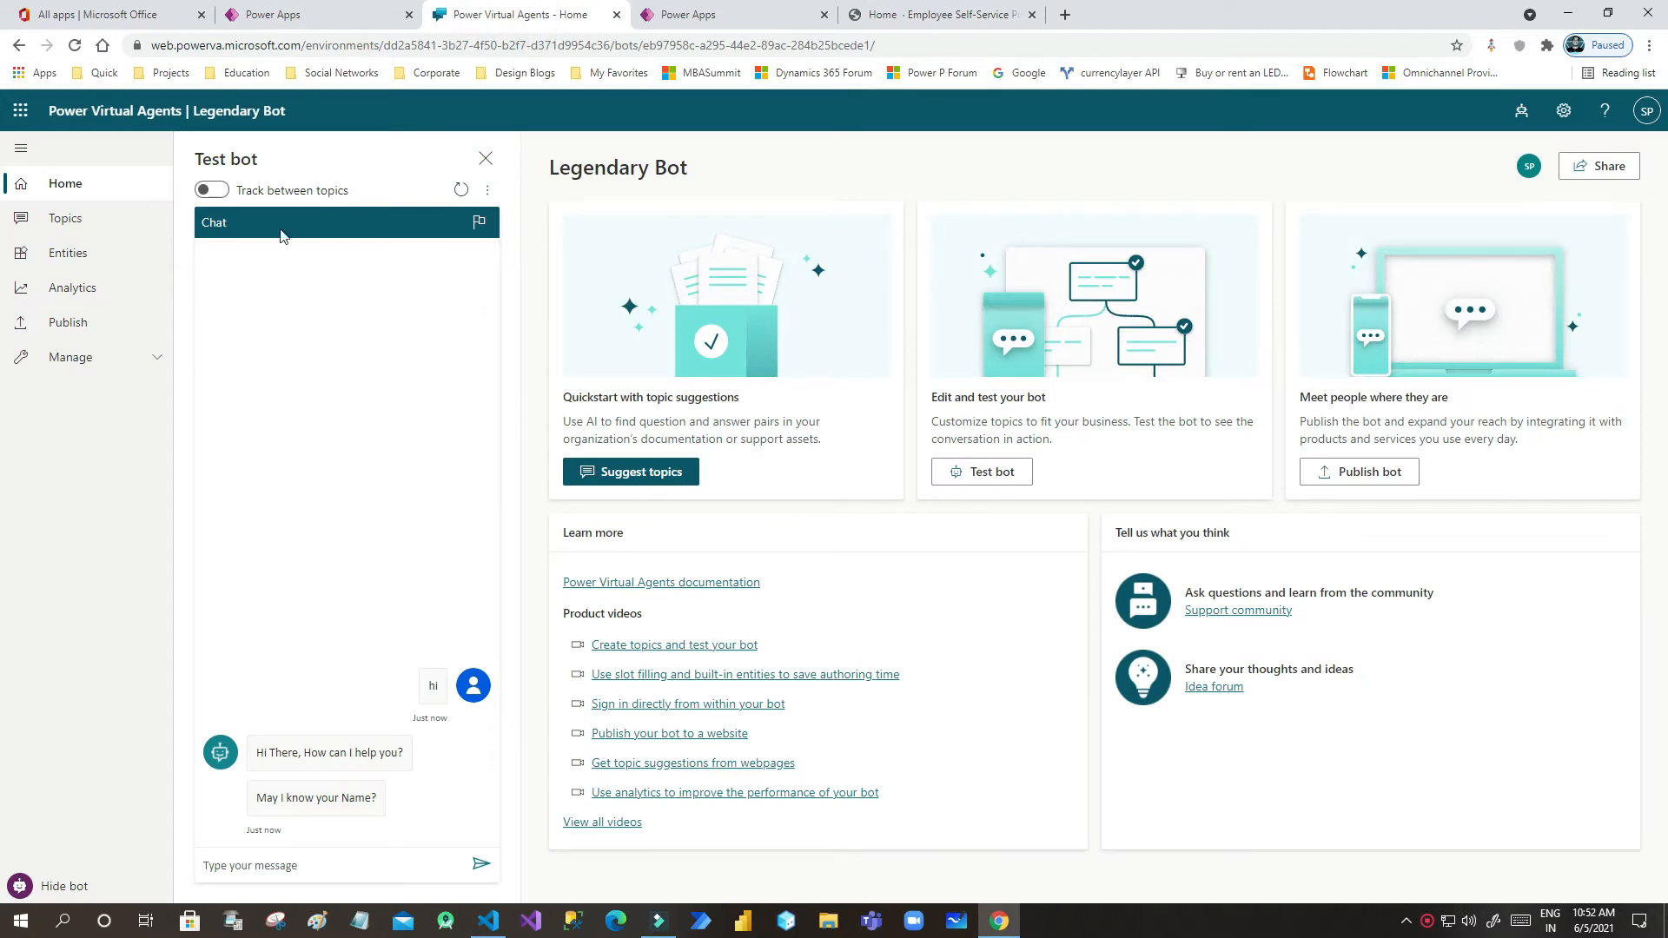
{"action": "mouse_move", "coordinate": [1383, 483]}
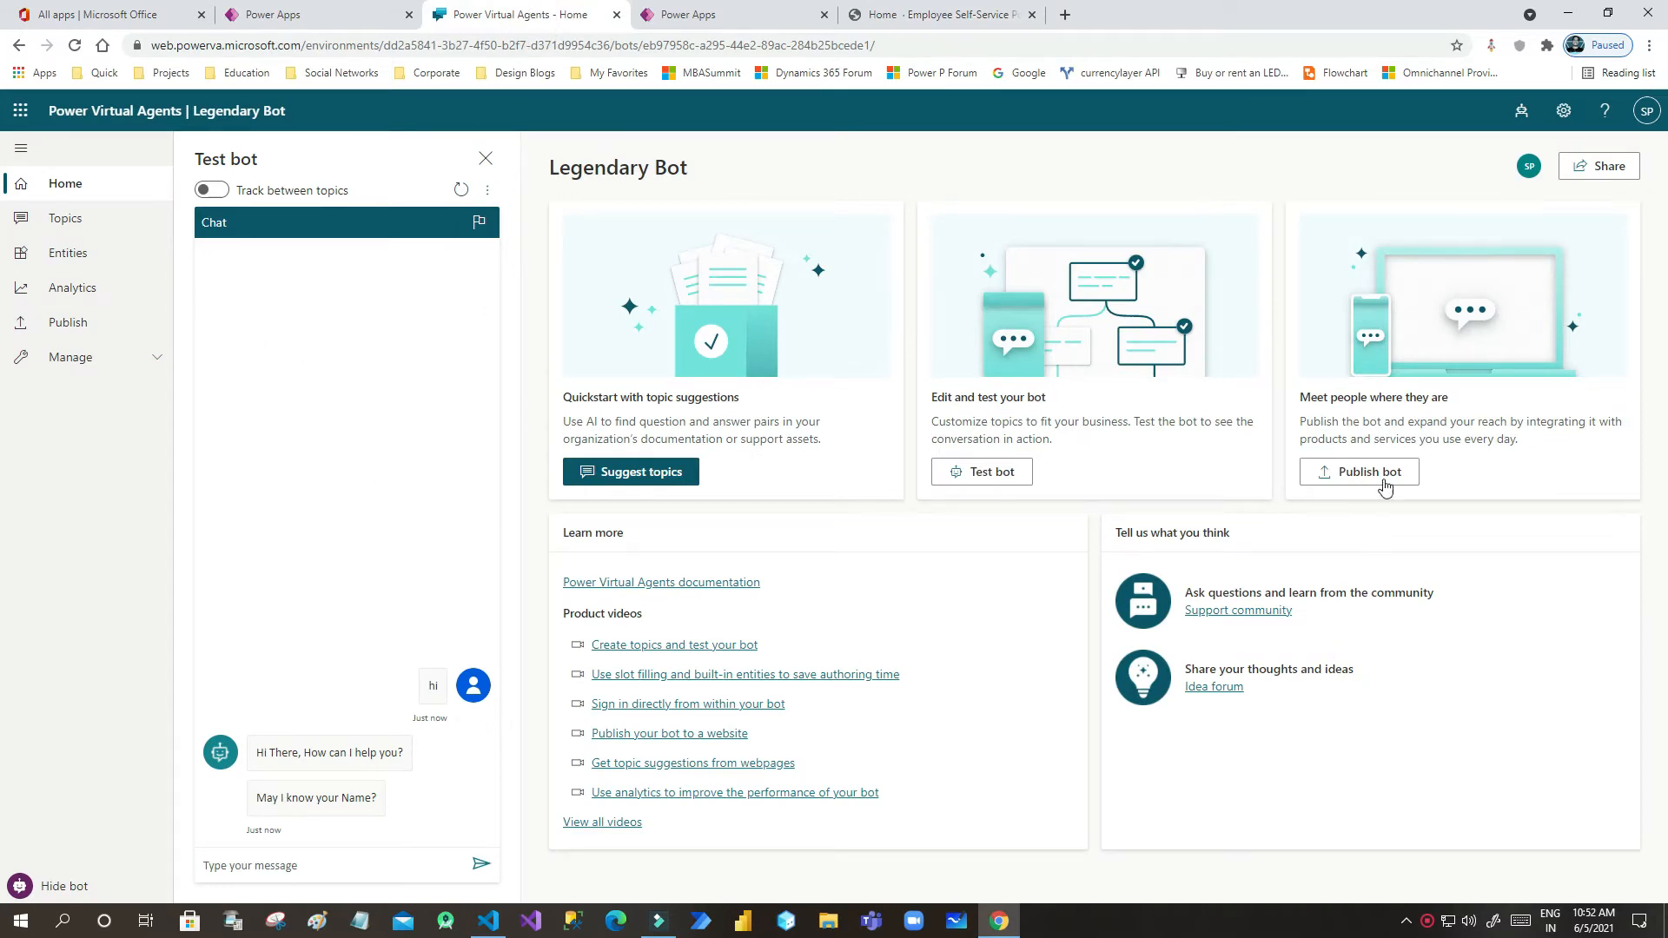
Step: Go from Publish bot to the Channels list showing Teams, websites and Facebook
{"action": "left_click", "coordinate": [1359, 473]}
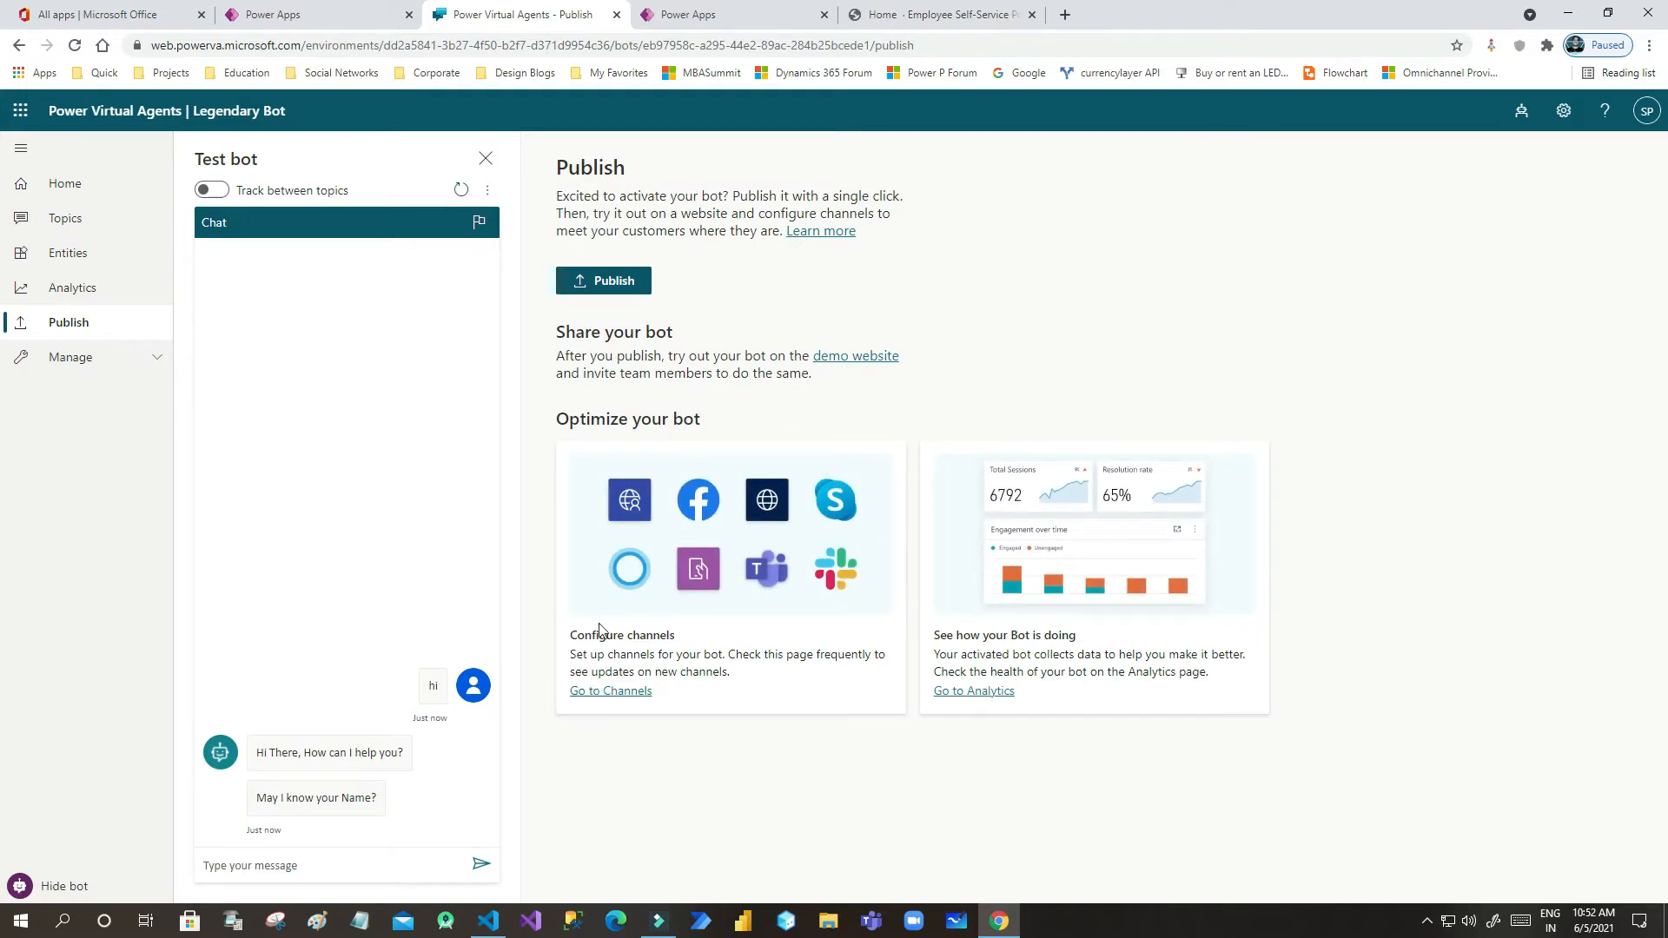
{"action": "left_click", "coordinate": [612, 692]}
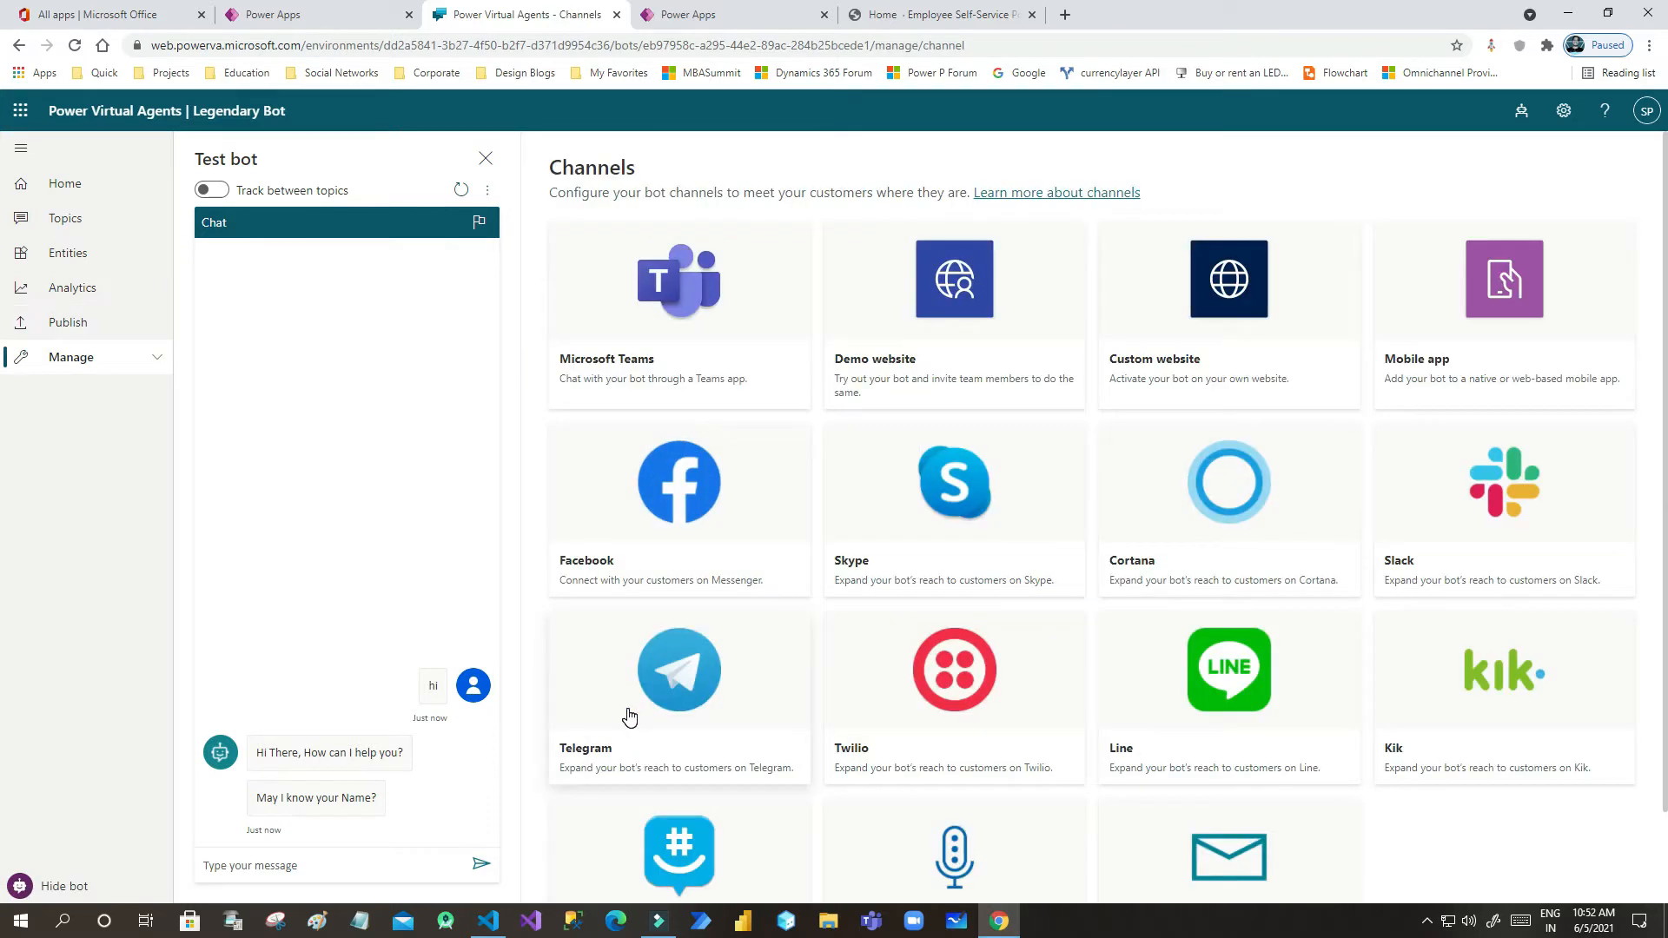
{"action": "mouse_move", "coordinate": [1217, 306]}
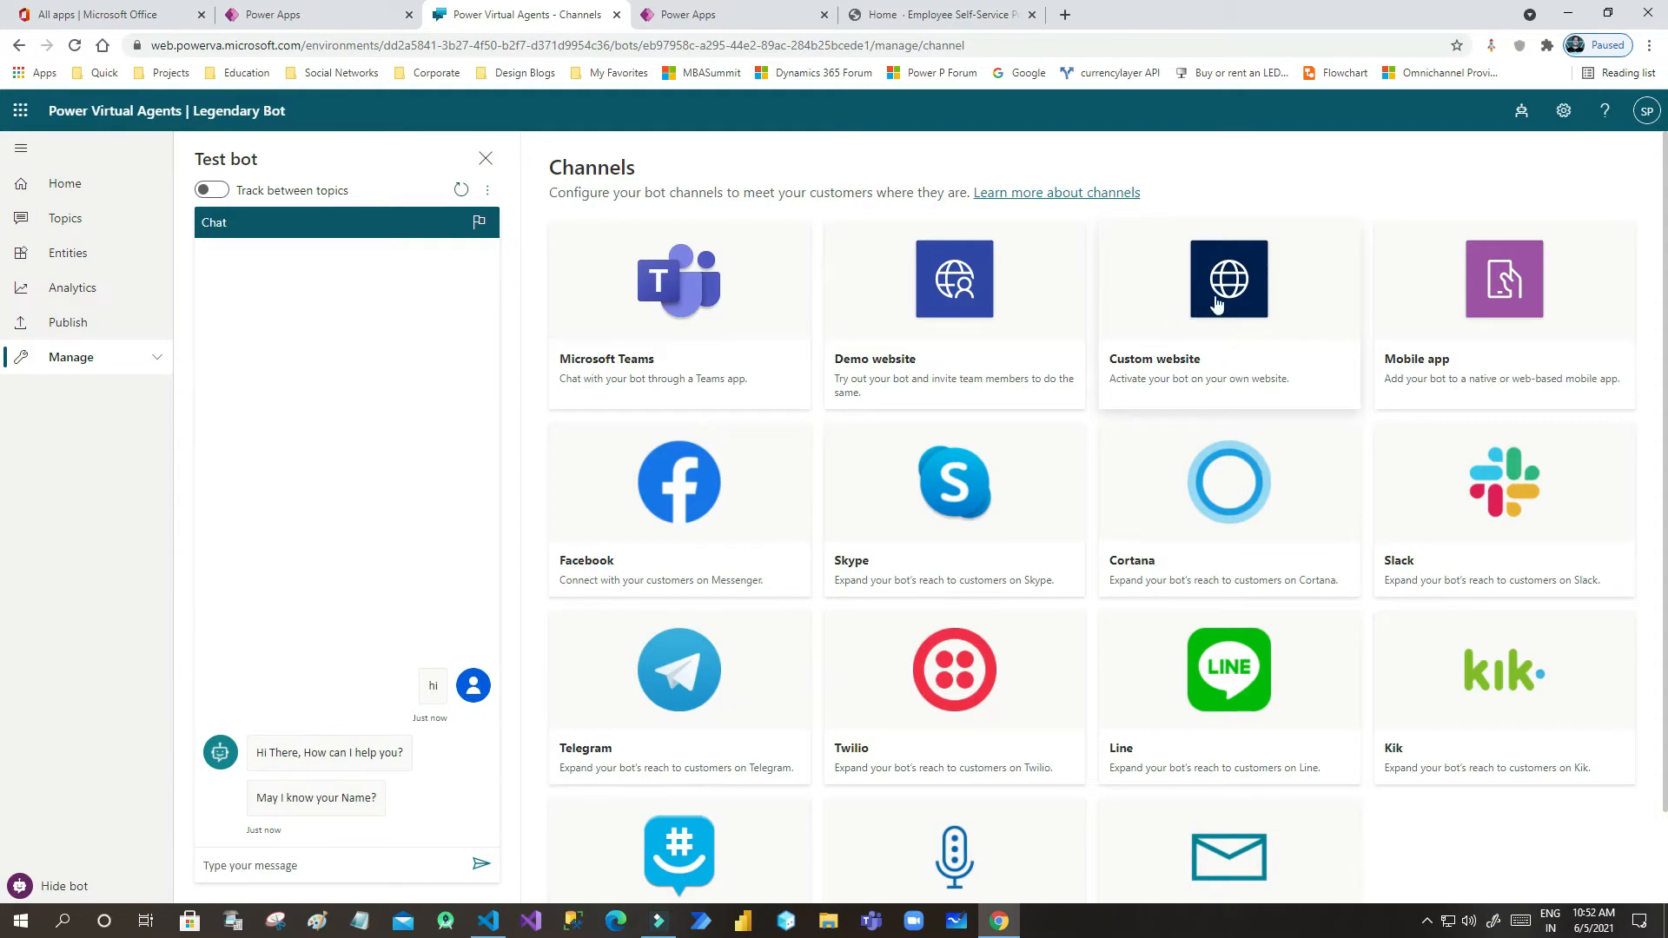
{"action": "mouse_move", "coordinate": [1188, 305]}
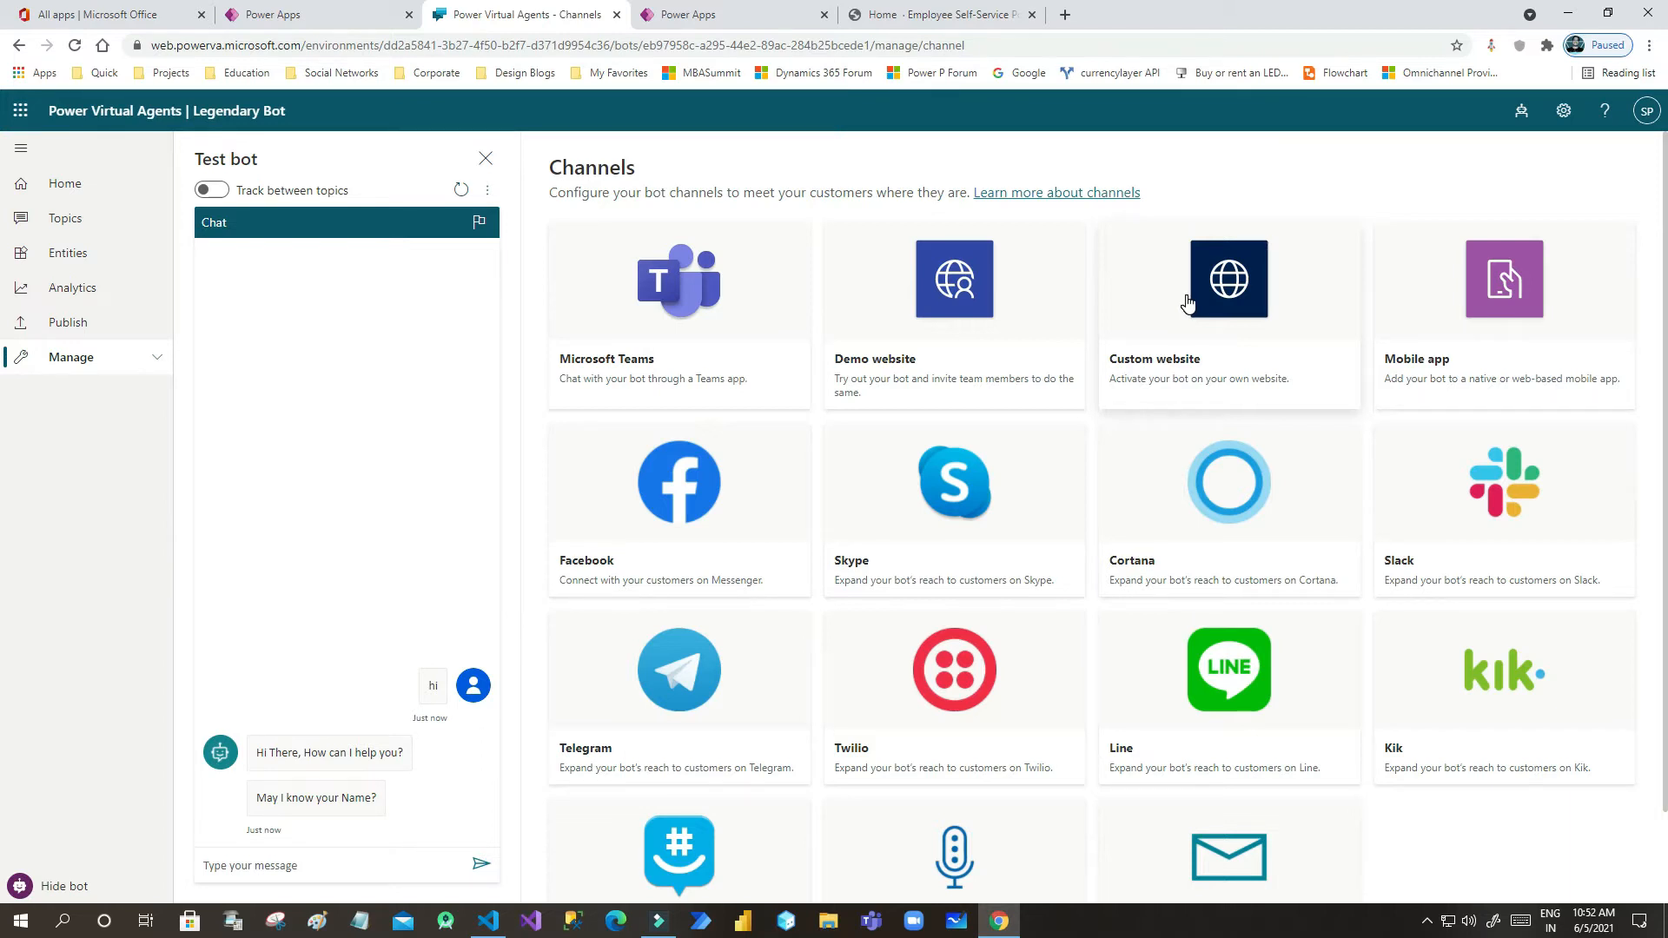
{"action": "mouse_move", "coordinate": [1205, 323]}
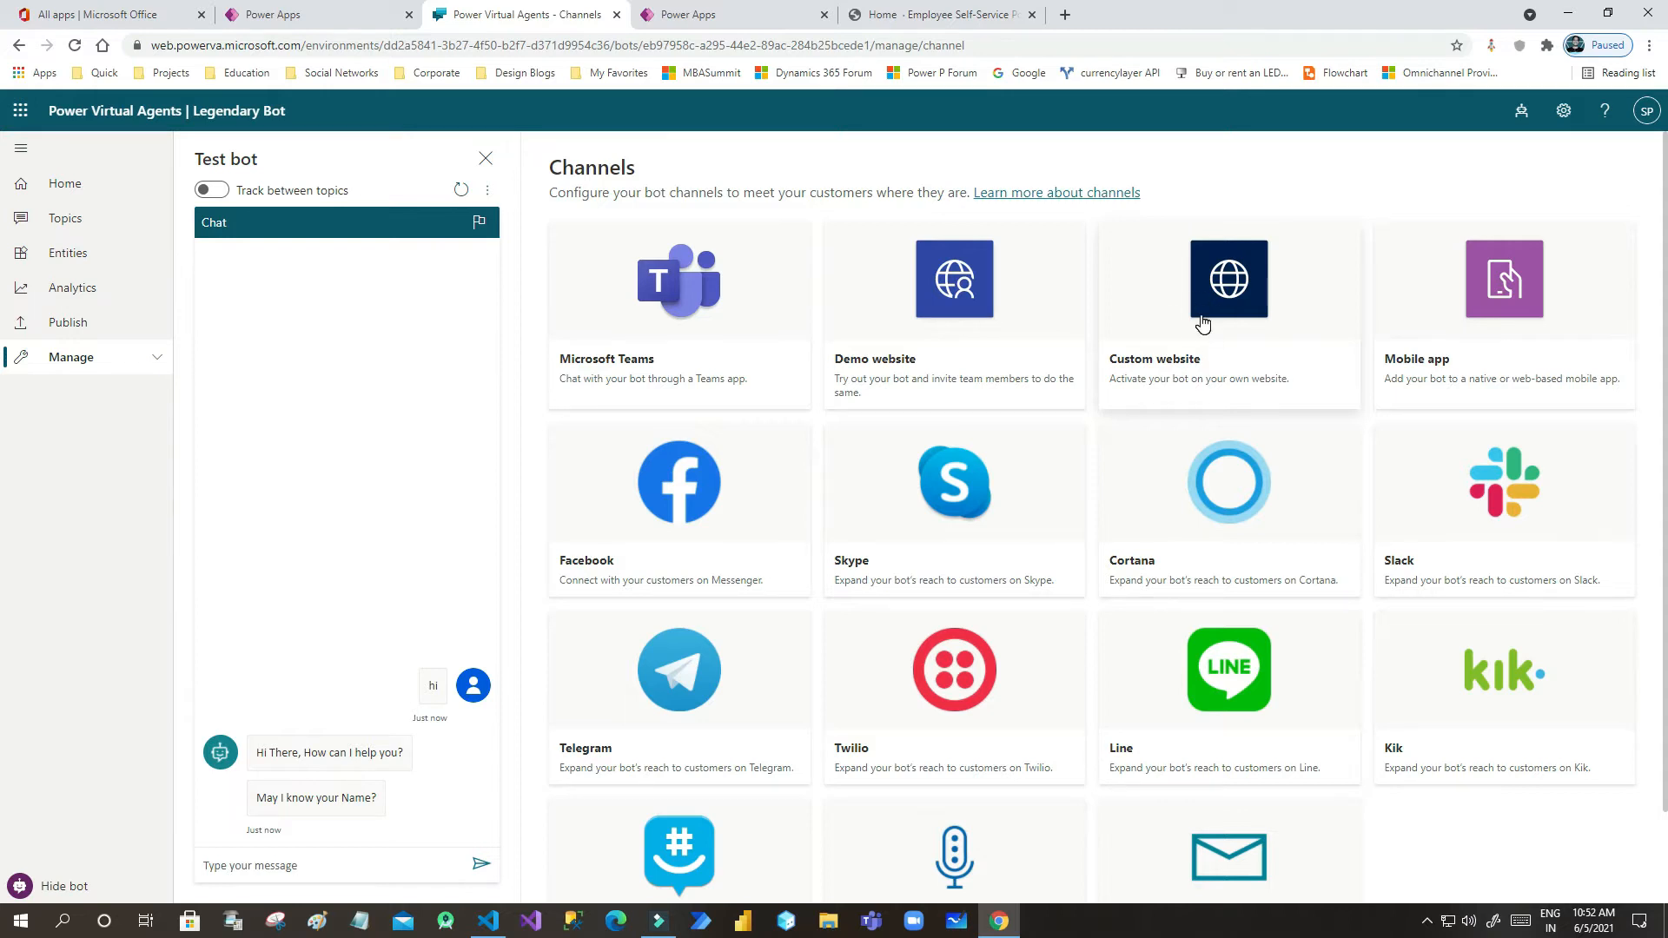
Step: Copy the Custom website default embed code and switch to the portal studio
{"action": "left_click", "coordinate": [1229, 278]}
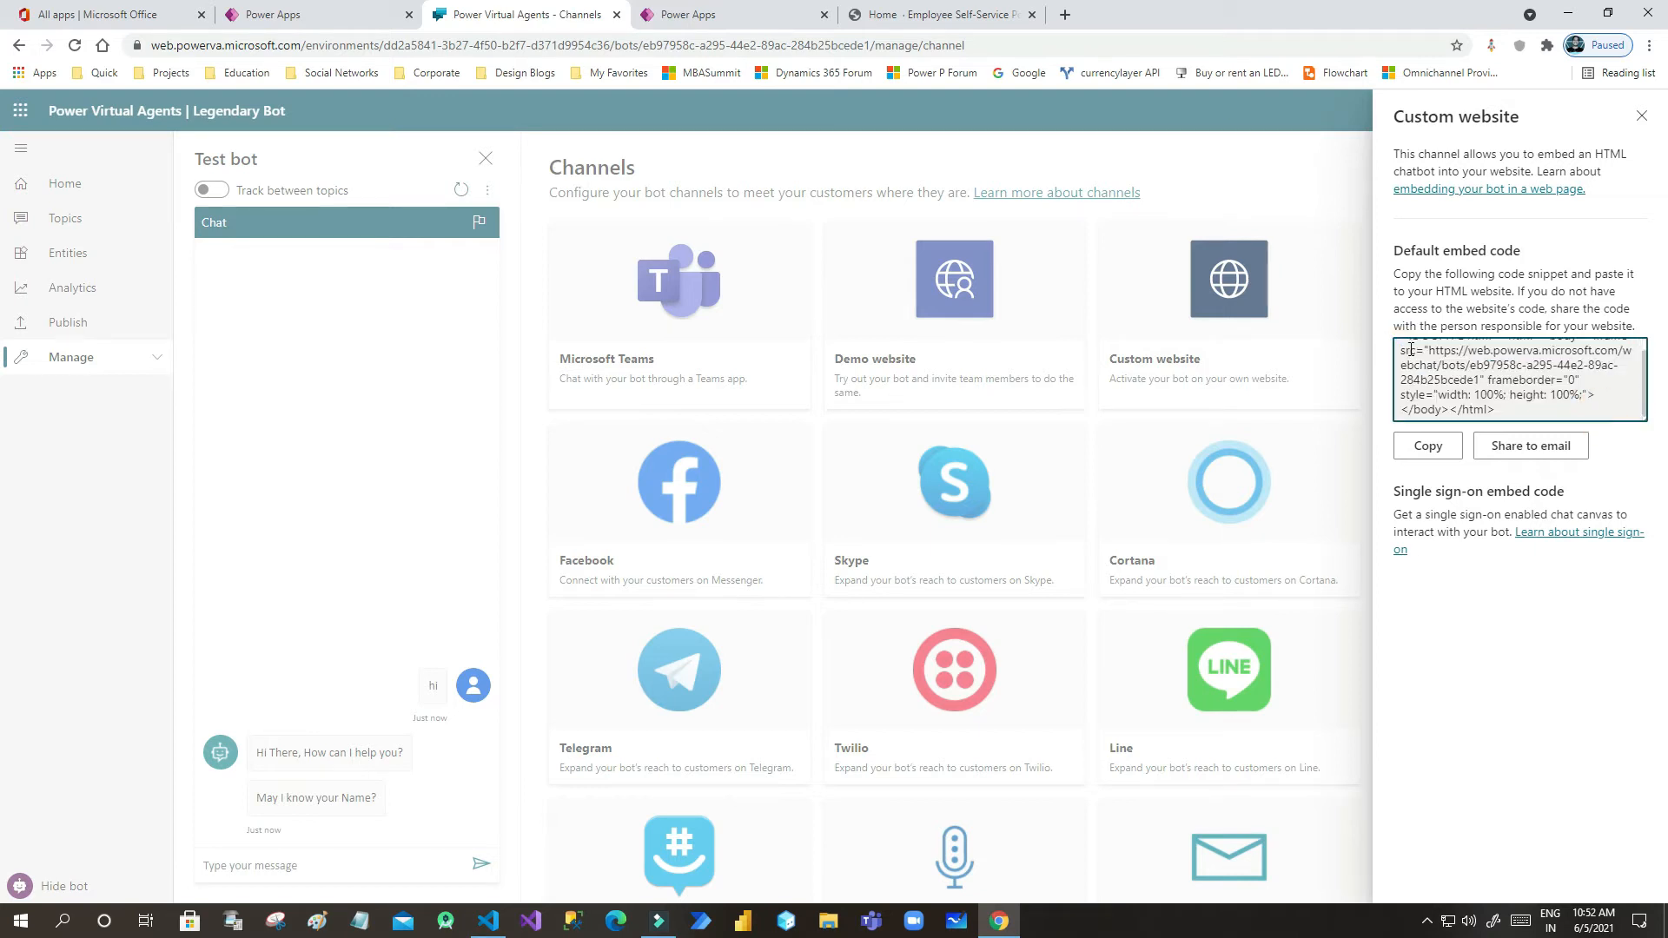
{"action": "left_click", "coordinate": [1428, 445]}
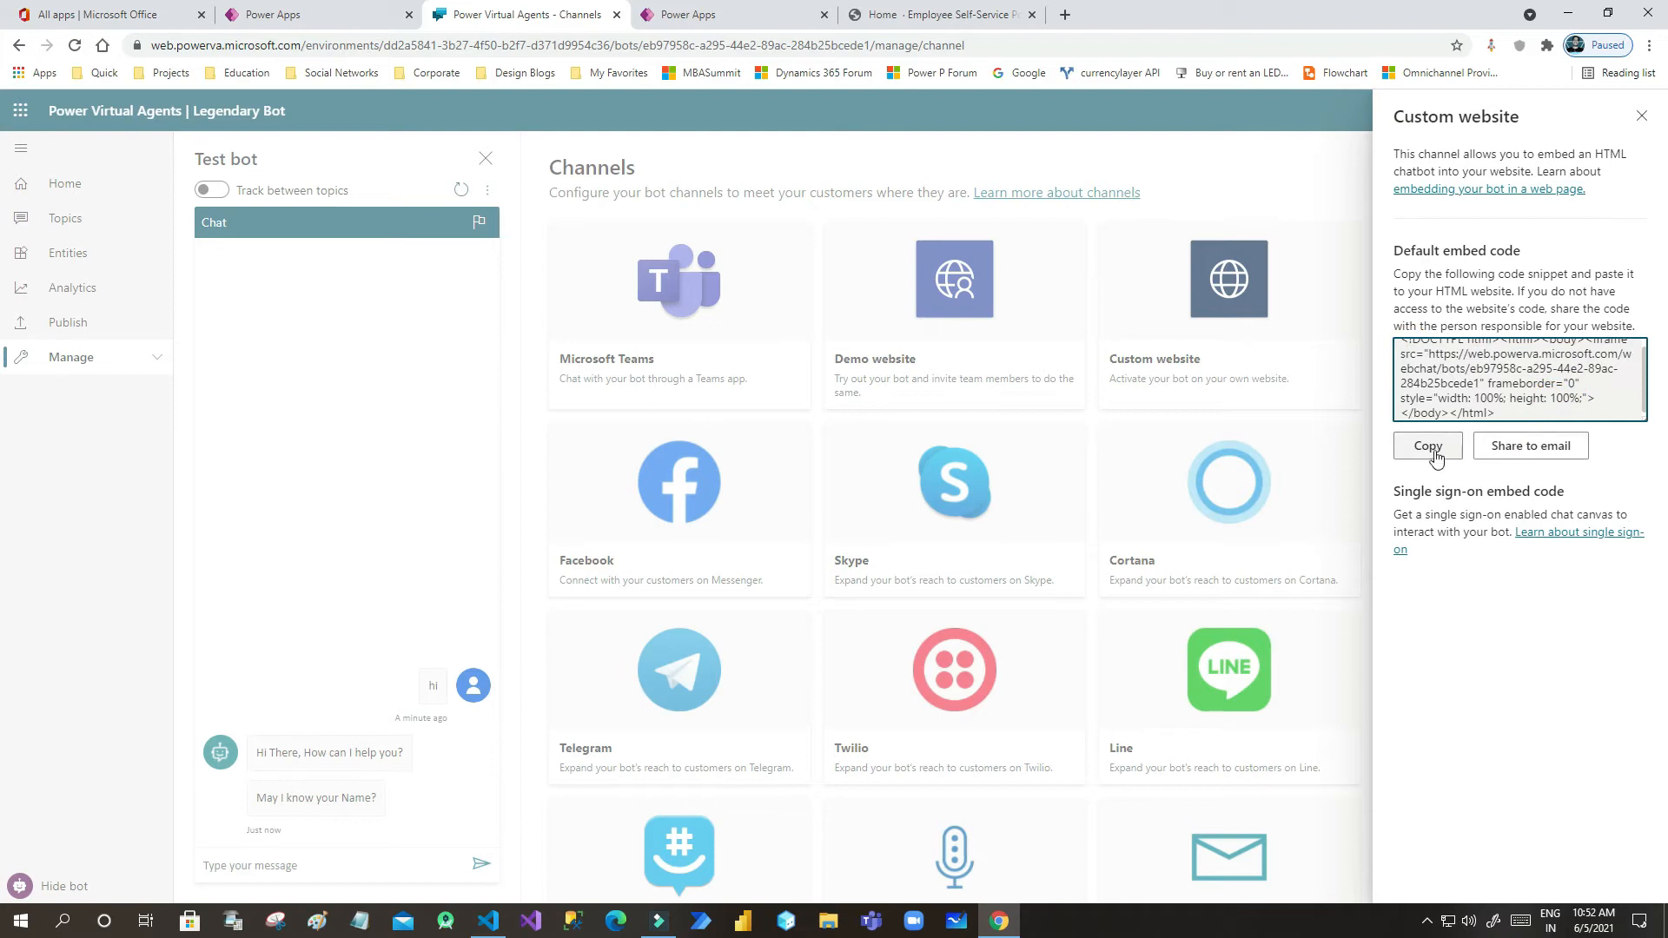
{"action": "left_click", "coordinate": [1428, 445]}
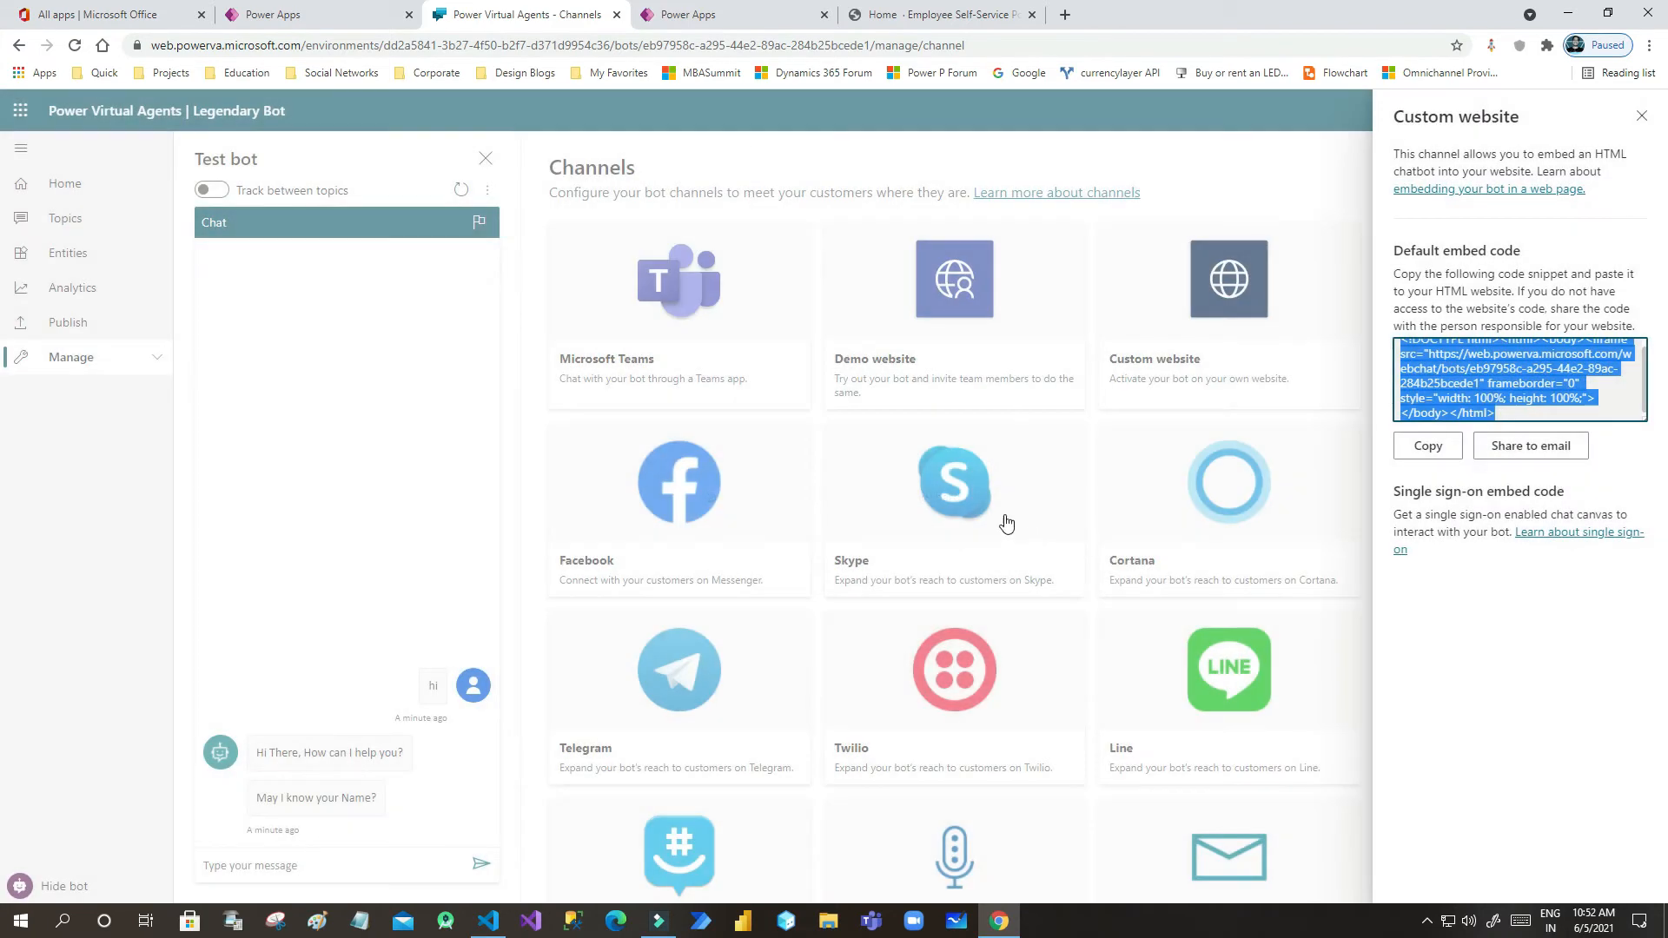
{"action": "left_click", "coordinate": [688, 14]}
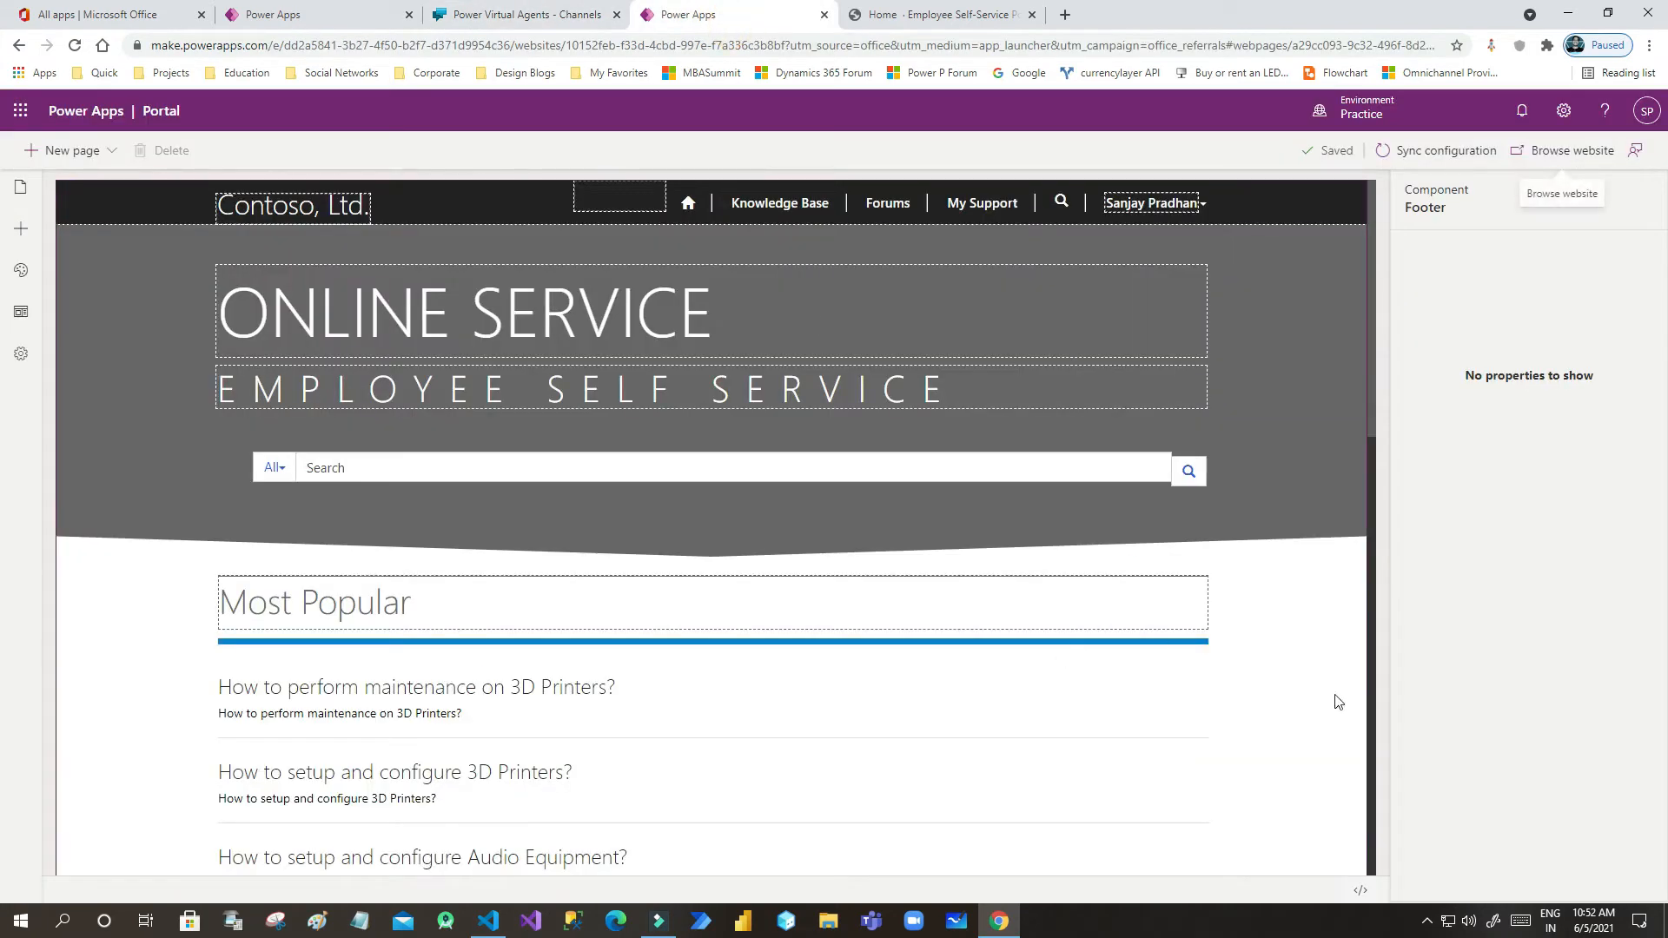
{"action": "mouse_move", "coordinate": [542, 907]}
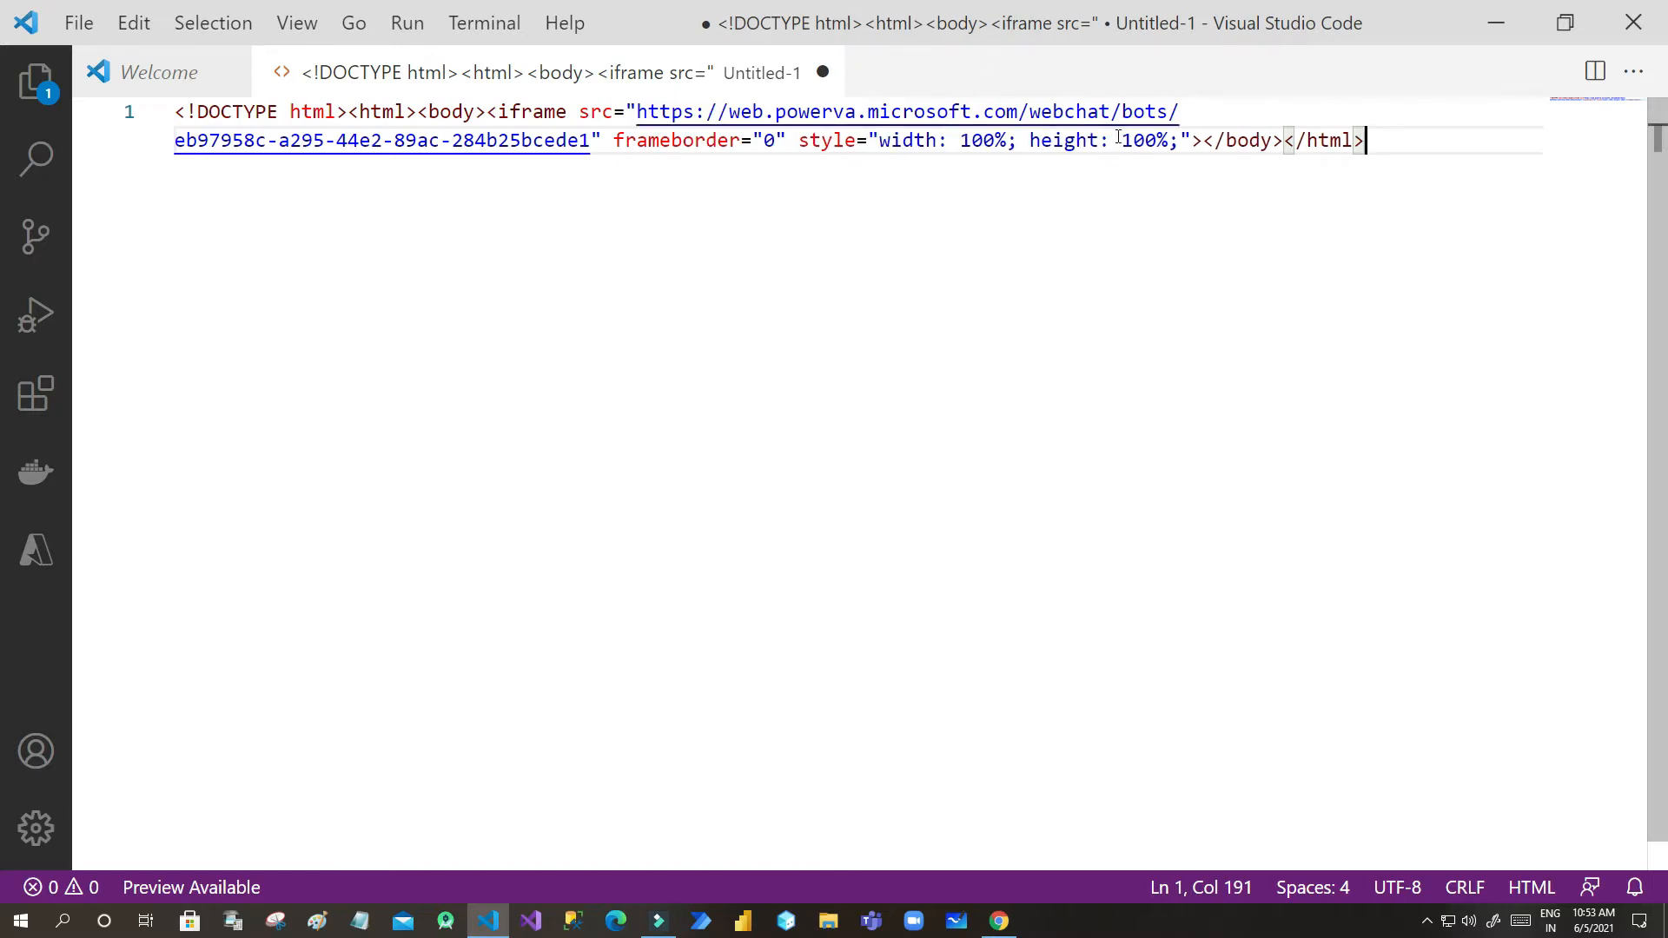
{"action": "mouse_move", "coordinate": [1181, 156]}
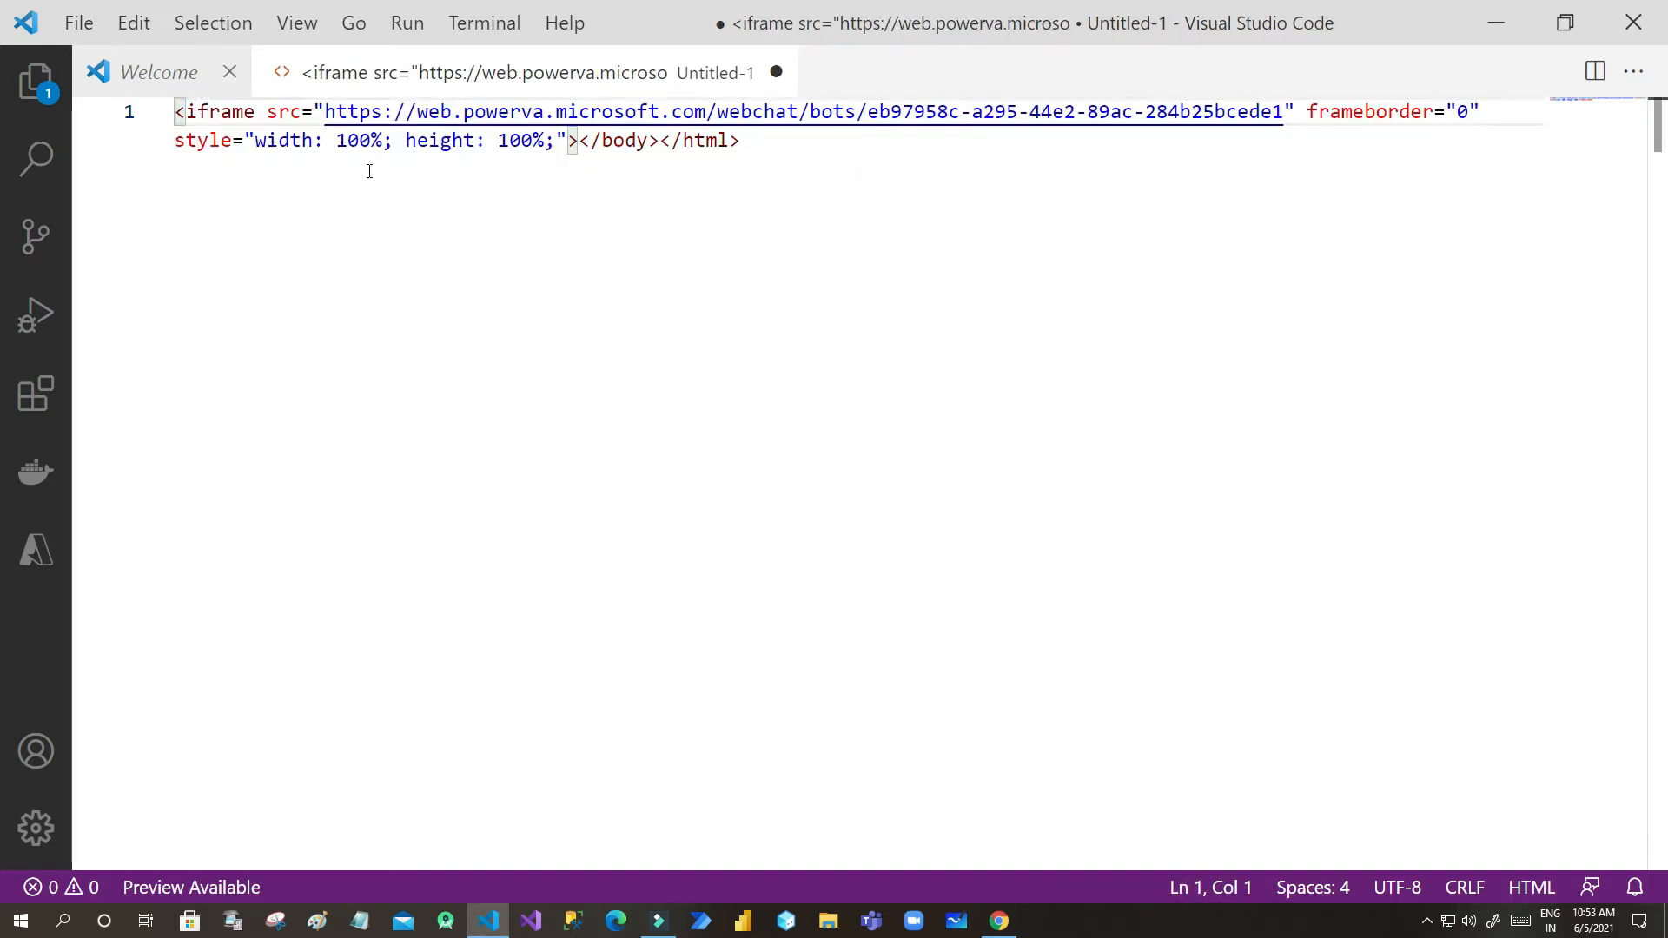
Step: Remove the leftover closing tags and give the iframe width 500px and height 600px
{"action": "left_click_drag", "start_coordinate": [578, 139], "coordinate": [739, 139]}
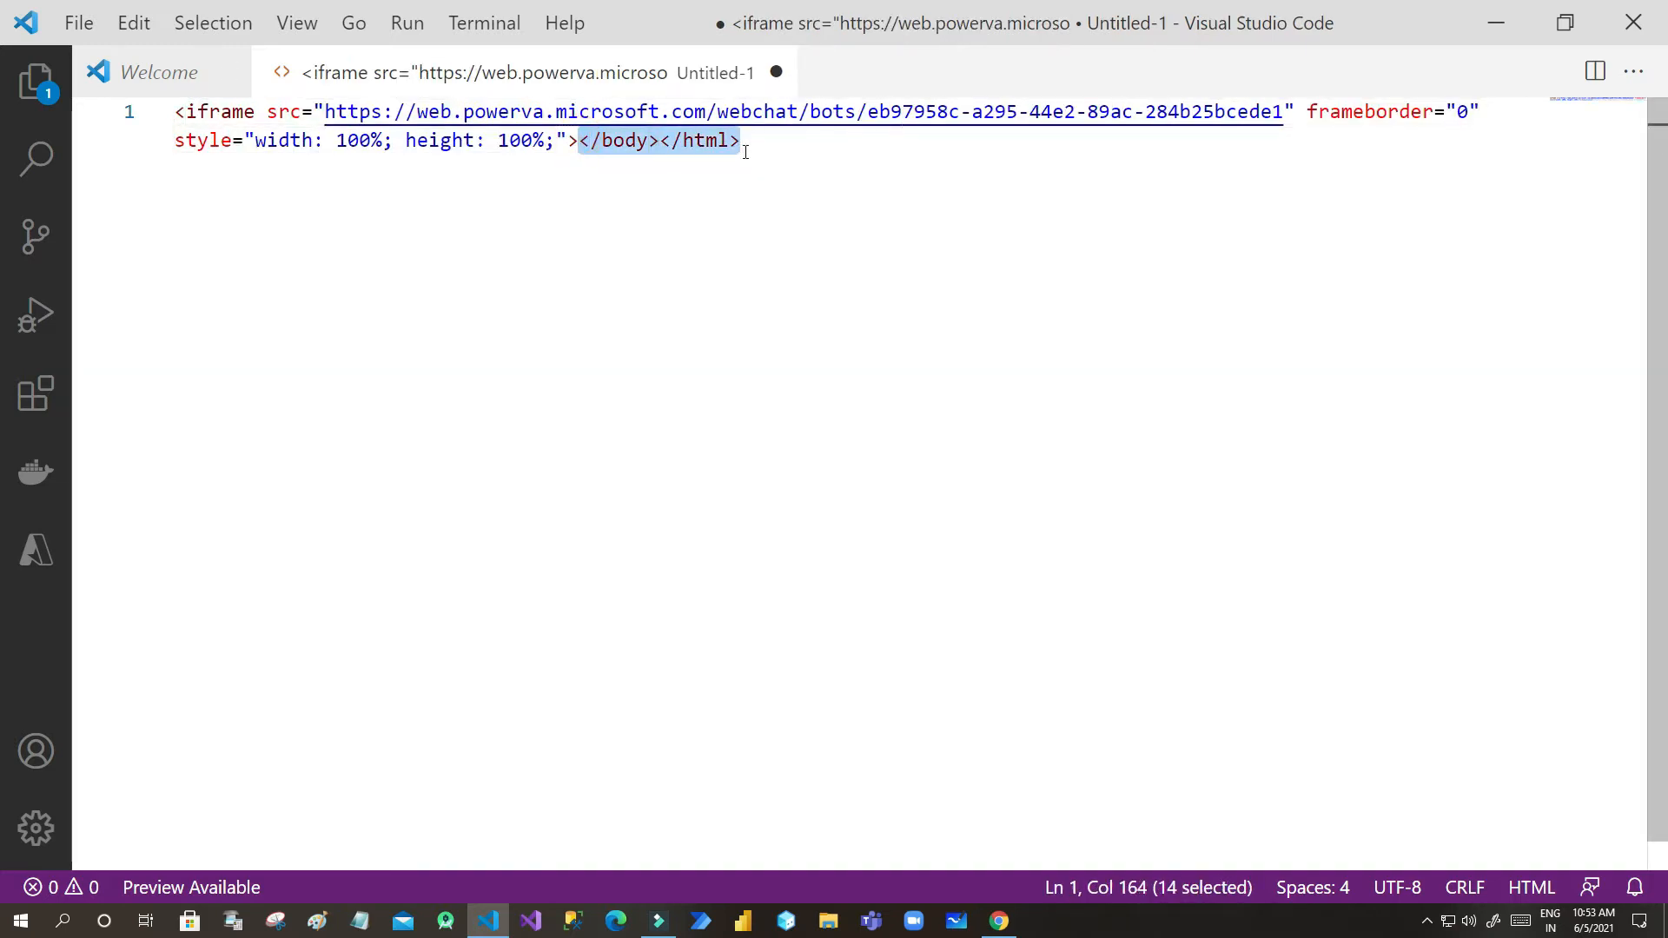
{"action": "key", "text": "Delete"}
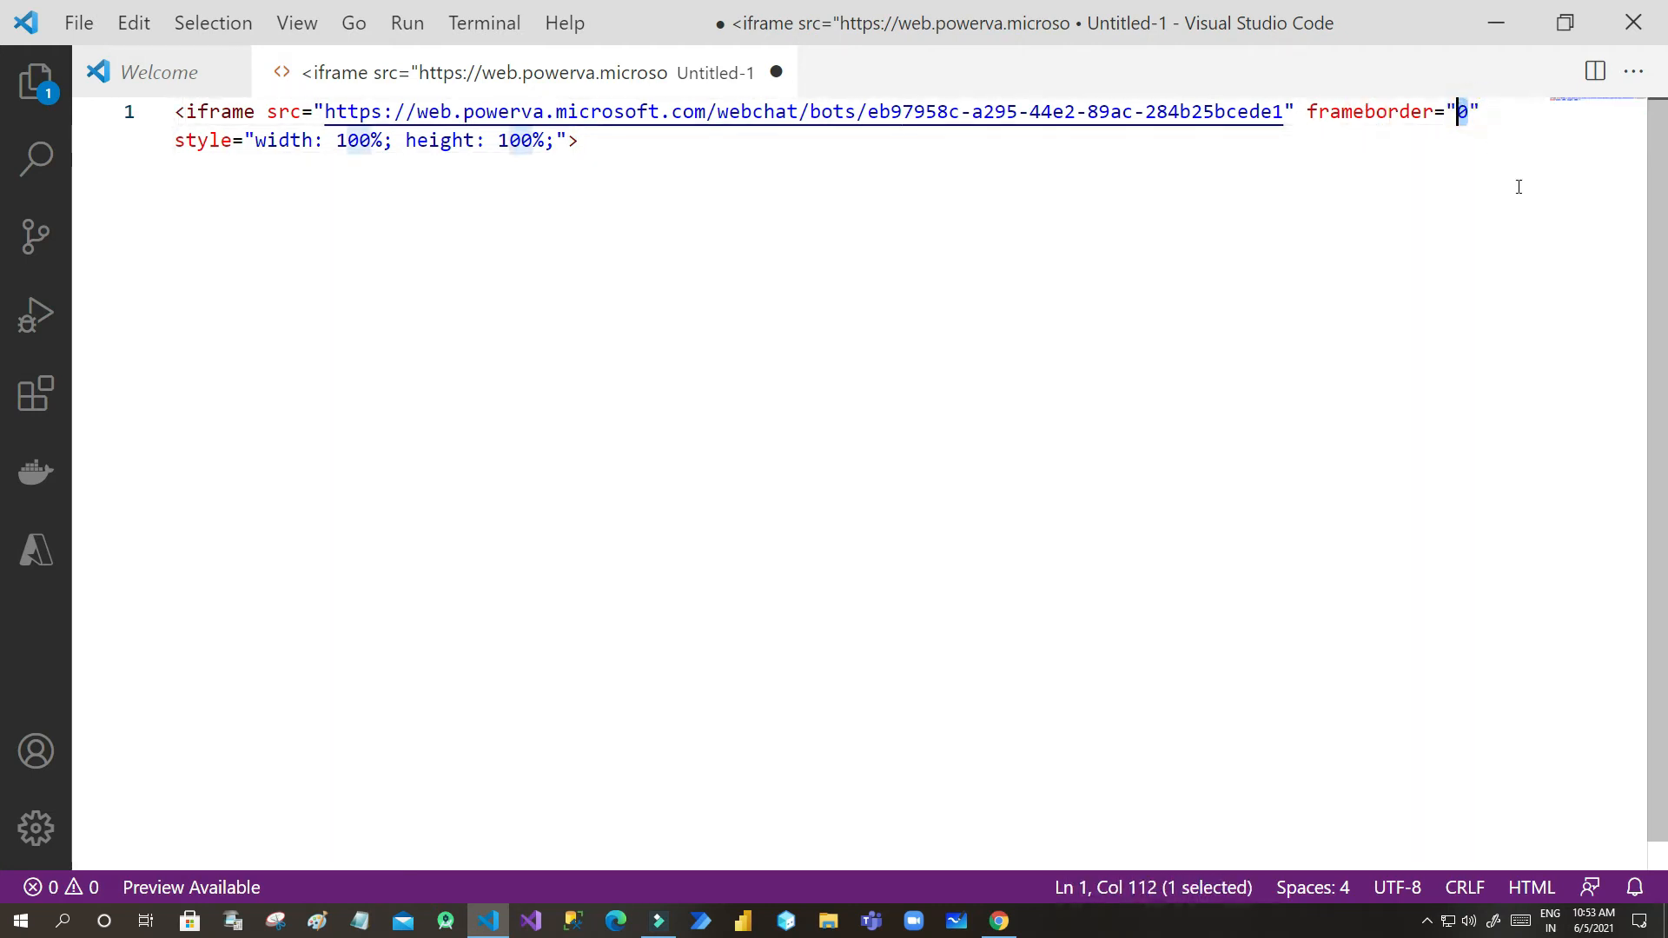
{"action": "type", "text": "1"}
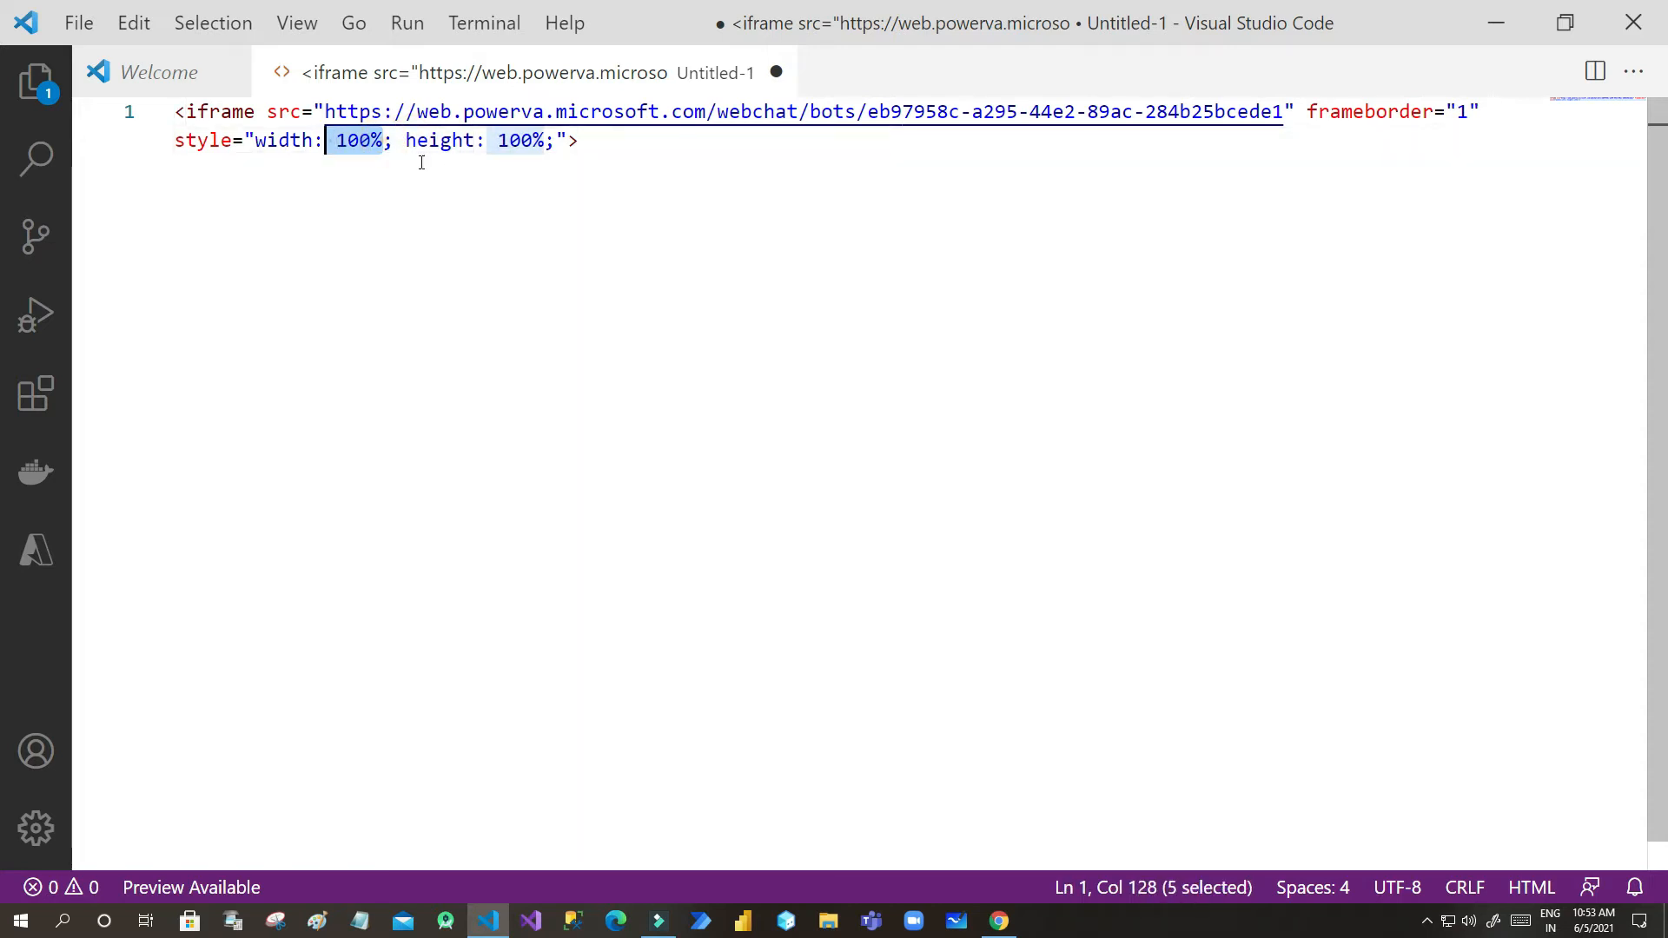
{"action": "type", "text": "500"}
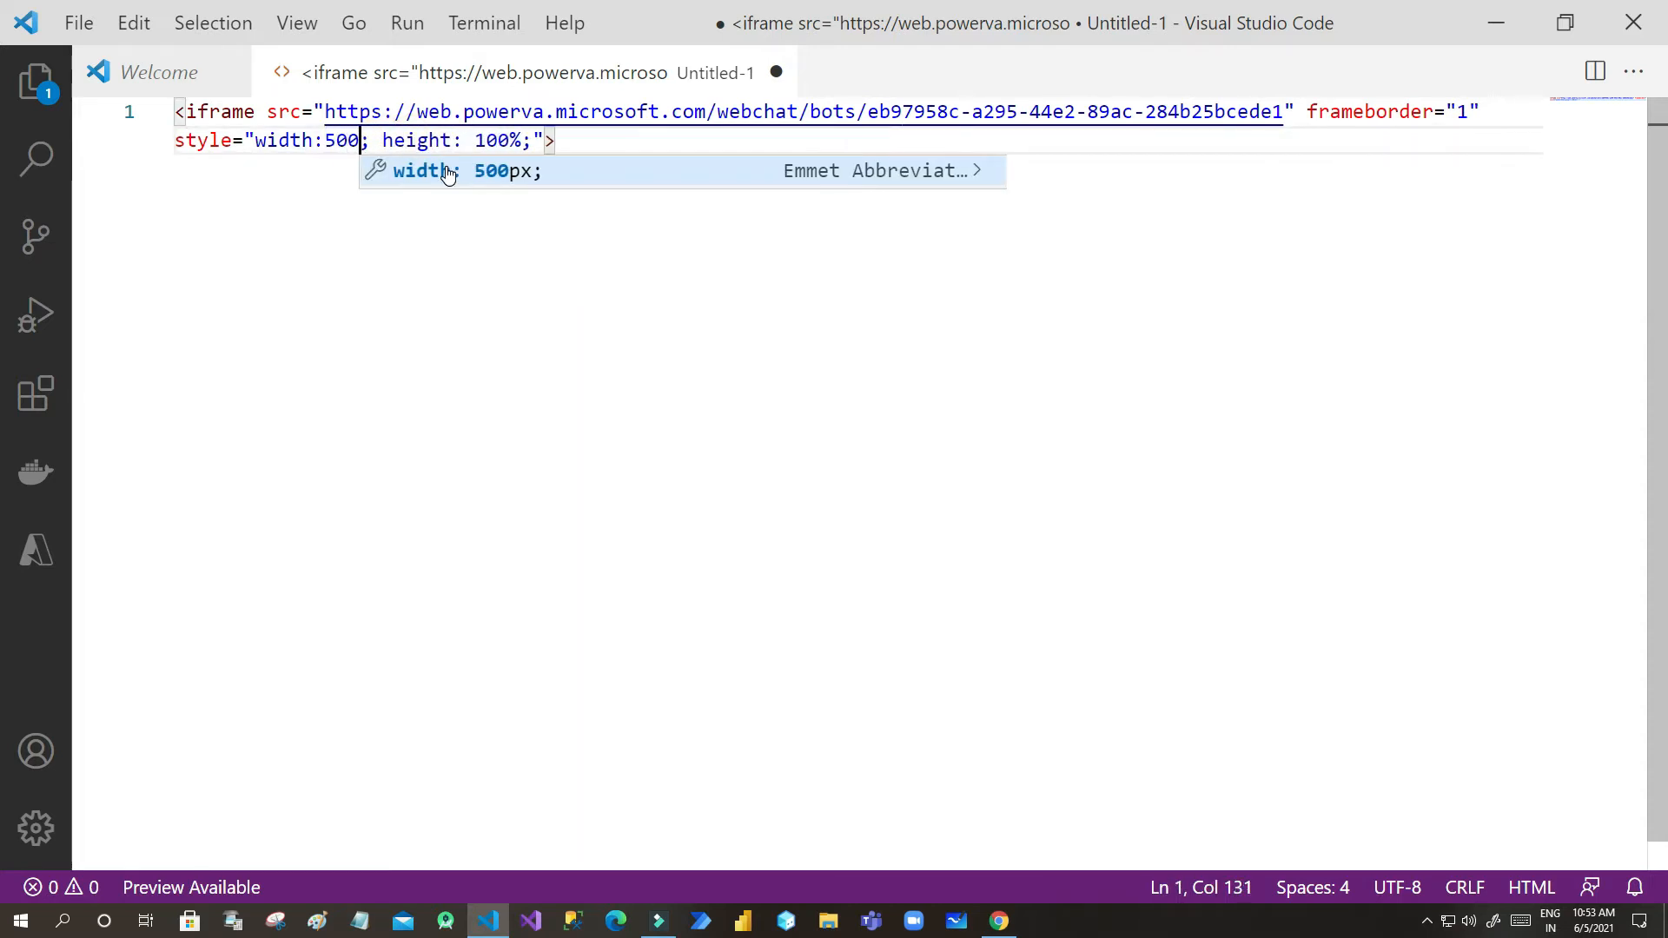
{"action": "type", "text": "px"}
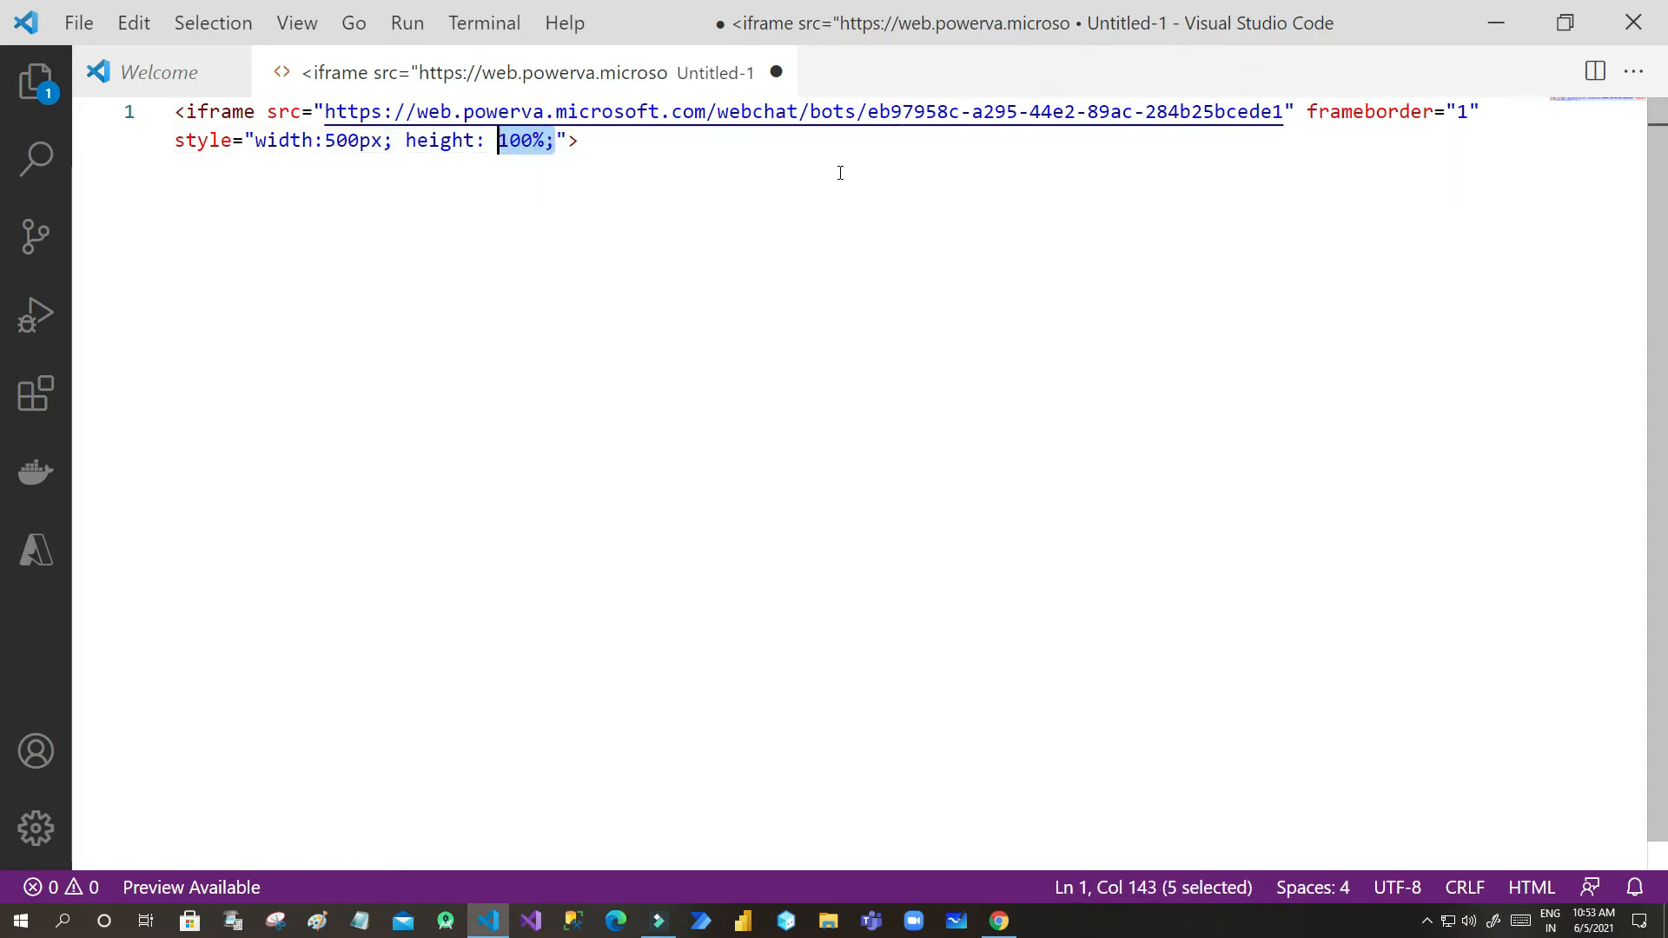
{"action": "type", "text": "600"}
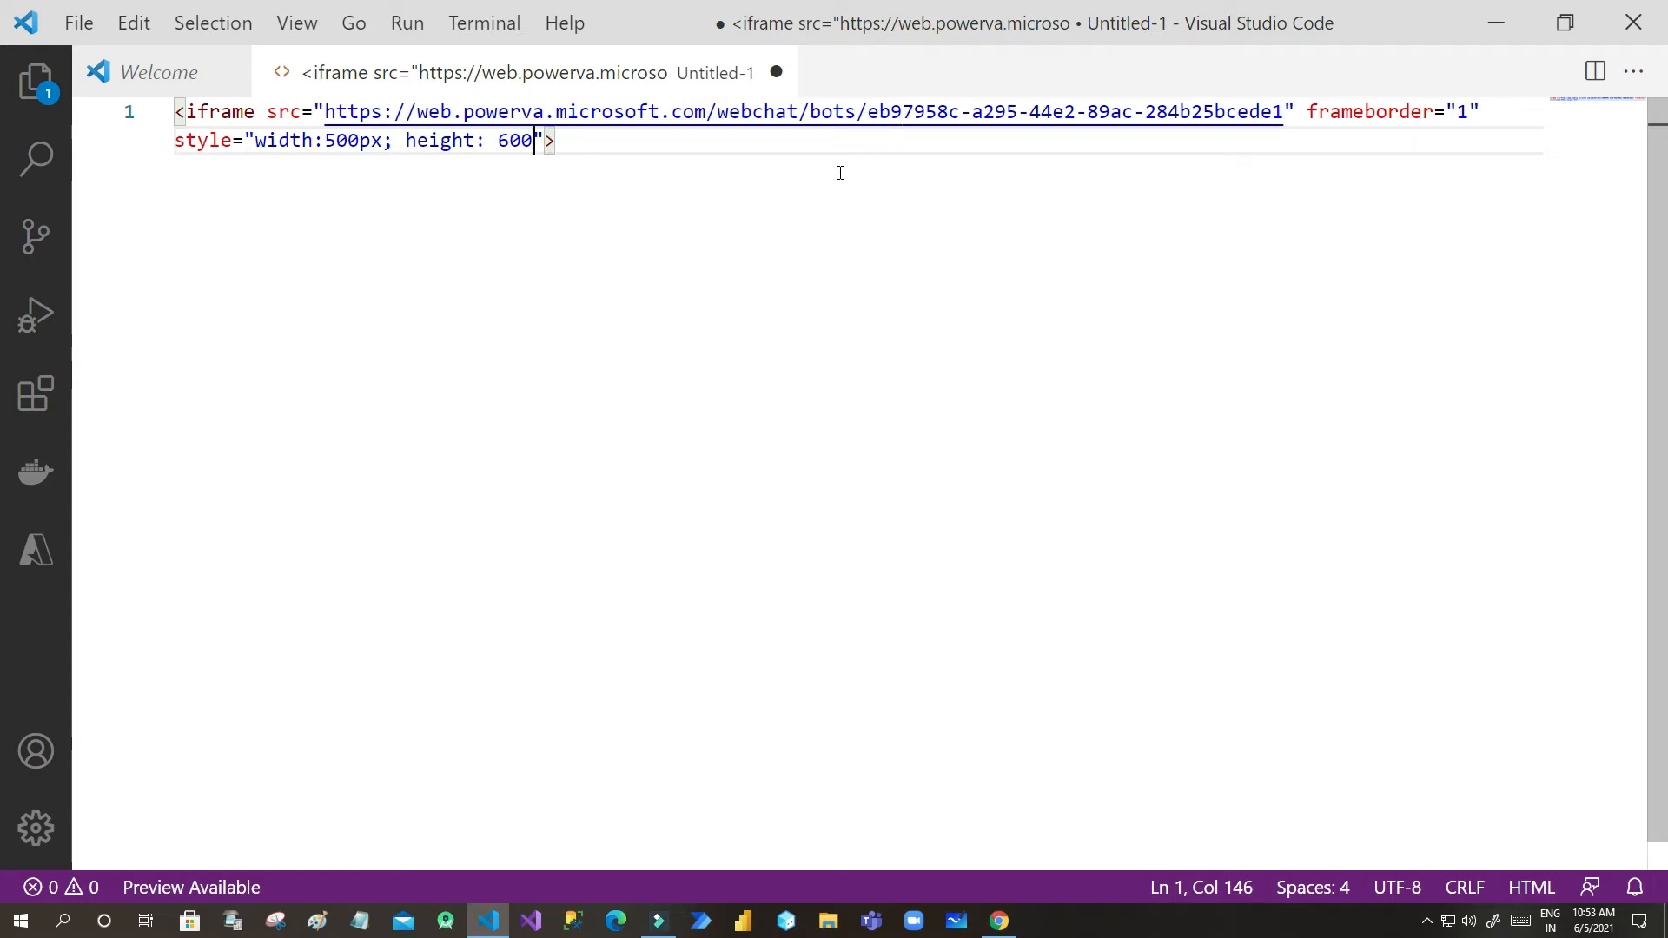
{"action": "type", "text": "px"}
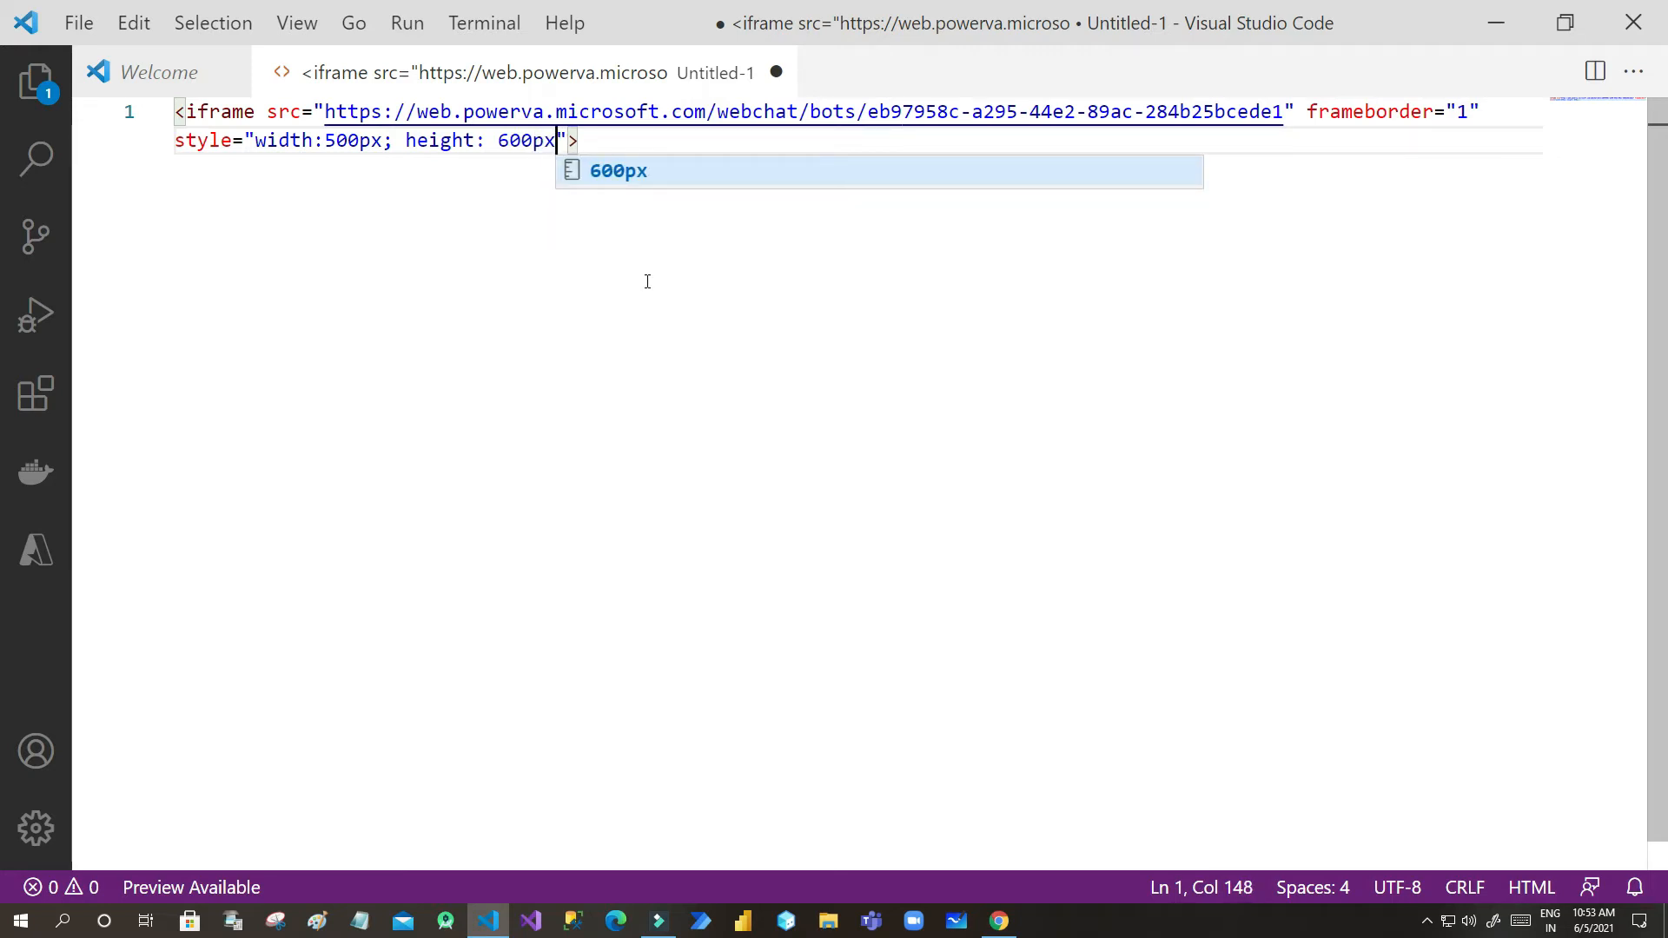
{"action": "type", "text": ";"}
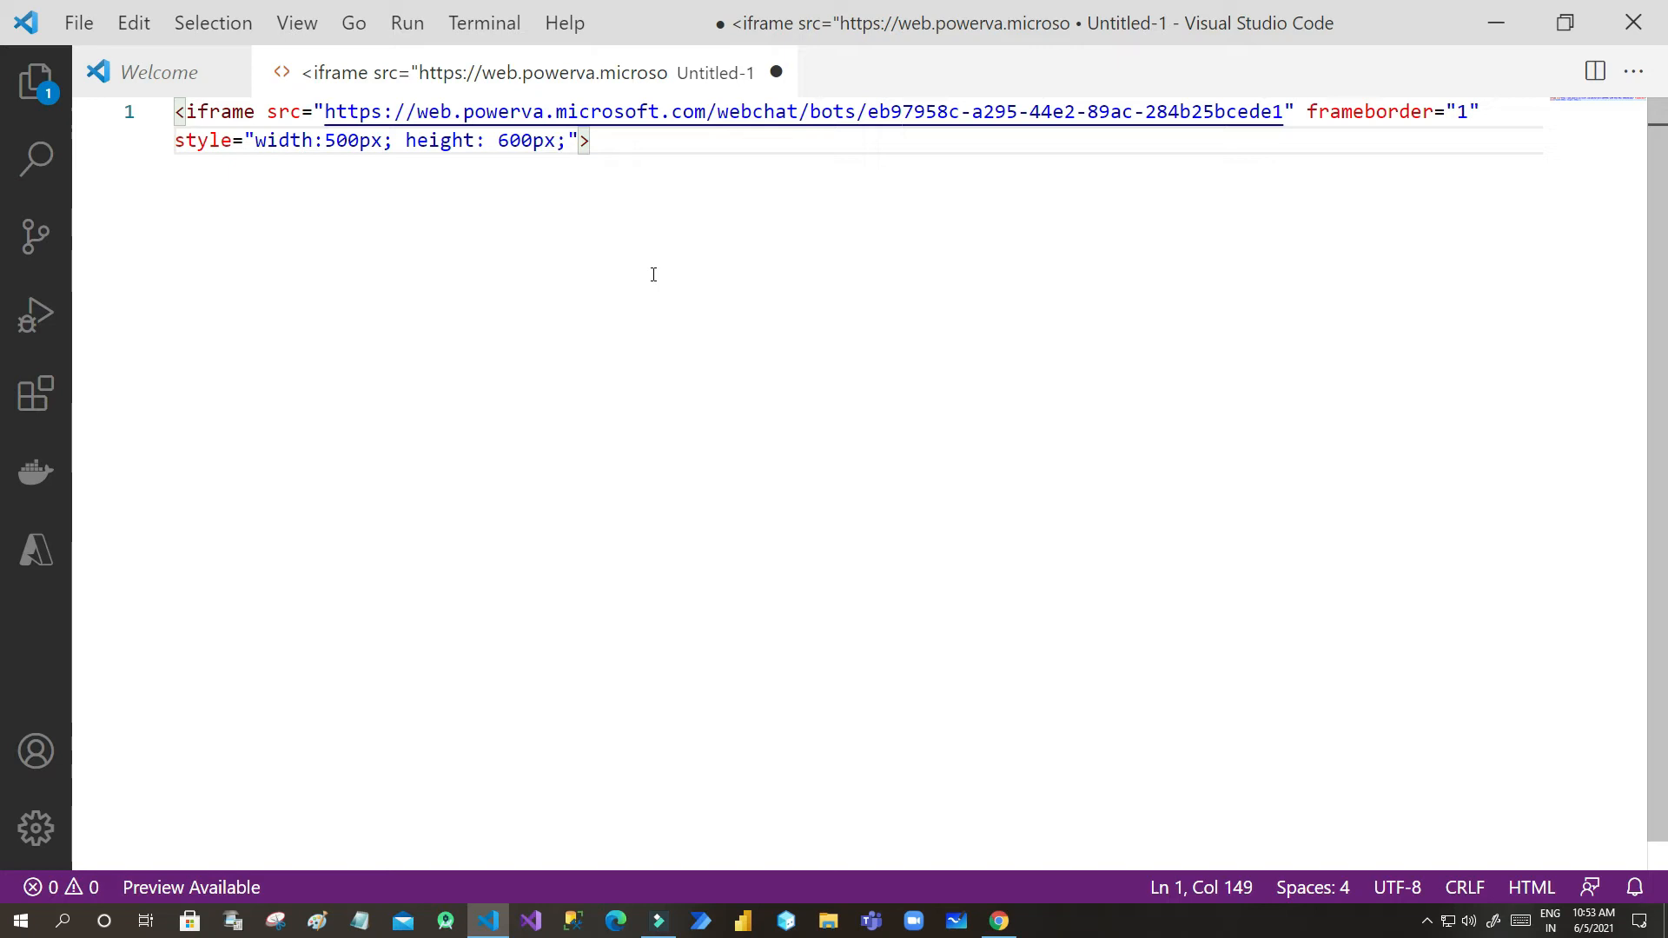
Step: Add position:fixed; right:0px; bottom:0px to the iframe style
{"action": "type", "text": "positio"}
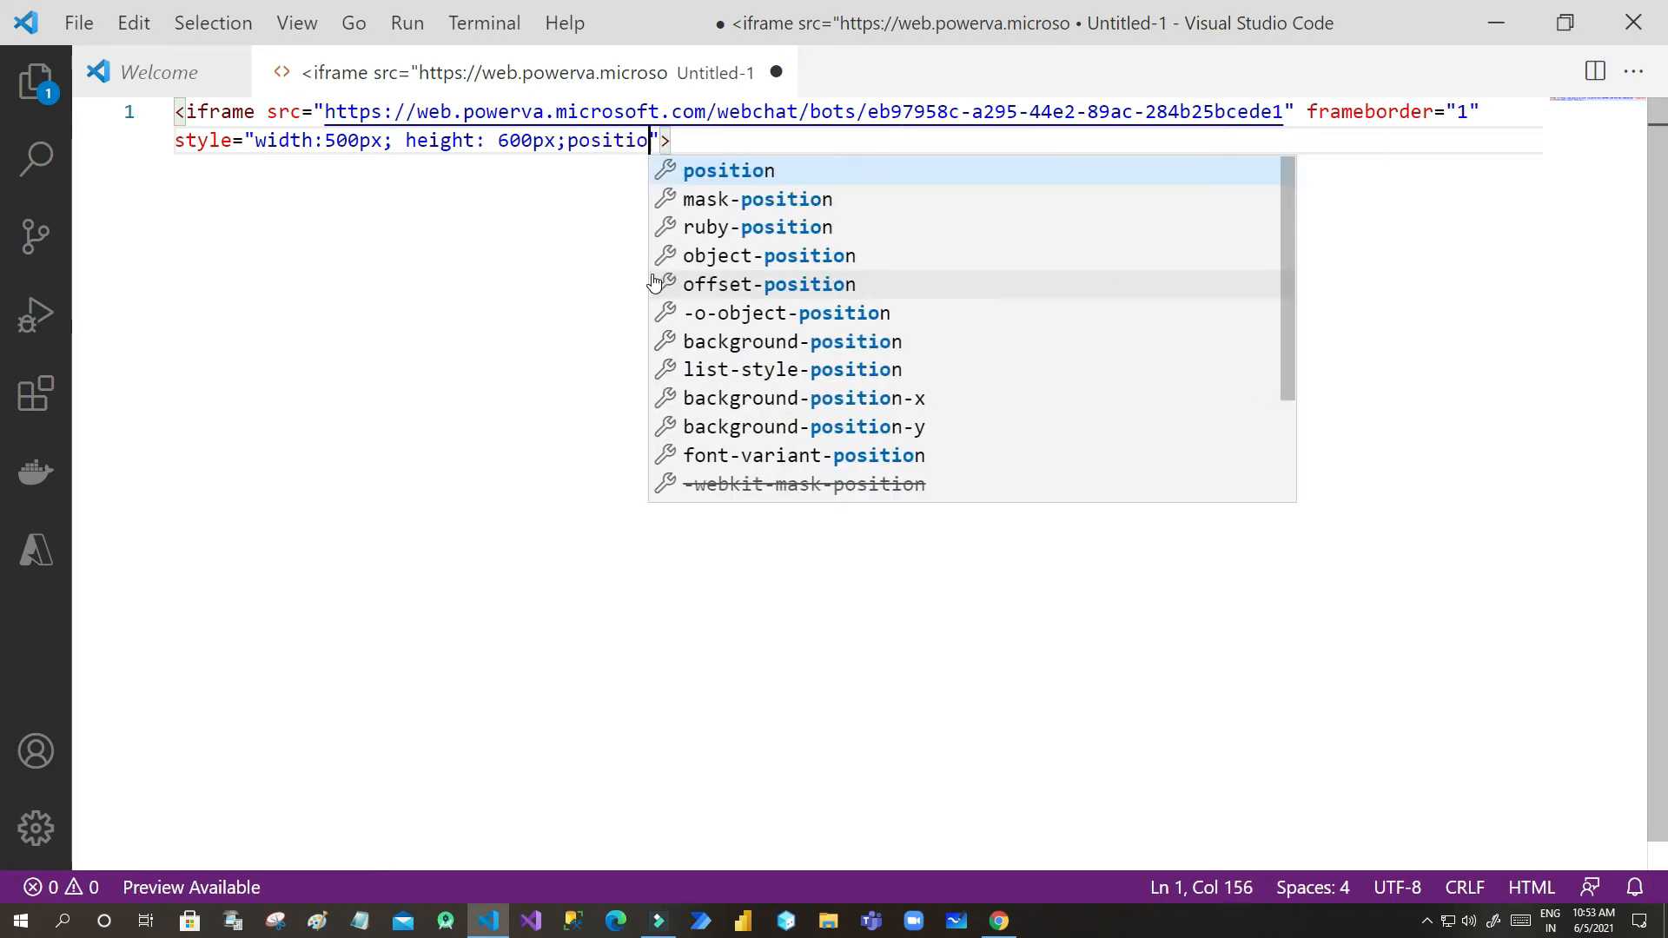
{"action": "type", "text": ":fixed;"}
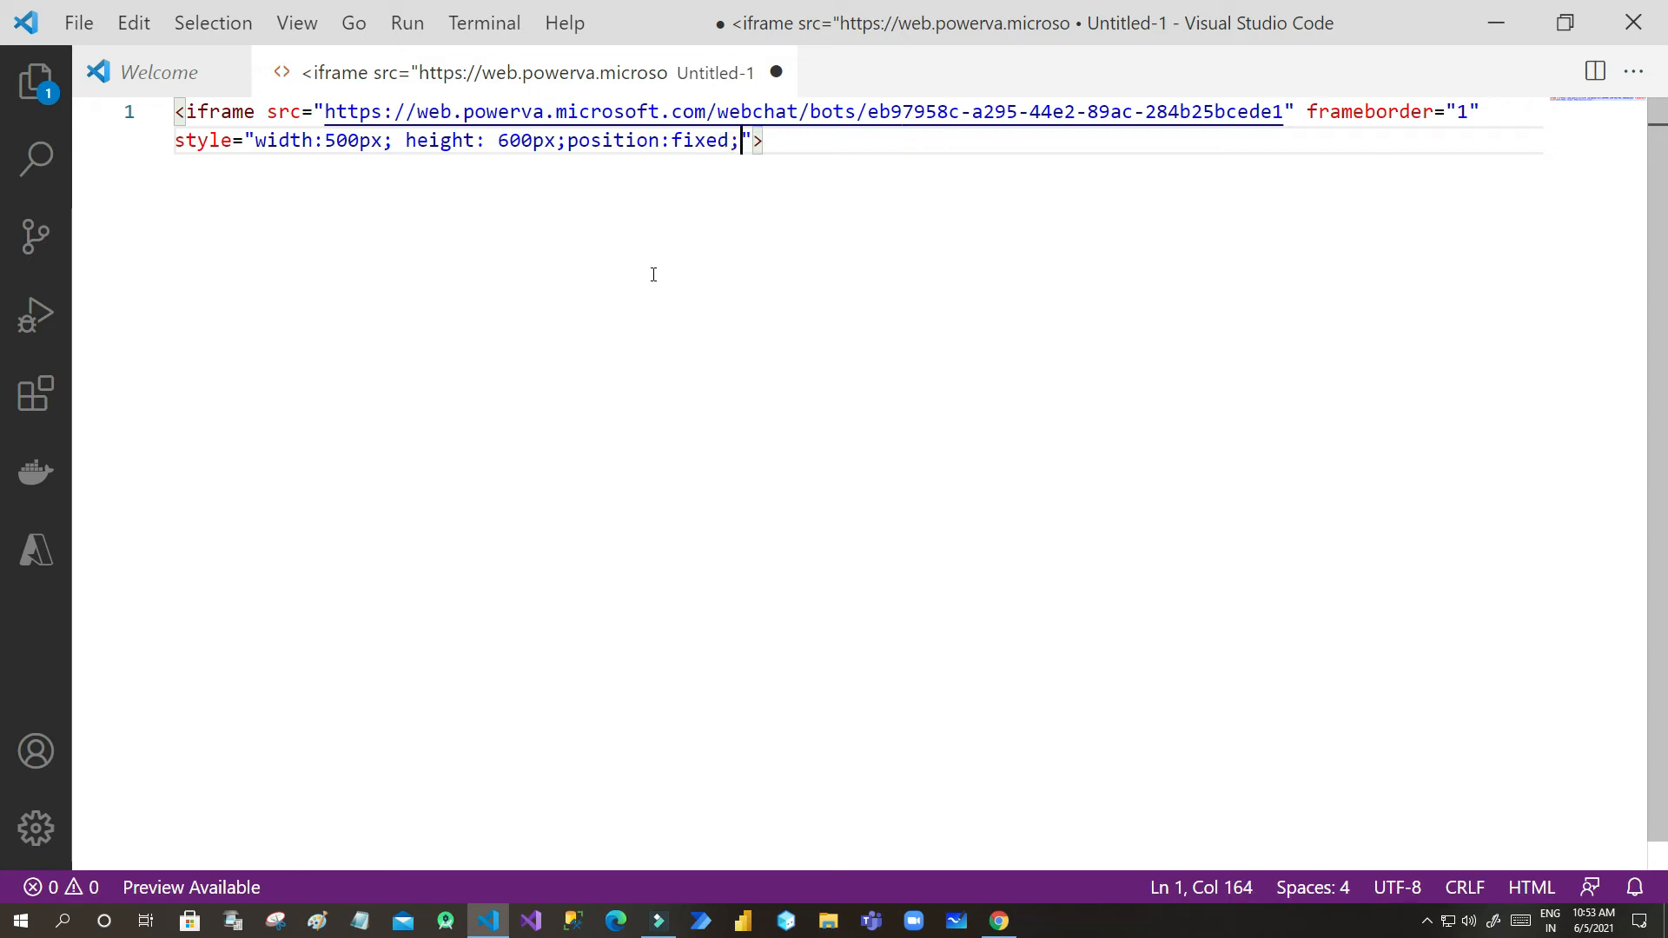
{"action": "type", "text": "r"}
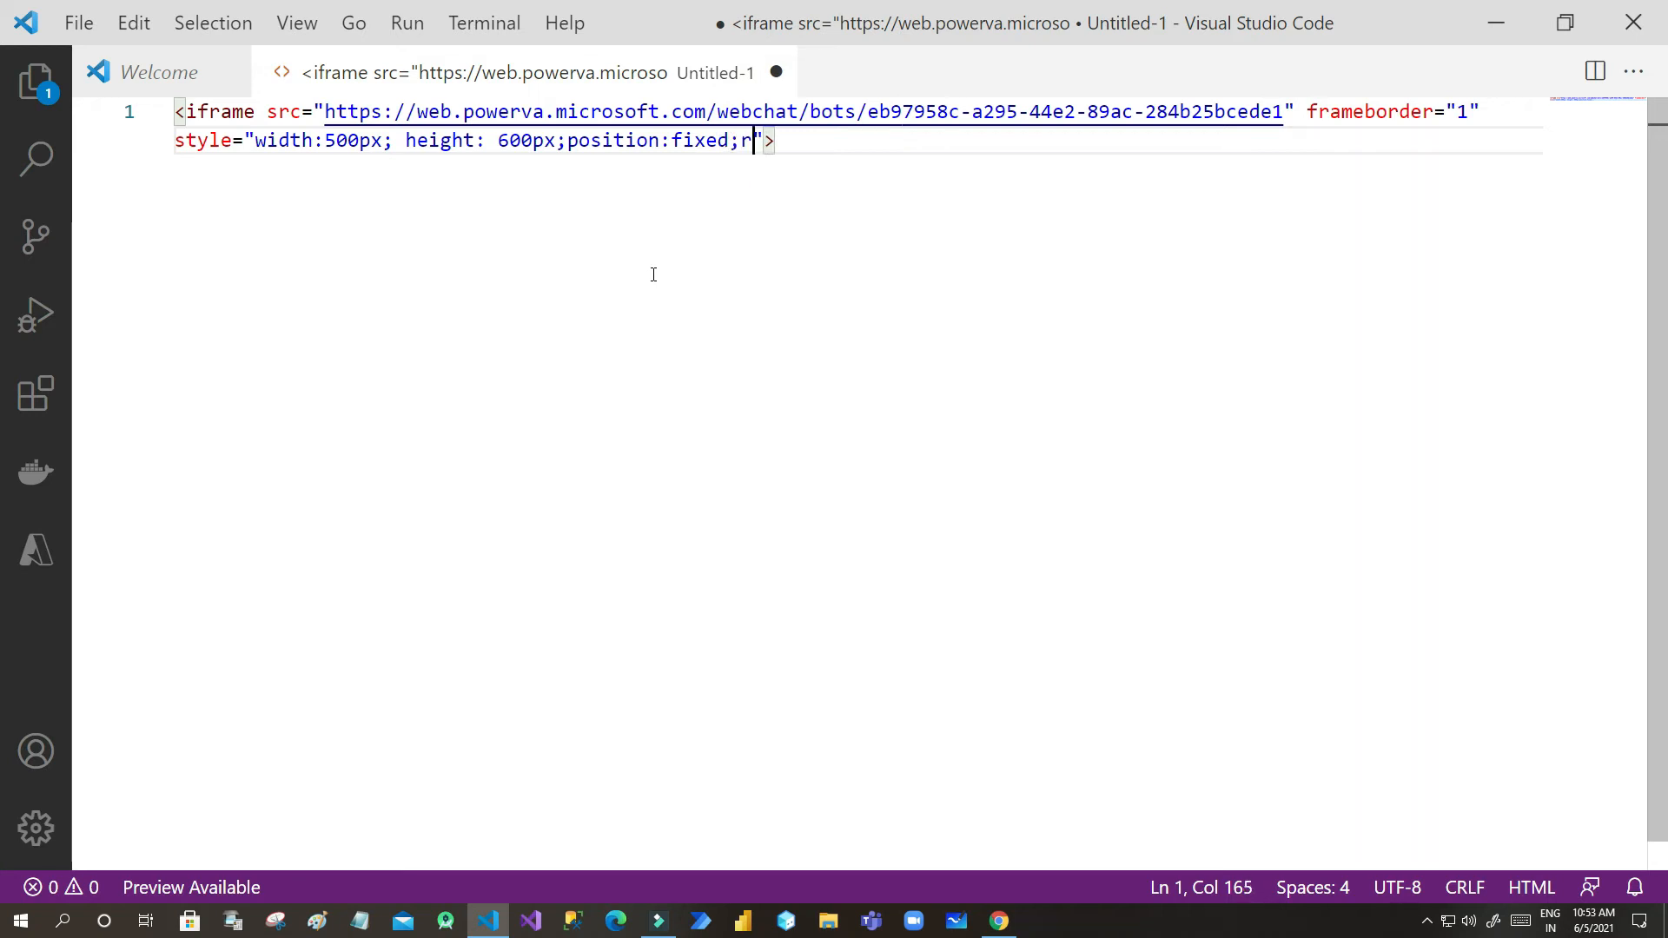
{"action": "type", "text": "ight"}
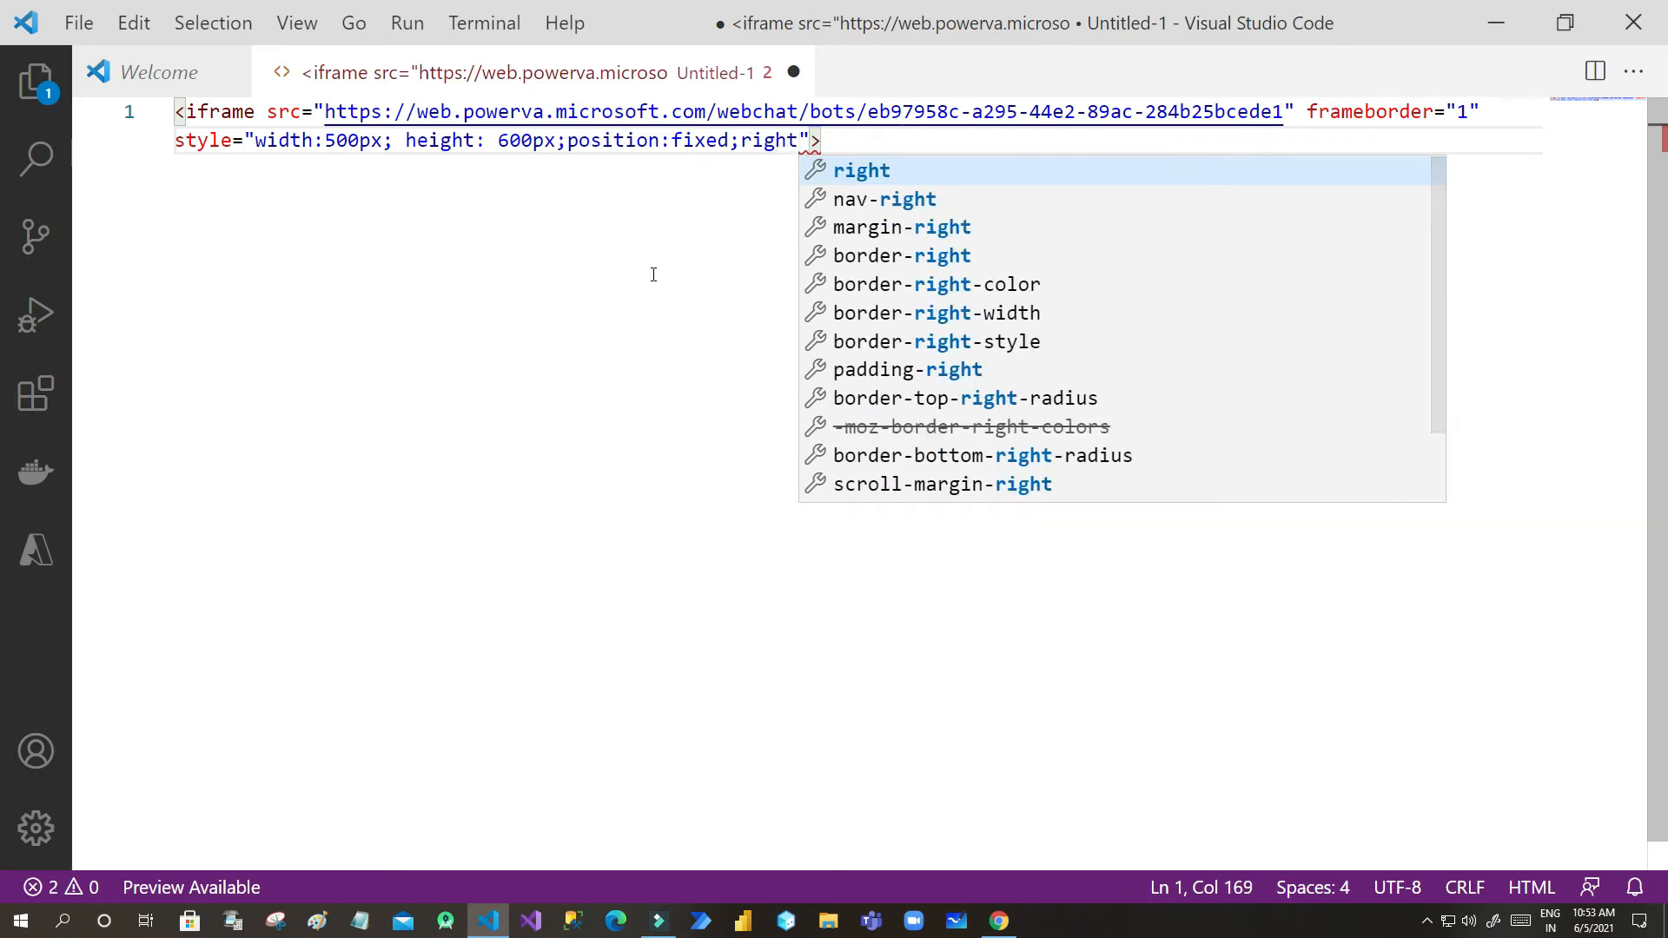
{"action": "type", "text": ":0px;"}
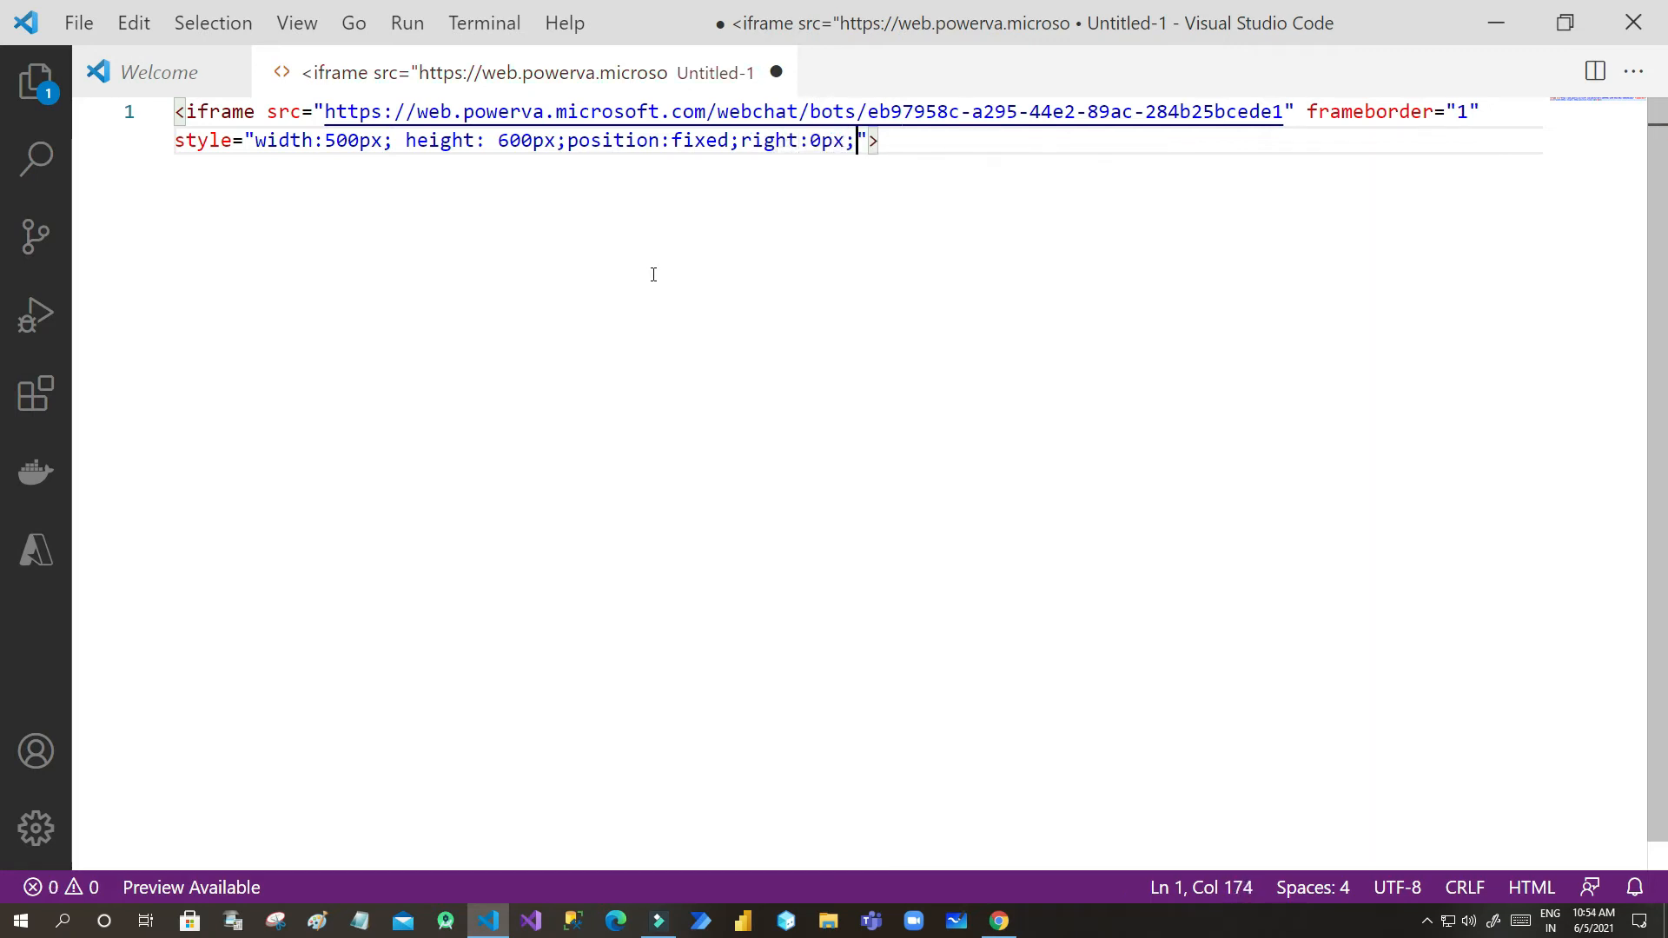
{"action": "type", "text": "bottom"}
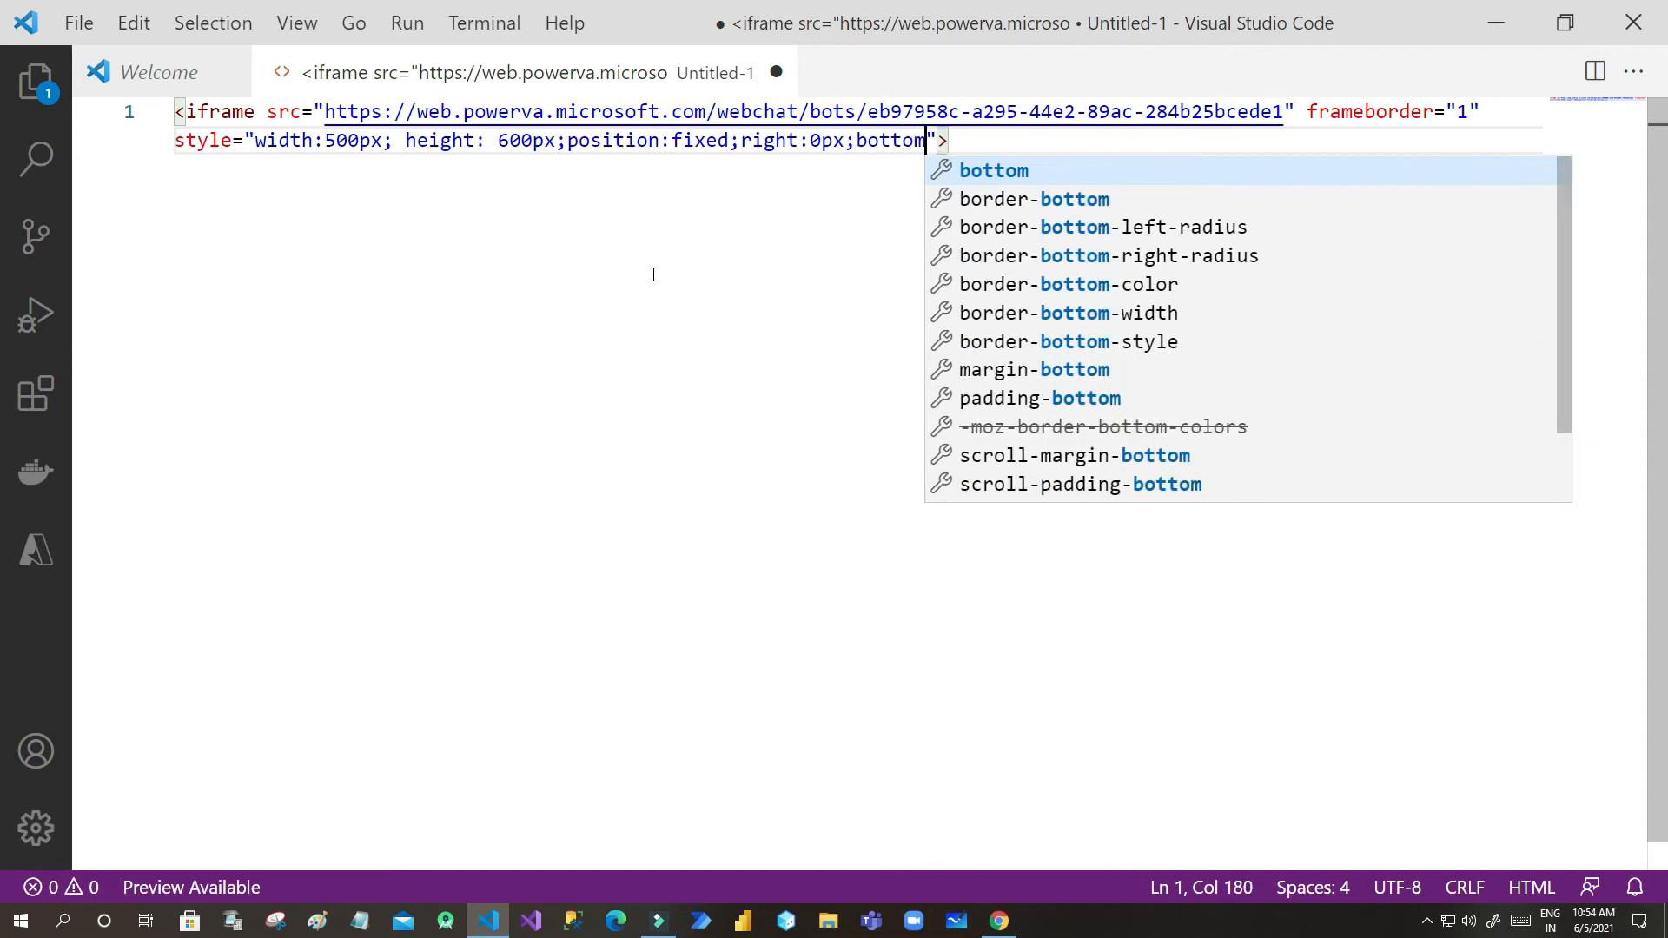
{"action": "type", "text": ":0px"}
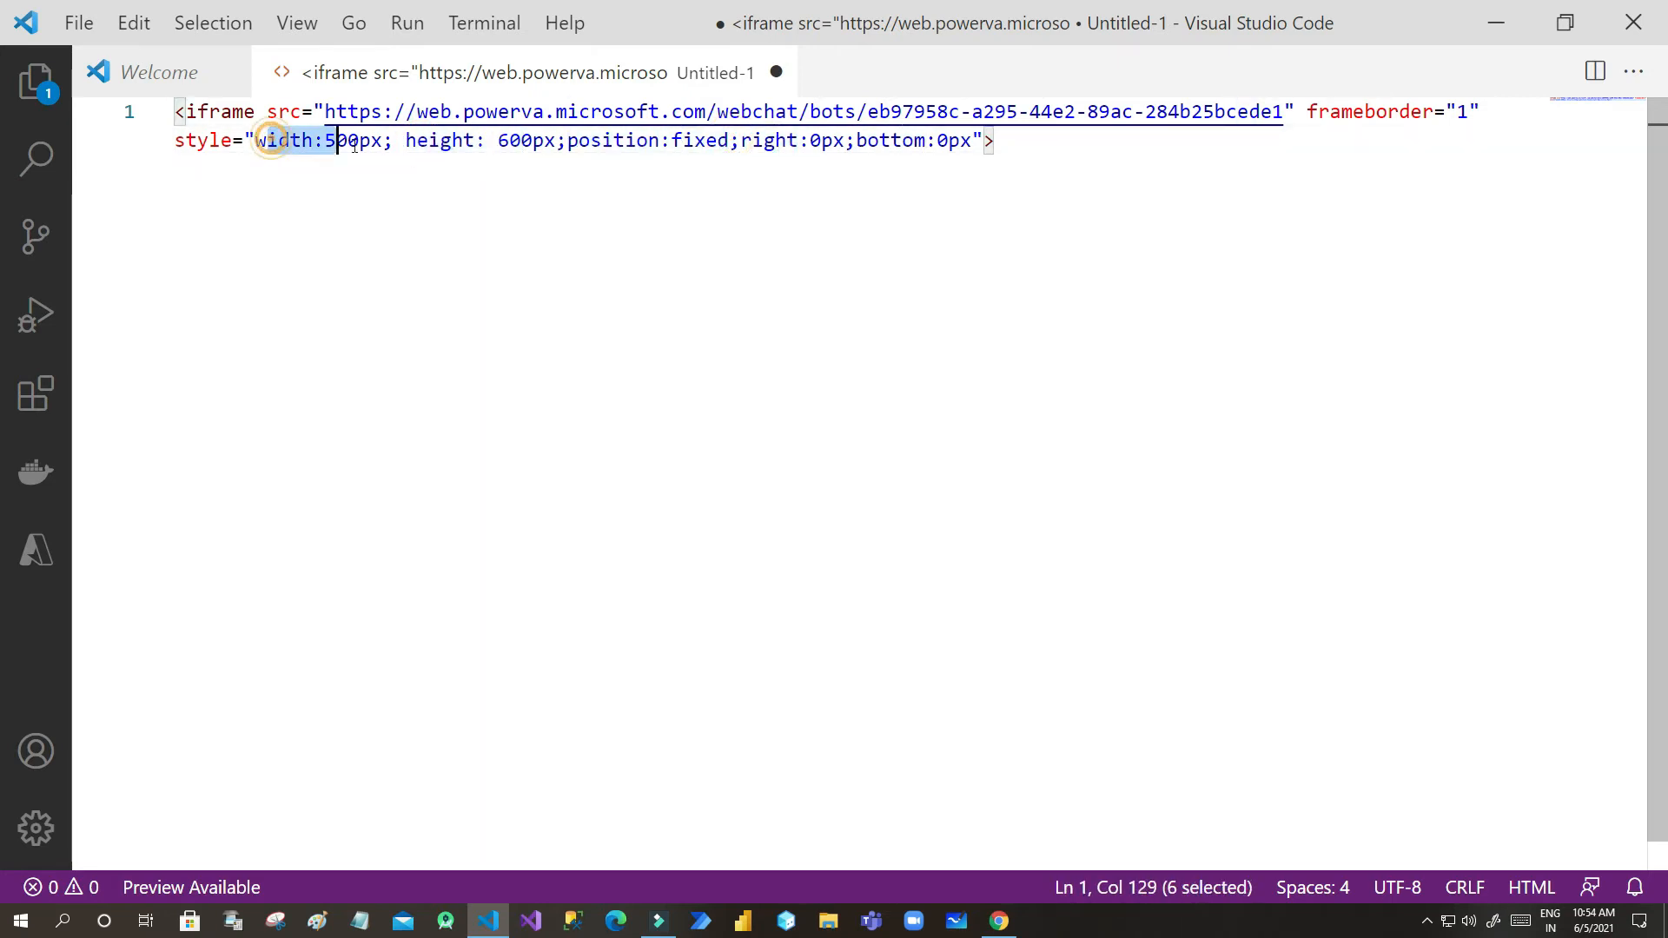
Step: Select and copy the whole finished iframe embed code
{"action": "key", "text": "Ctrl+a"}
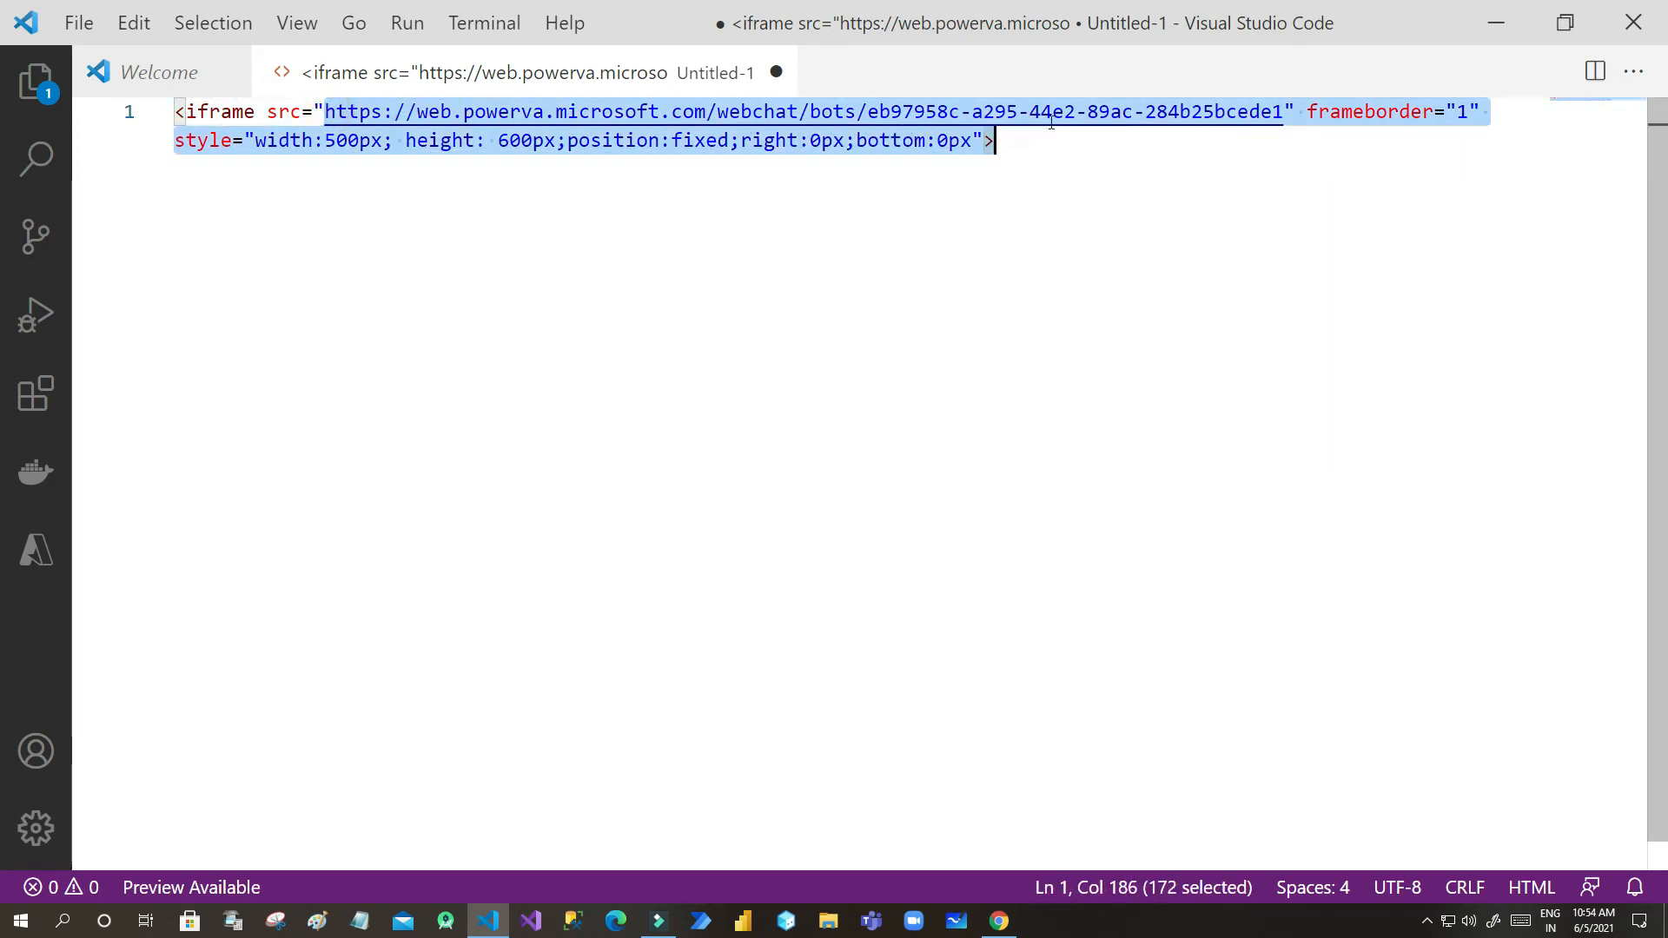
{"action": "left_click", "coordinate": [1025, 142]}
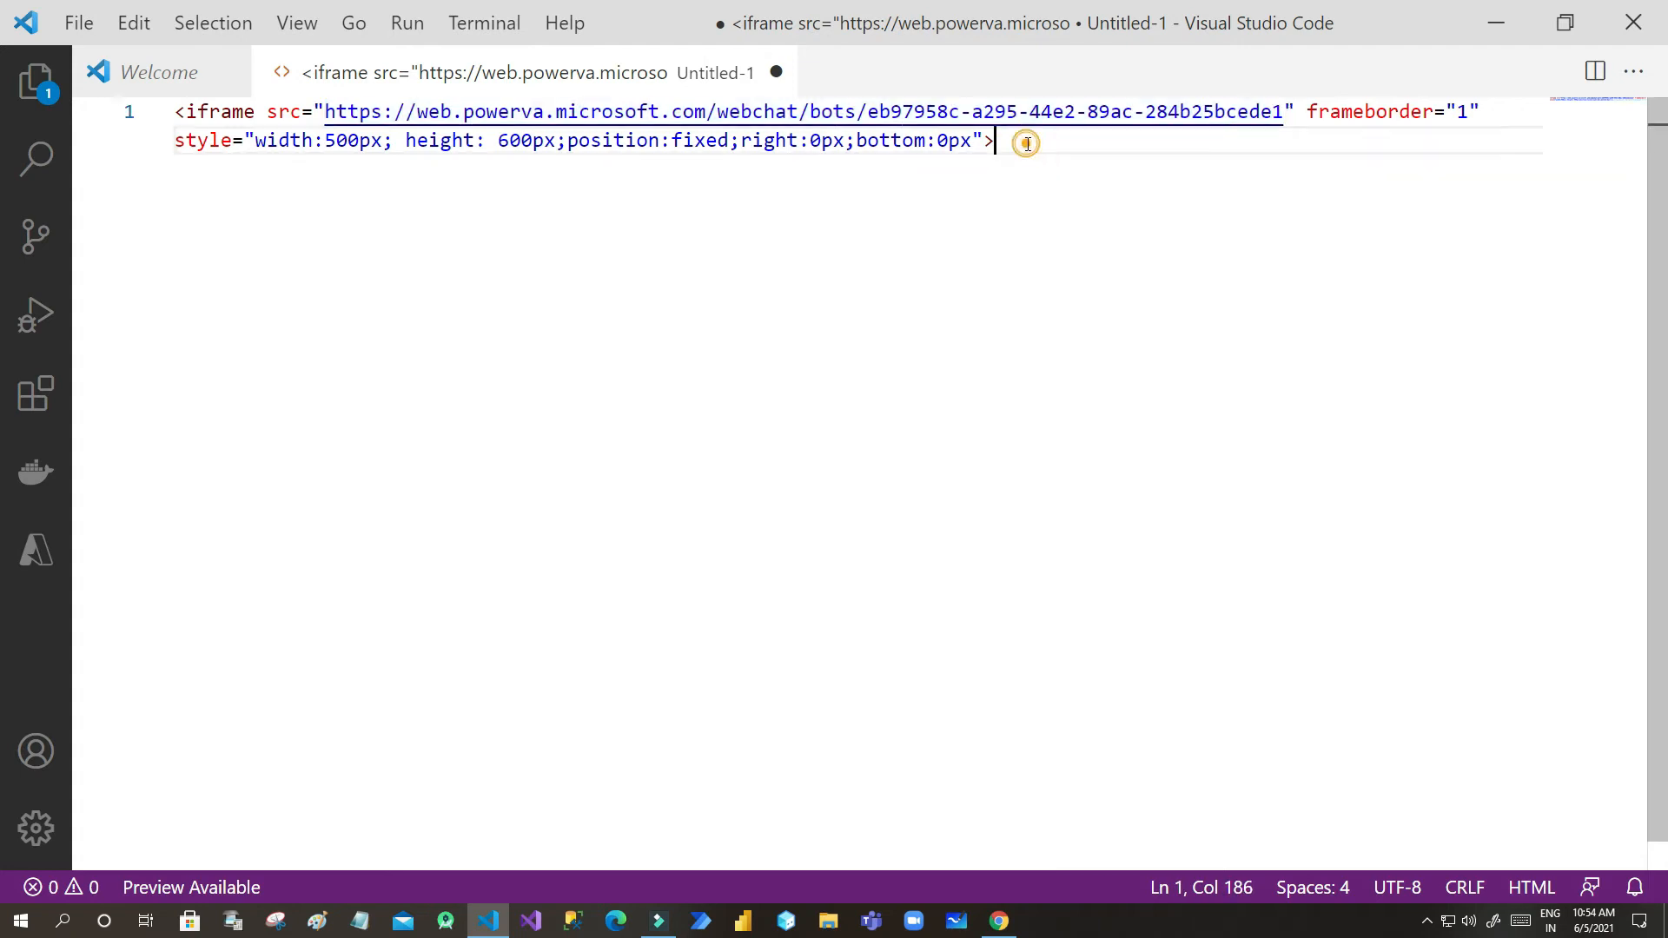
{"action": "key", "text": "Ctrl+A"}
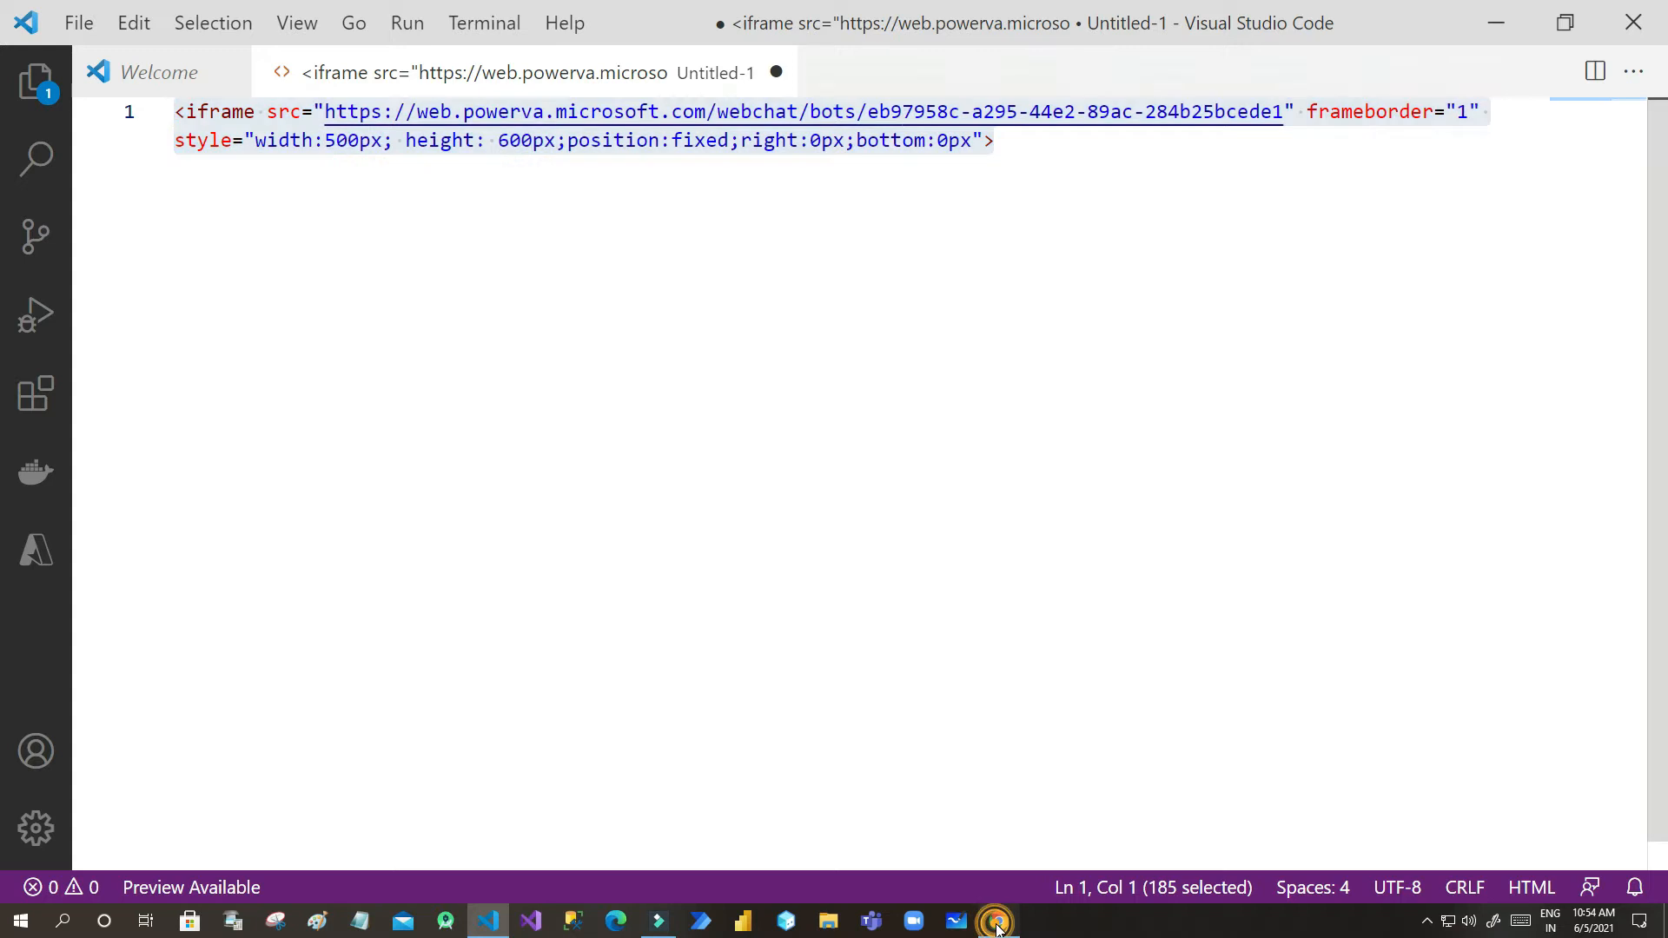
Step: Paste the iframe code at the top of the Footer source code and save it
{"action": "left_click", "coordinate": [997, 921]}
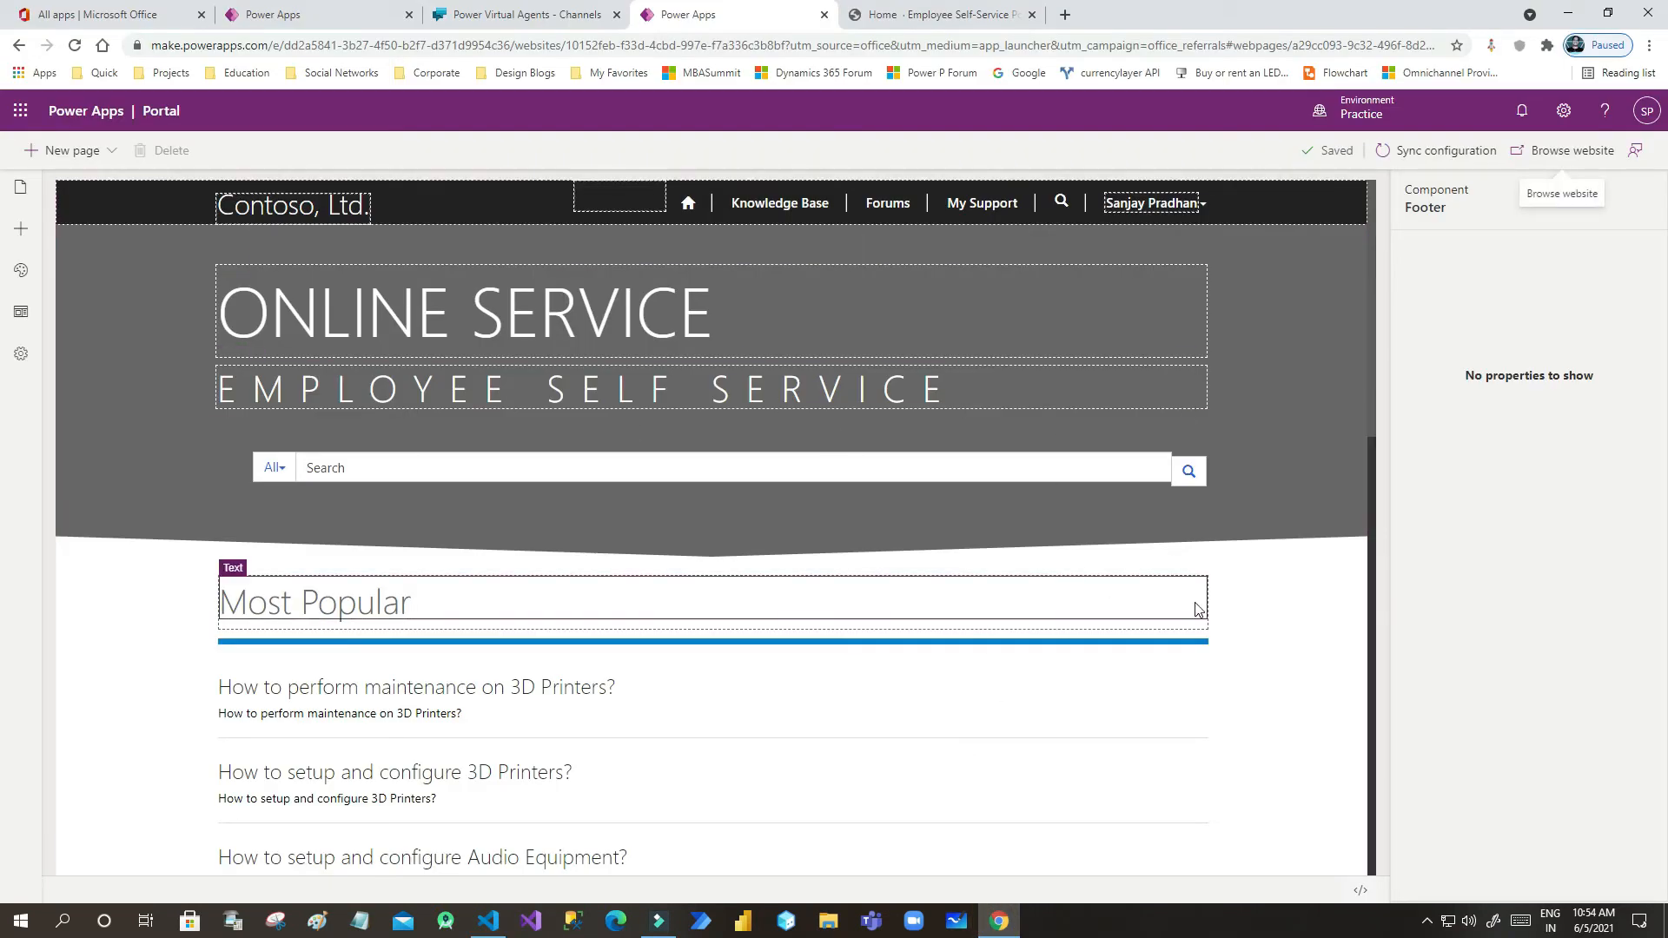
{"action": "scroll", "scroll_direction": "down", "scroll_amount": 3}
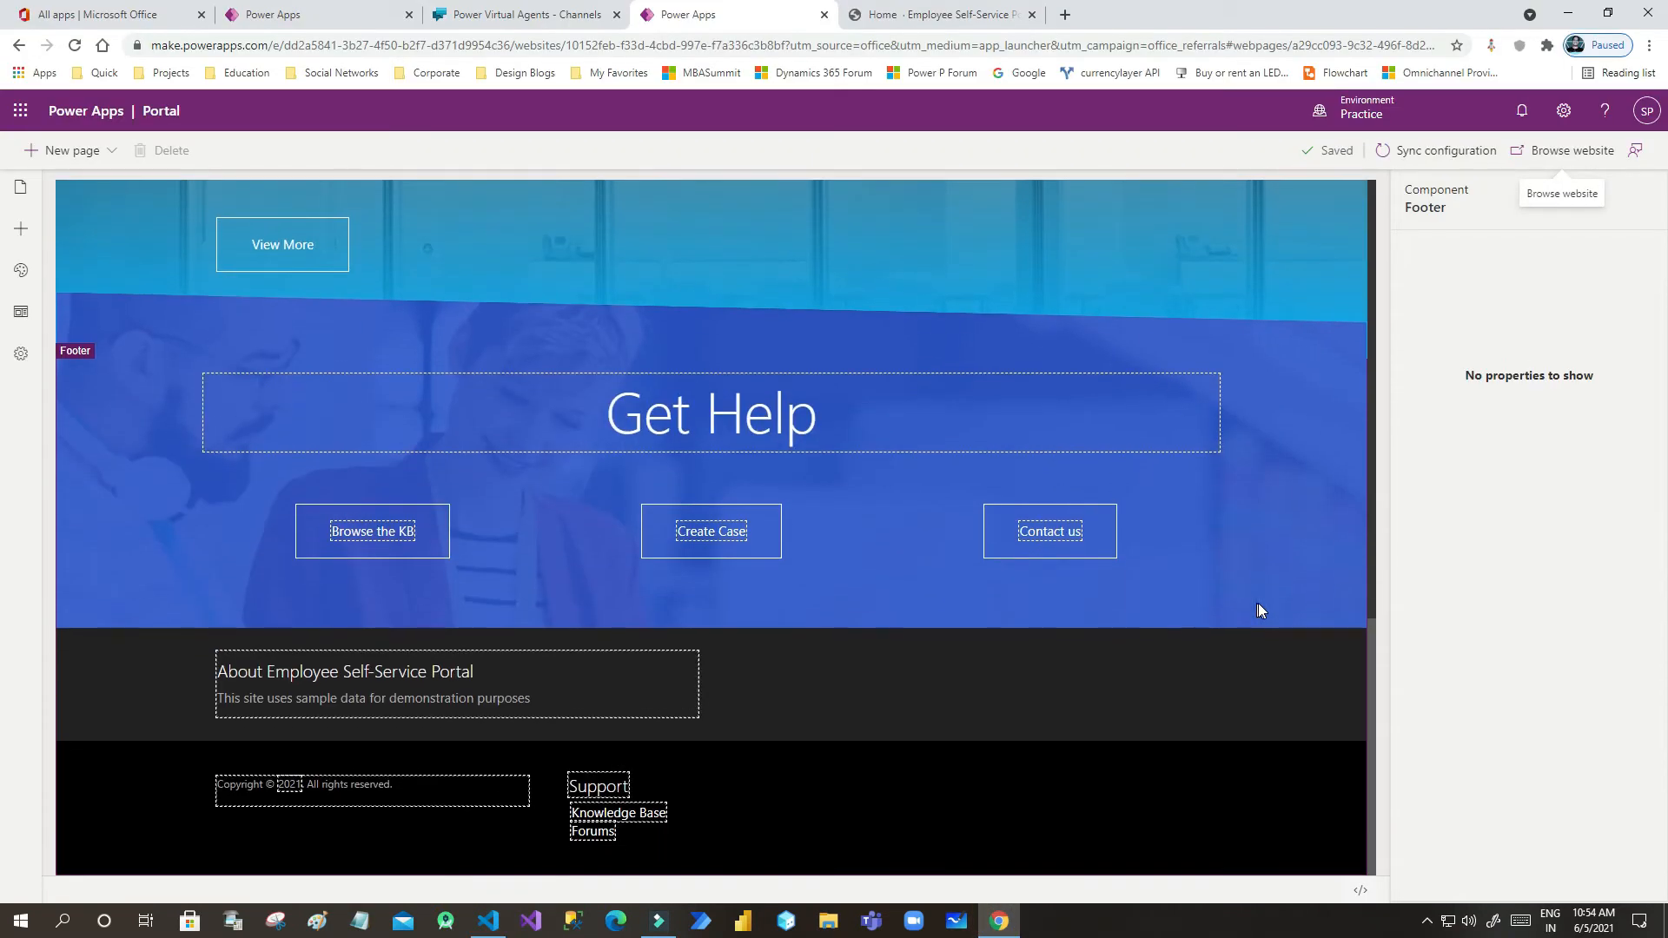
{"action": "mouse_move", "coordinate": [1361, 890]}
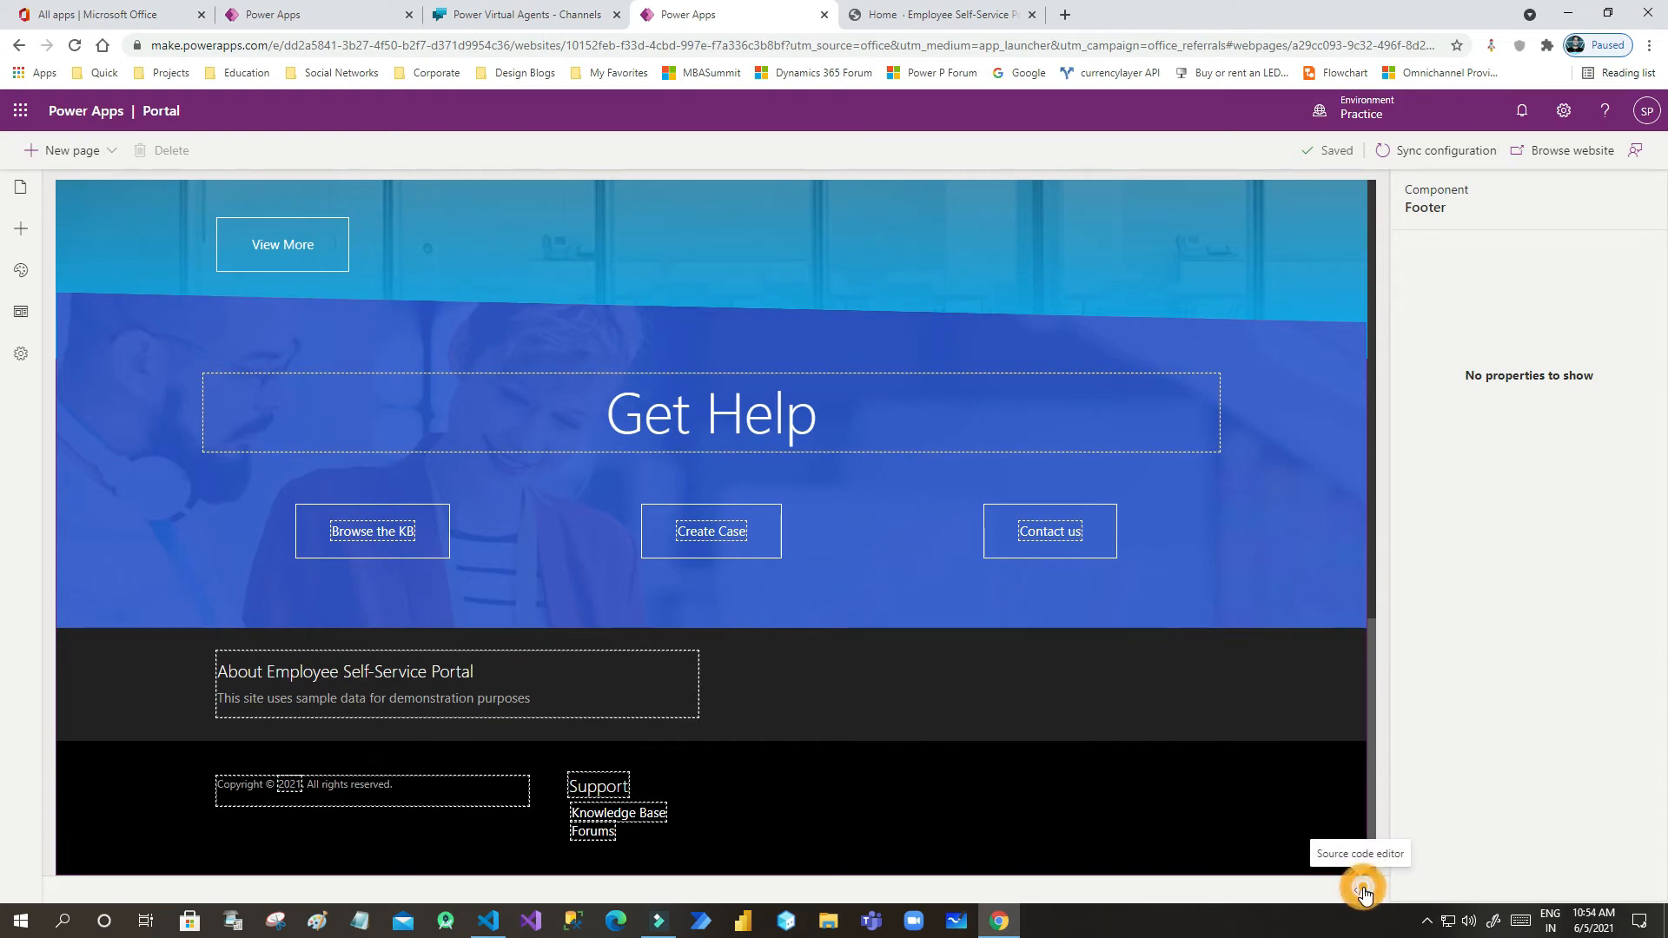
{"action": "left_click", "coordinate": [1362, 892]}
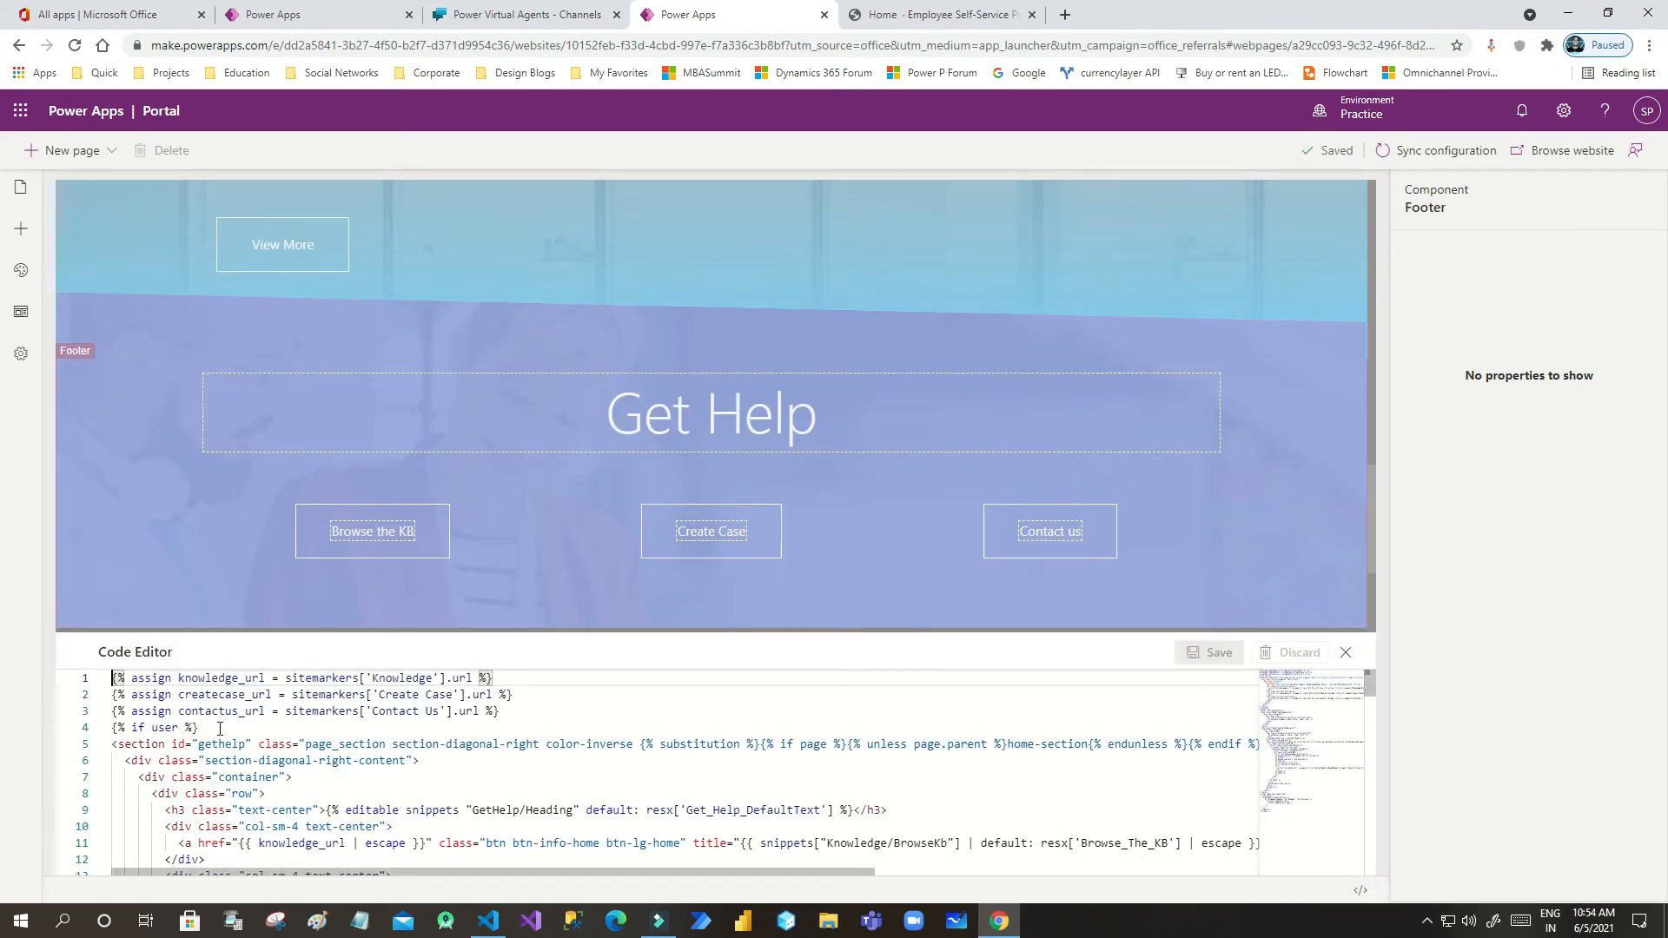
{"action": "key", "text": "Enter"}
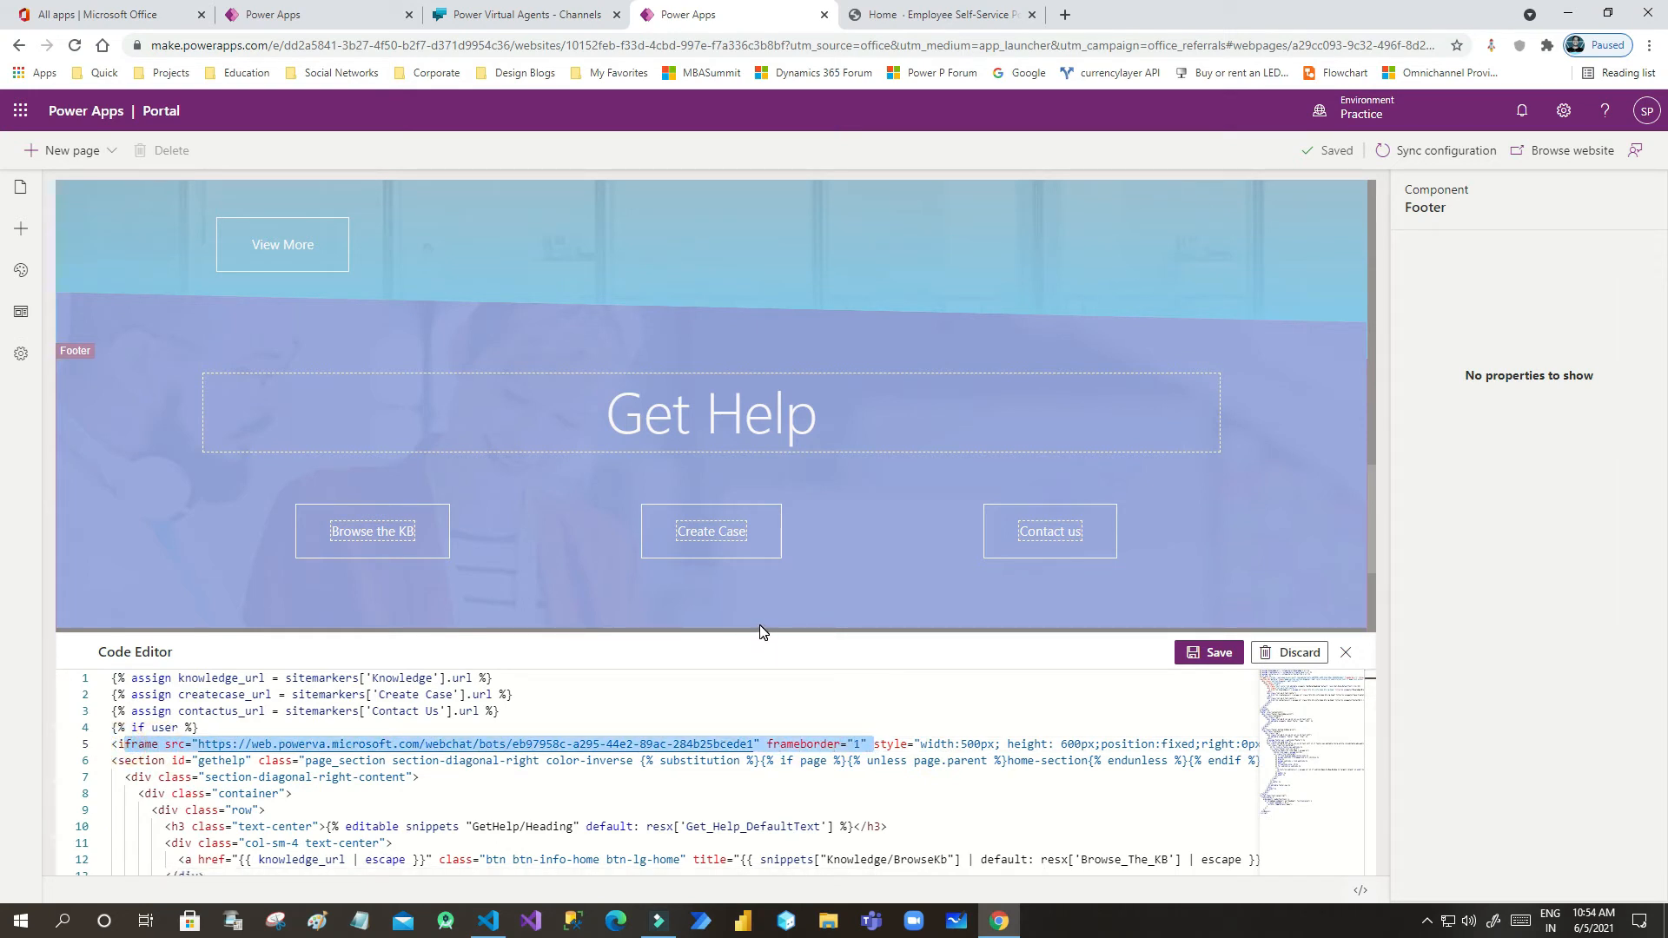
{"action": "left_click", "coordinate": [1209, 652]}
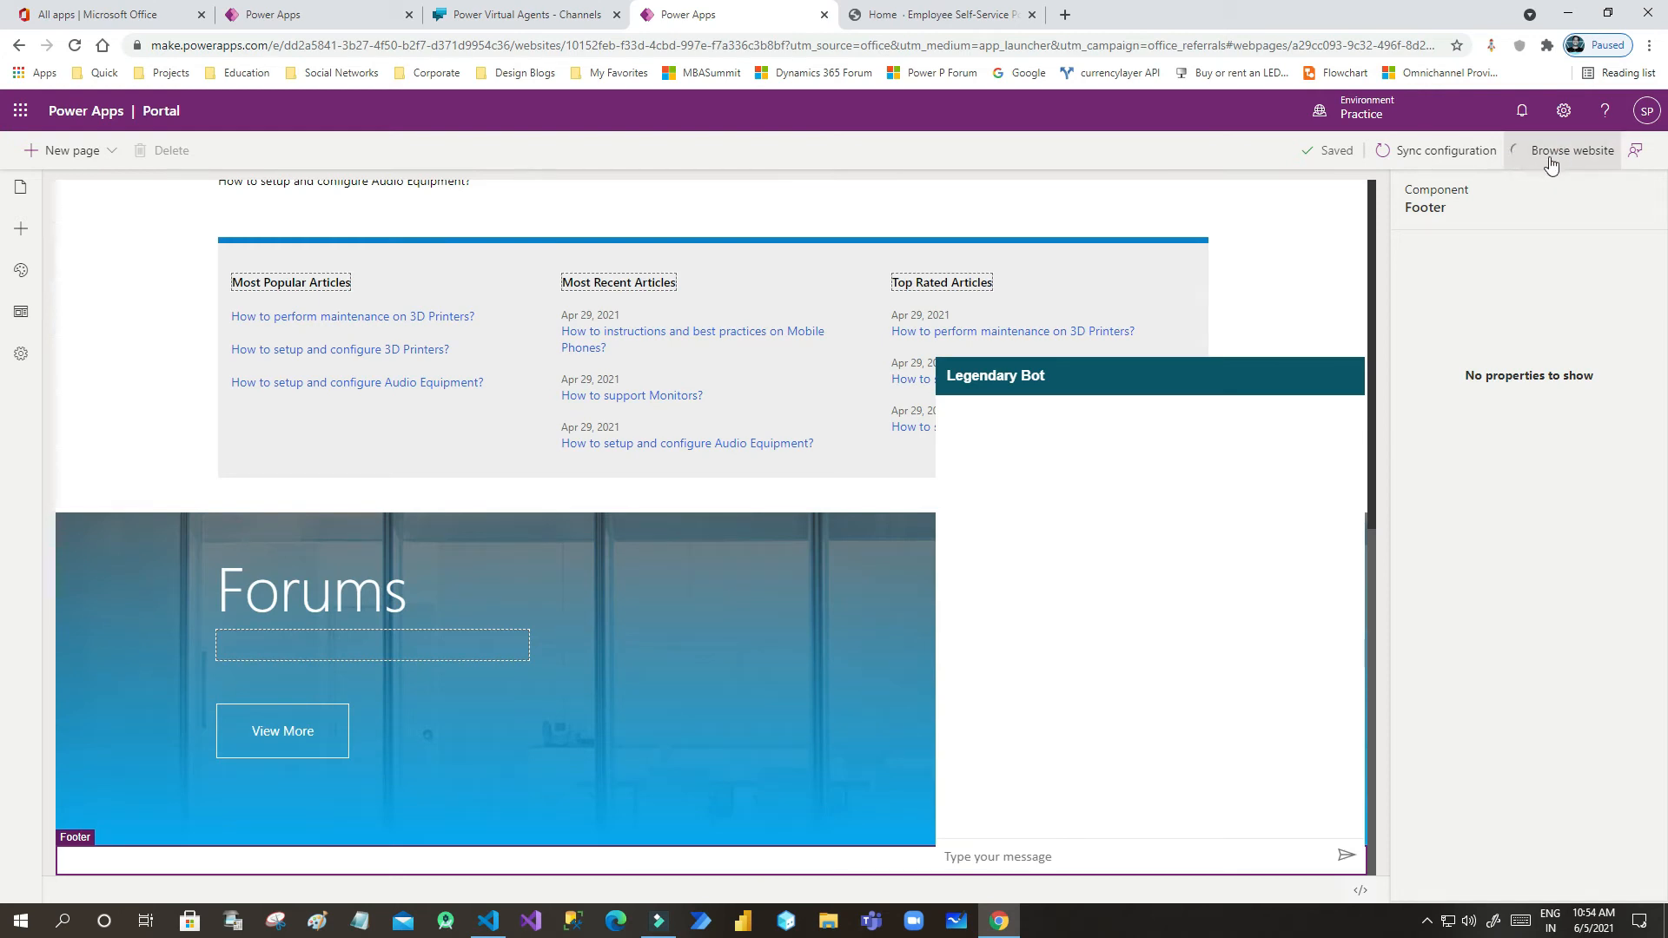
{"action": "mouse_move", "coordinate": [1553, 161]}
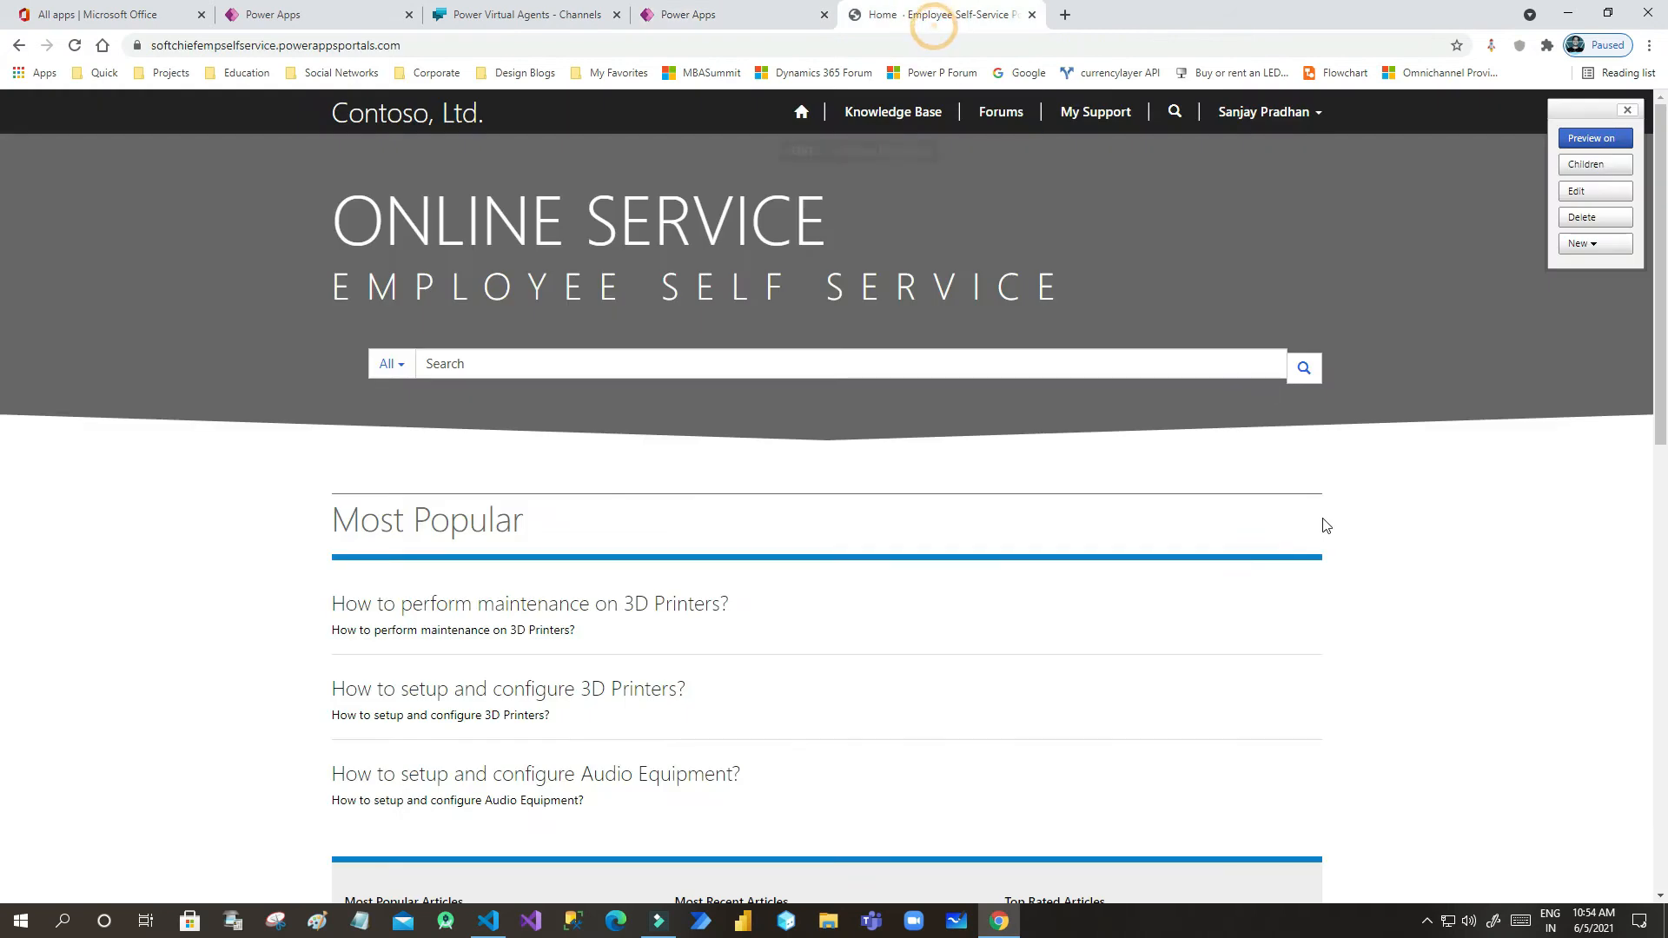
{"action": "mouse_move", "coordinate": [1445, 674]}
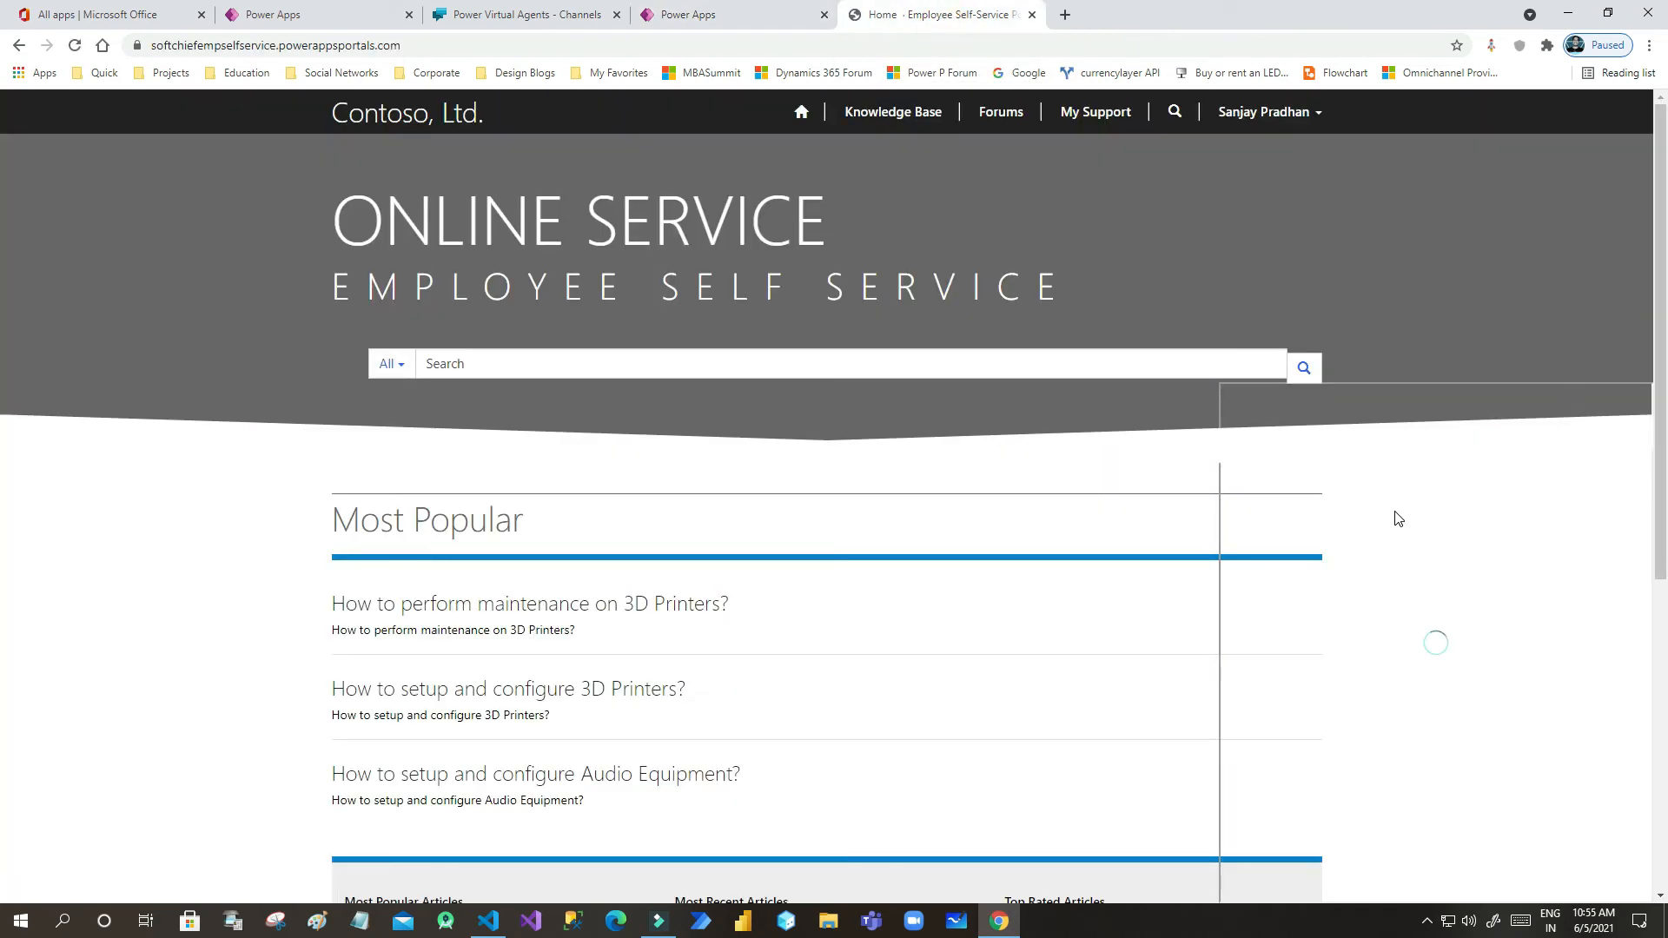
Step: Send the name sanjay to the docked bot, which offers Case, Account and Opportunity Status
{"action": "scroll", "scroll_direction": "down", "scroll_amount": 3}
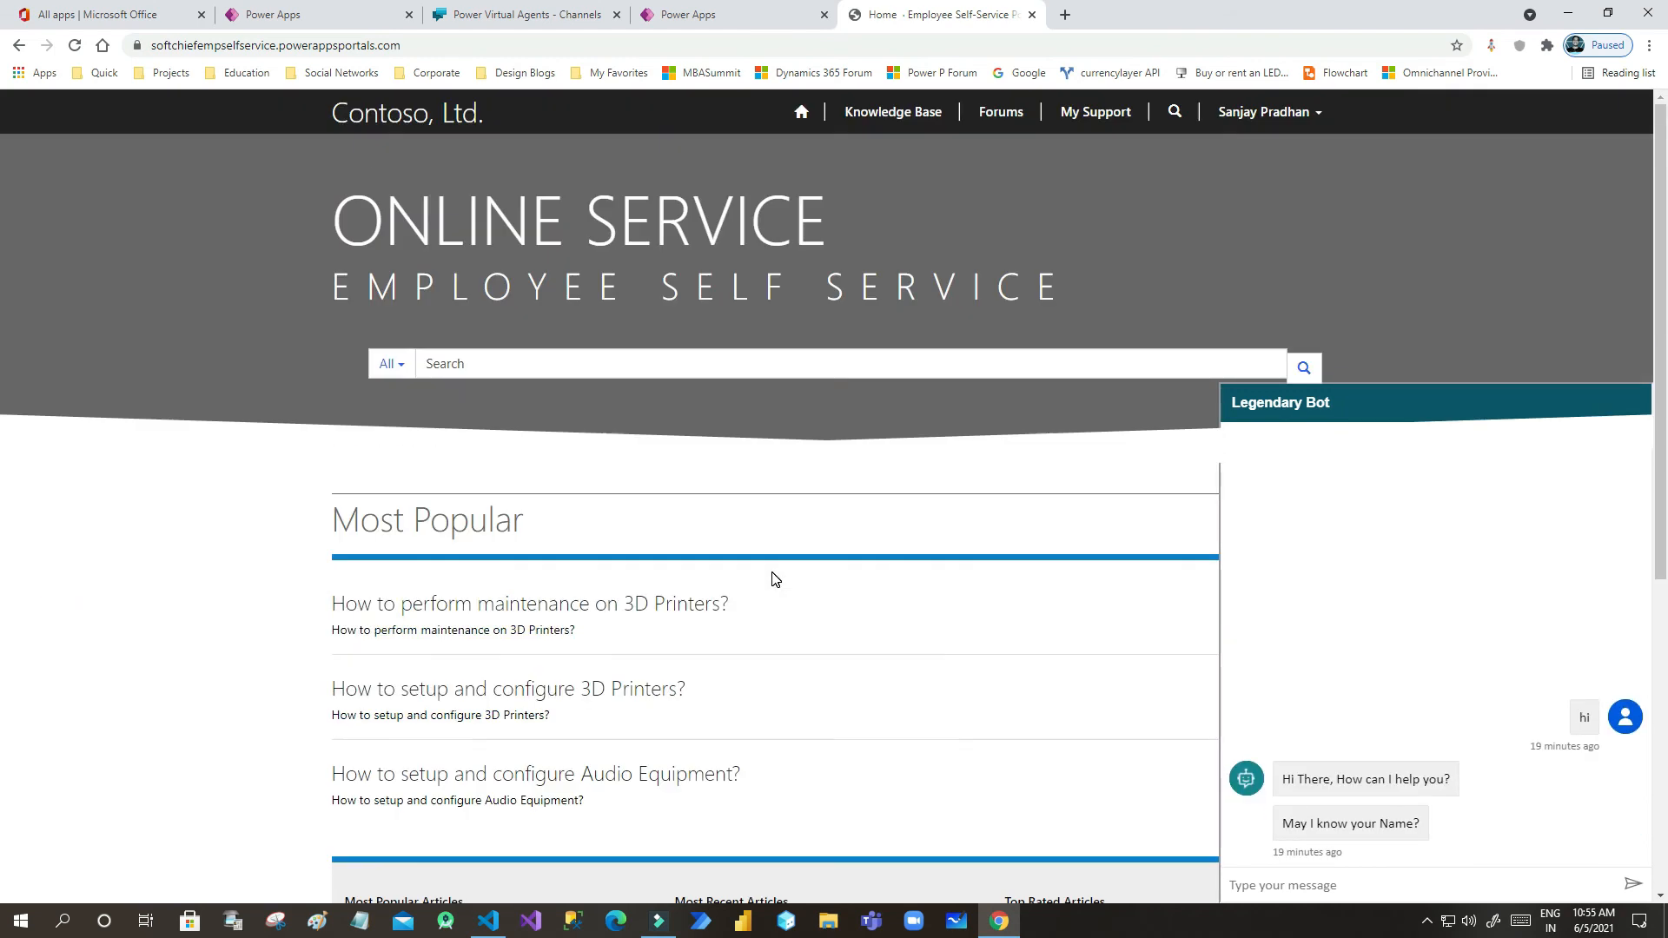
{"action": "scroll", "scroll_direction": "down", "scroll_amount": 3}
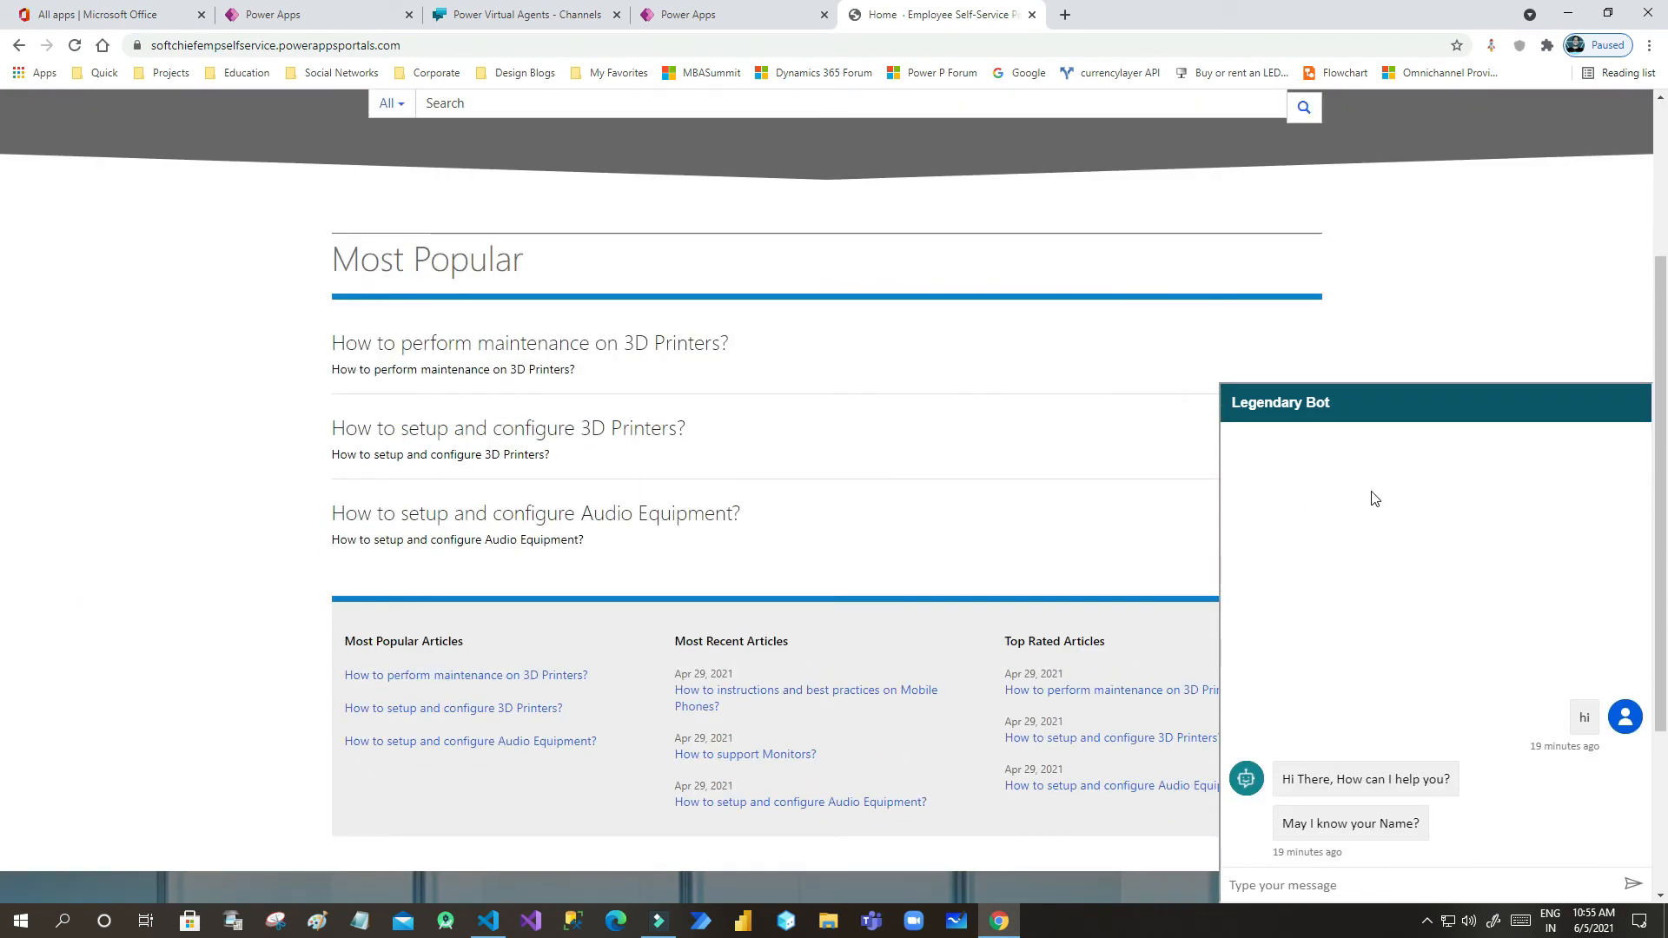
{"action": "scroll", "scroll_direction": "down", "scroll_amount": 3}
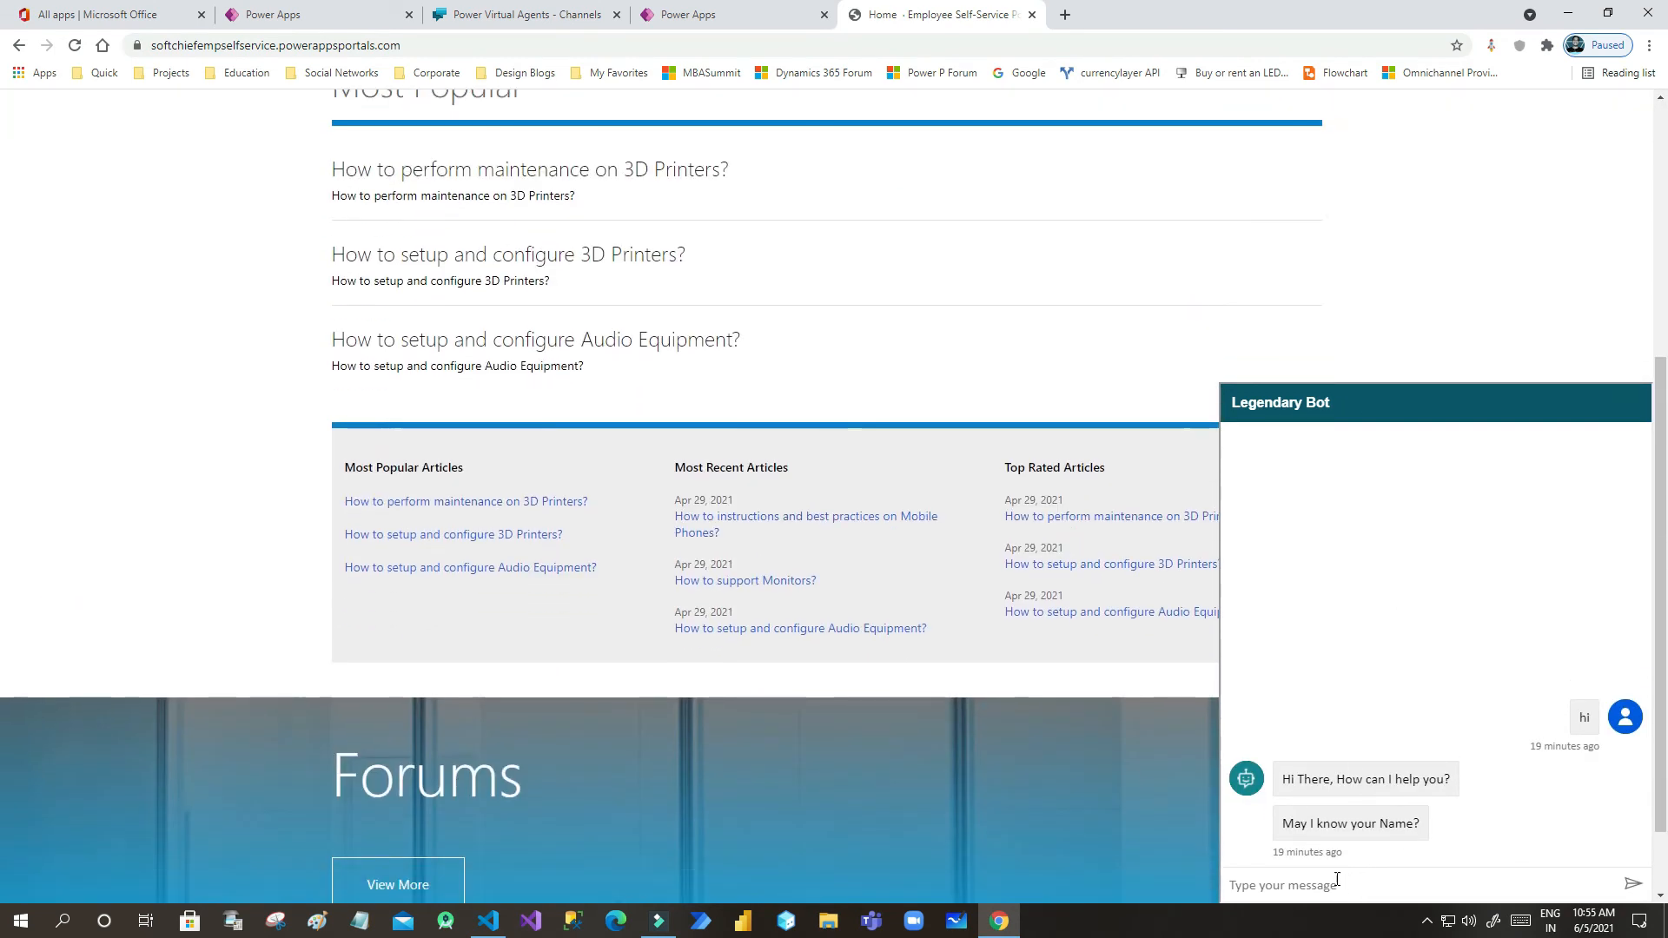
{"action": "type", "text": "sanj"}
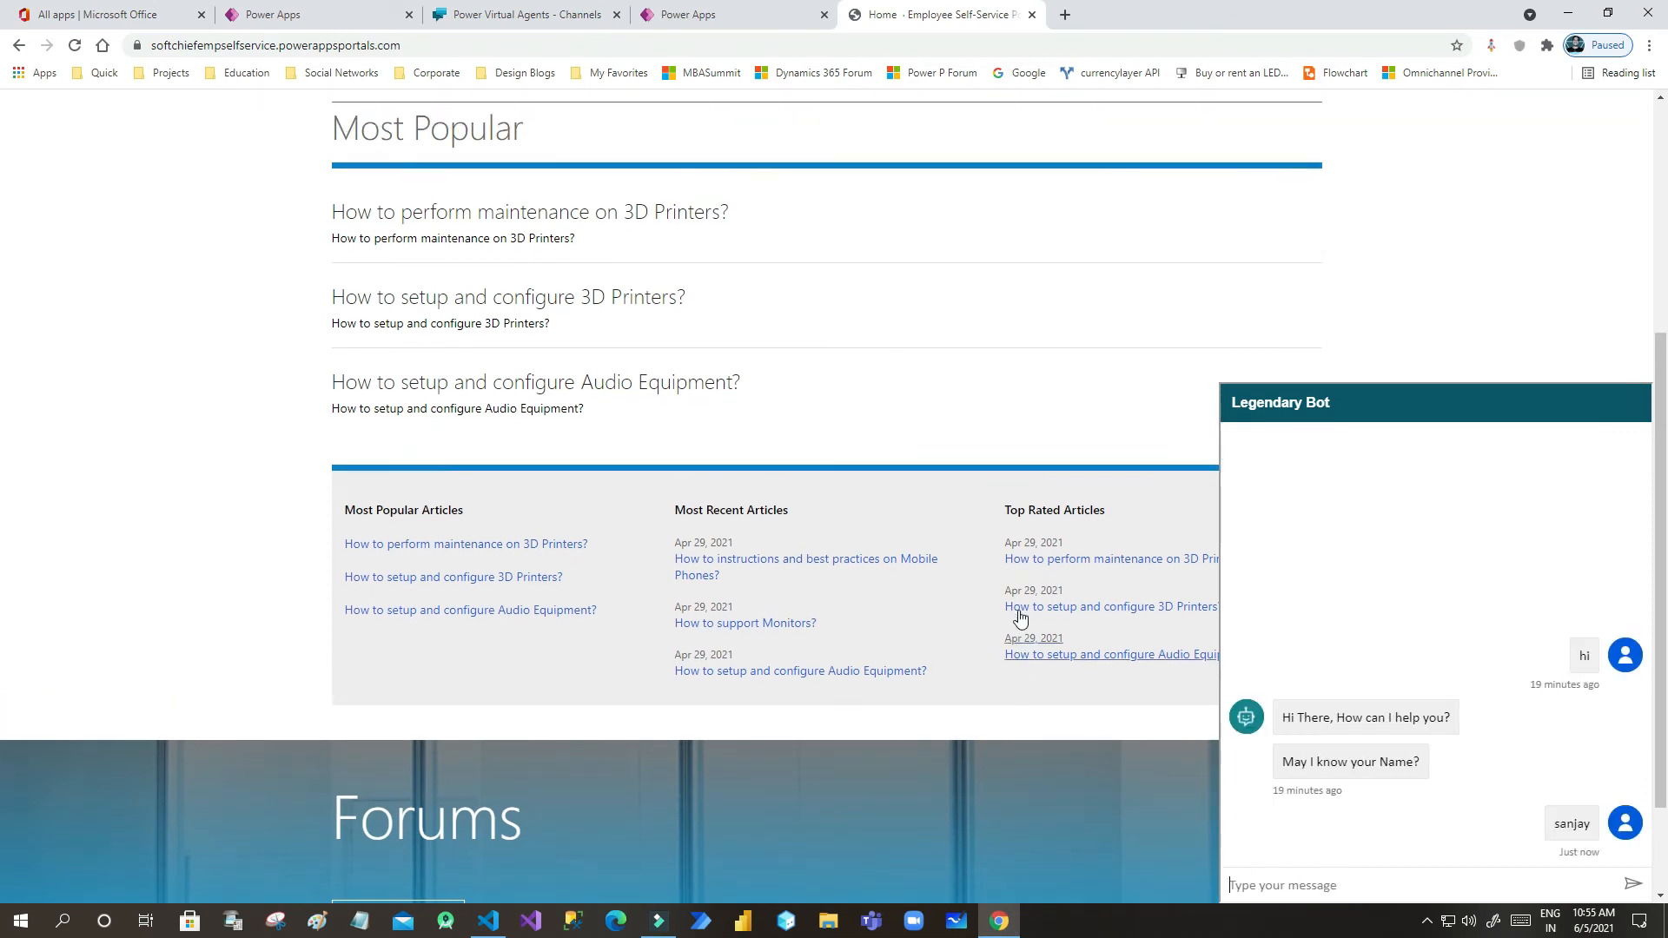
{"action": "scroll", "scroll_direction": "down", "scroll_amount": 3}
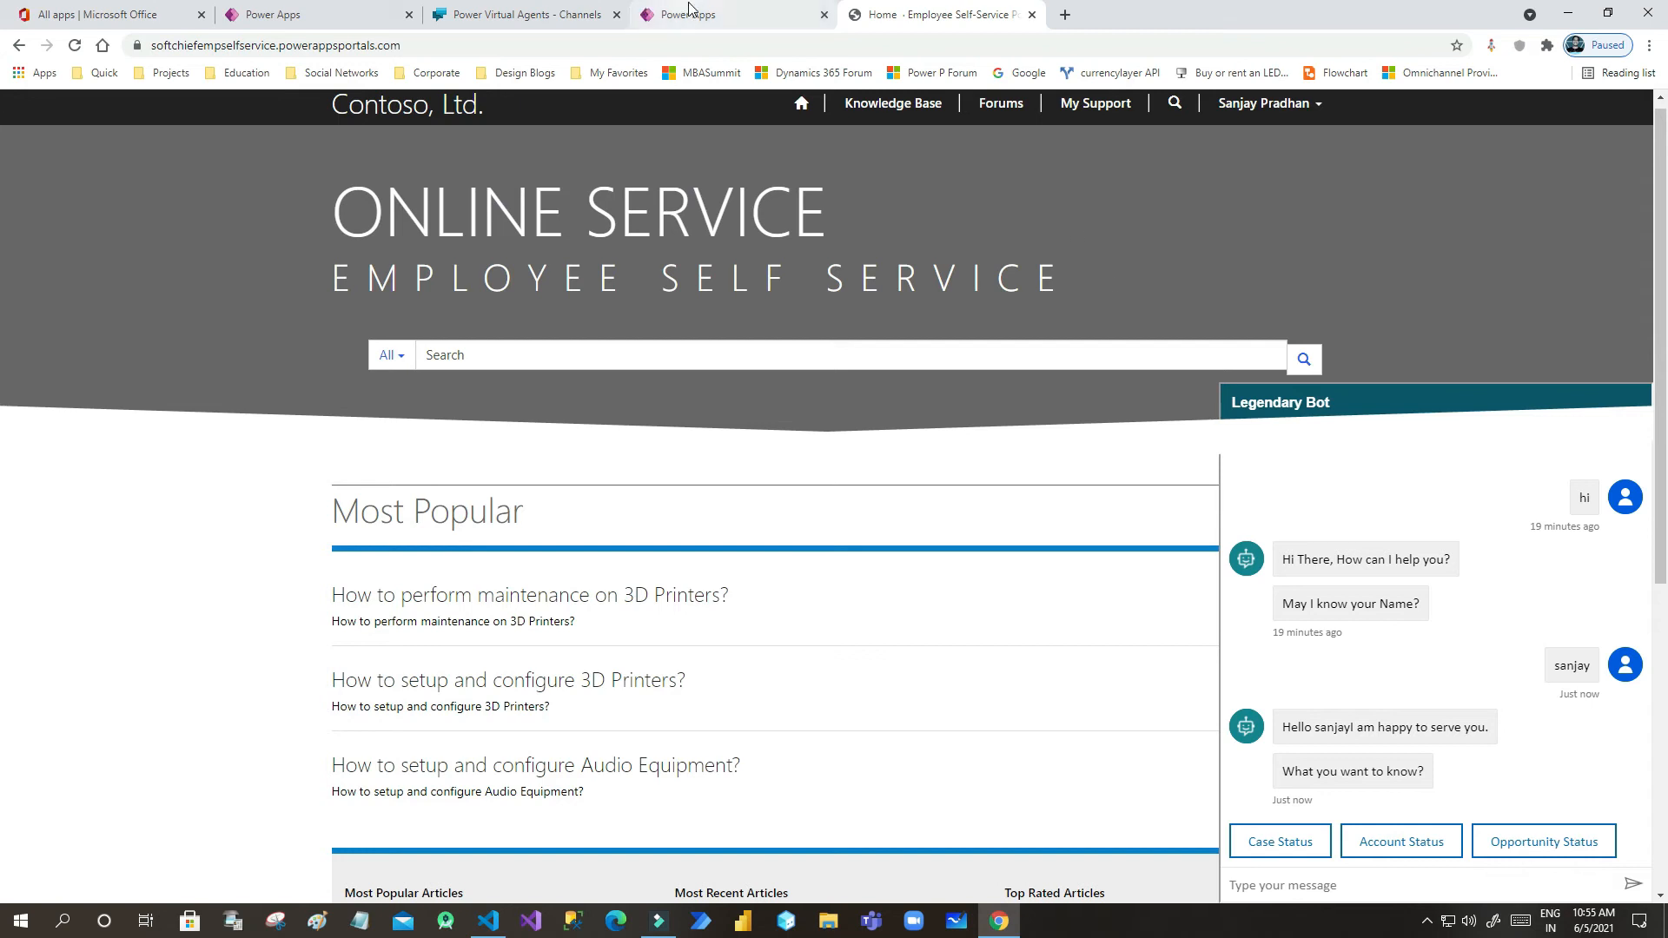
Step: Change the footer iframe width to 400px in the code editor and save
{"action": "left_click", "coordinate": [692, 14]}
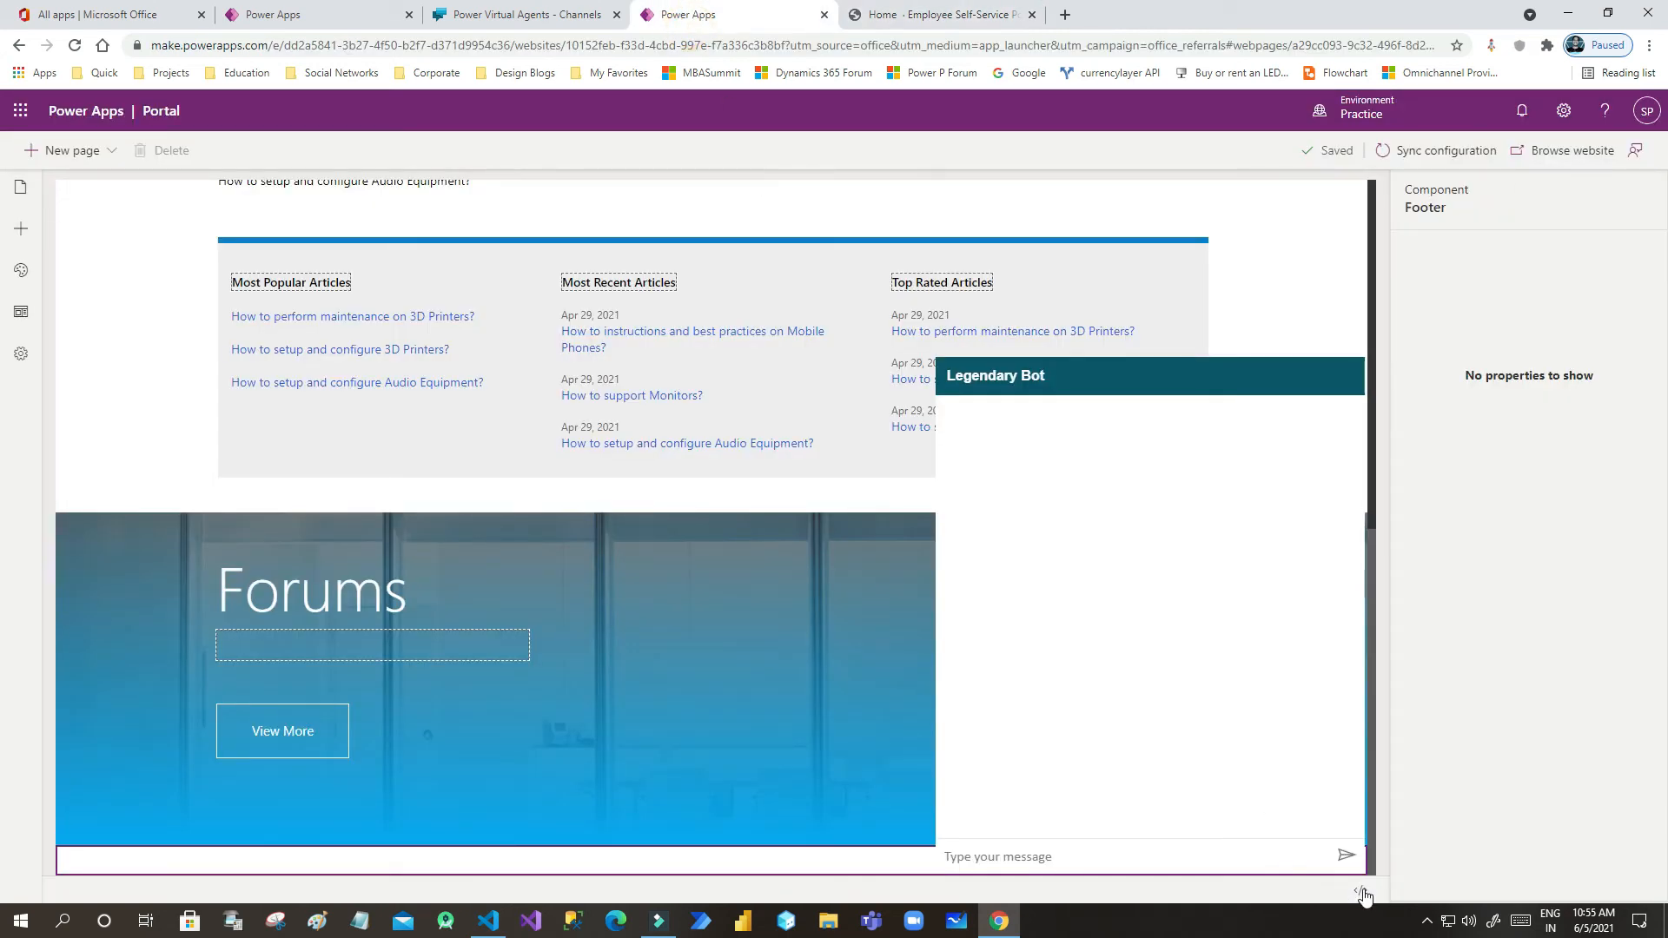
{"action": "left_click", "coordinate": [1359, 893]}
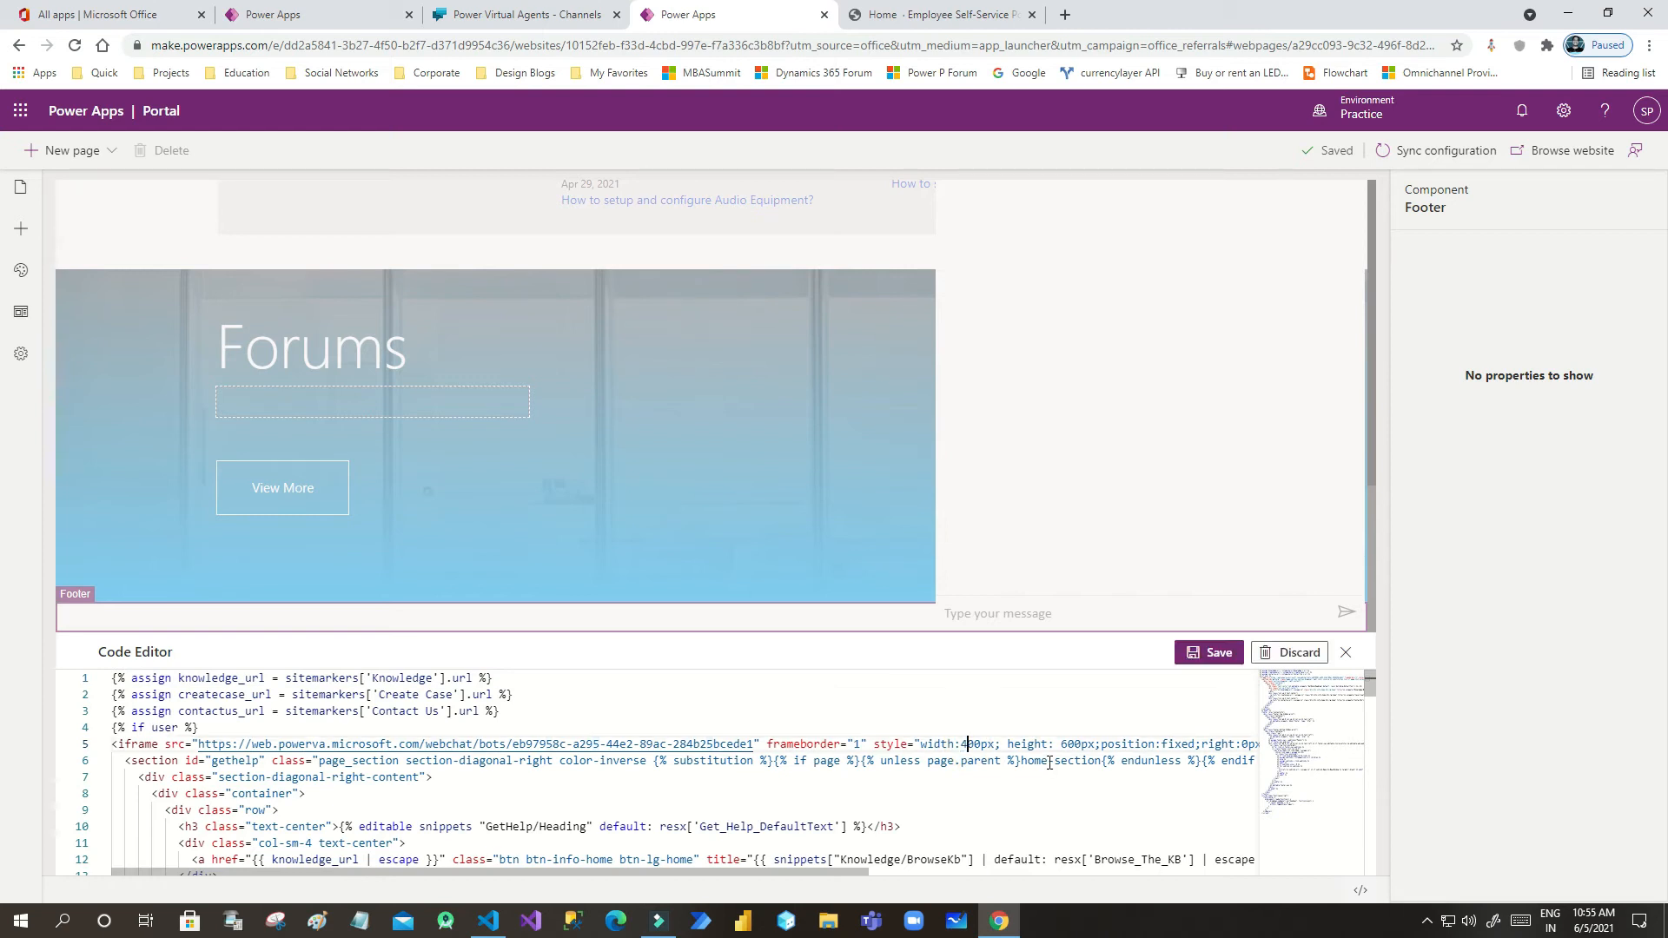
{"action": "left_click", "coordinate": [1210, 652]}
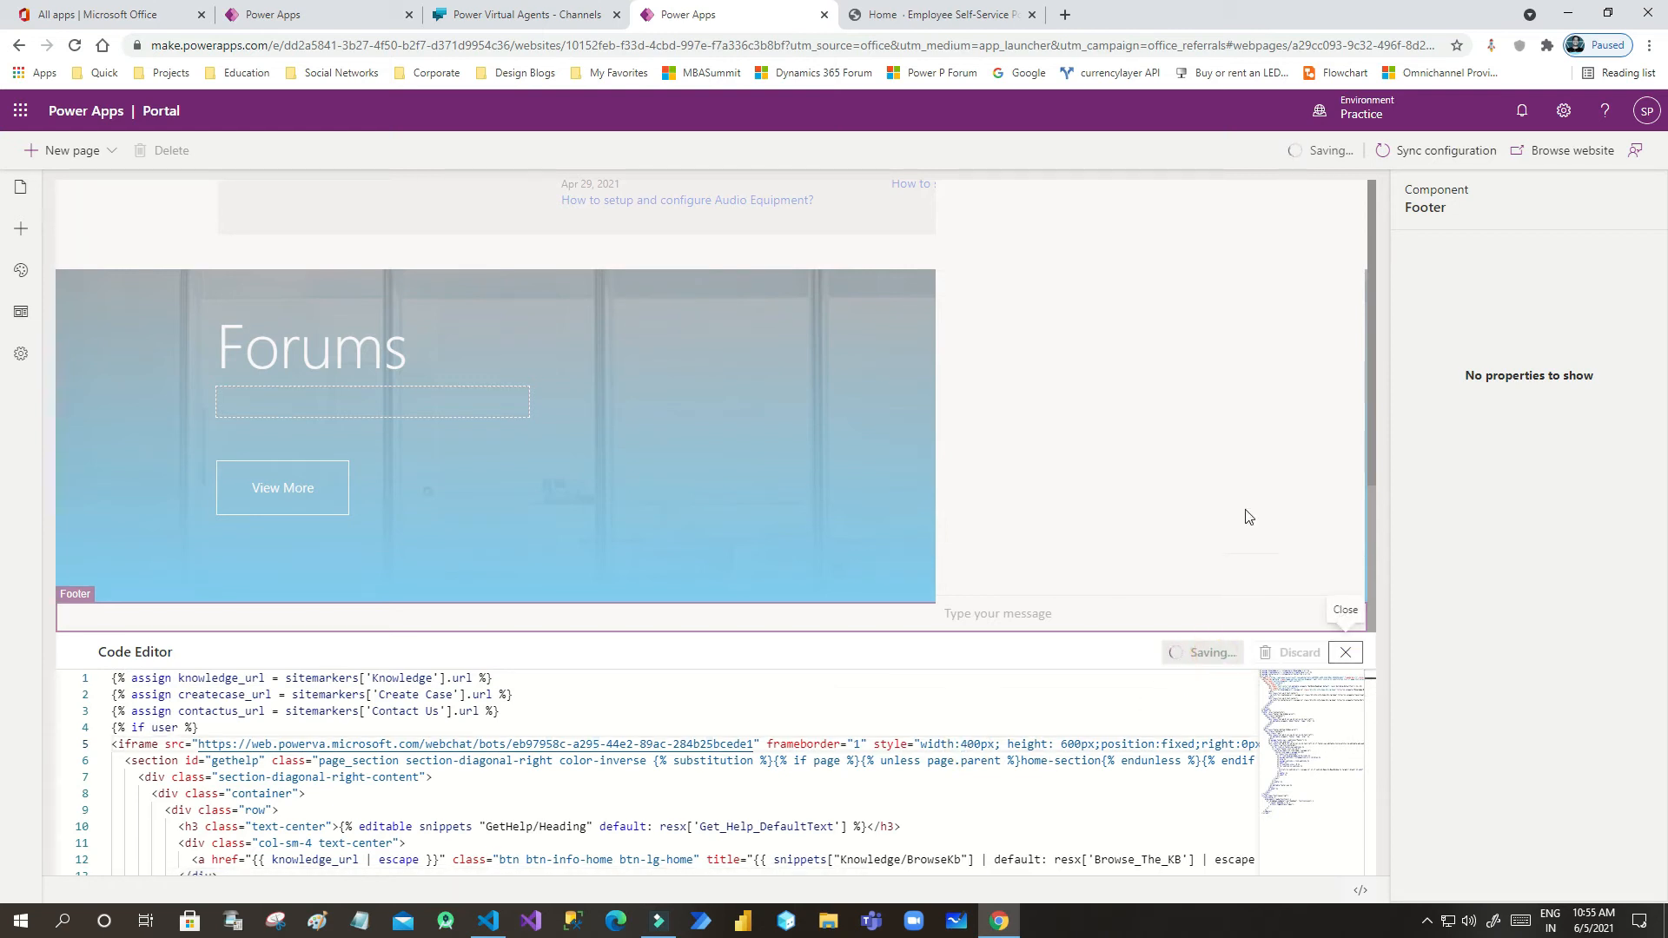
{"action": "mouse_move", "coordinate": [1241, 358]}
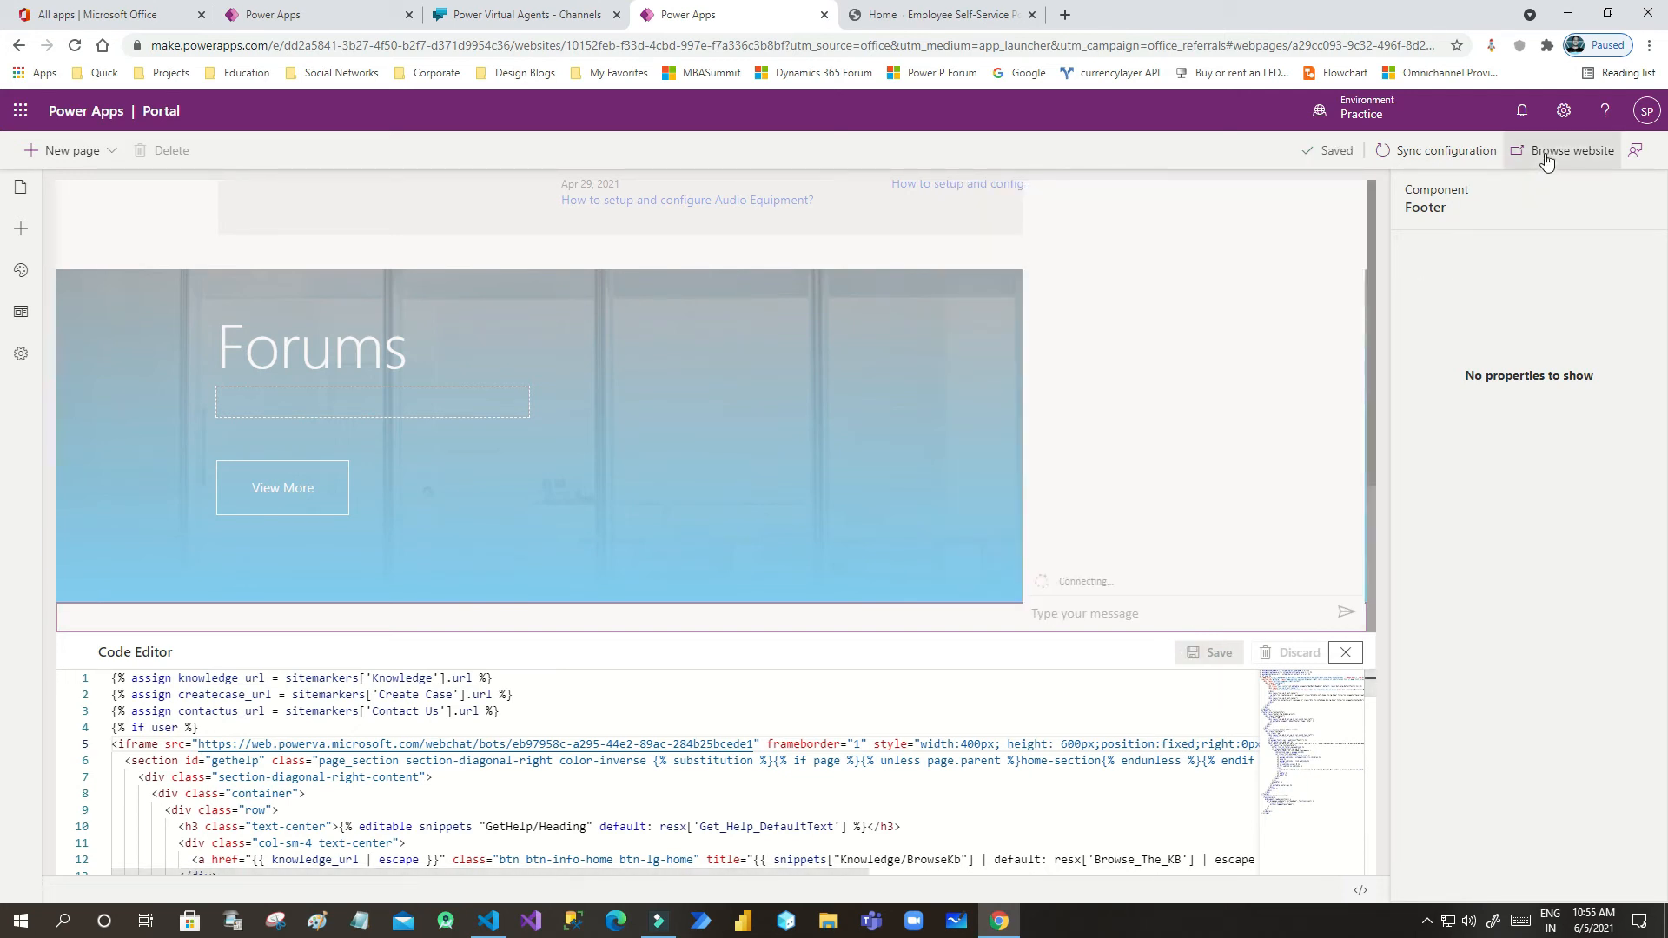
Step: Browse the refreshed live portal to see the narrower Legendary Bot chat panel
{"action": "left_click", "coordinate": [940, 13]}
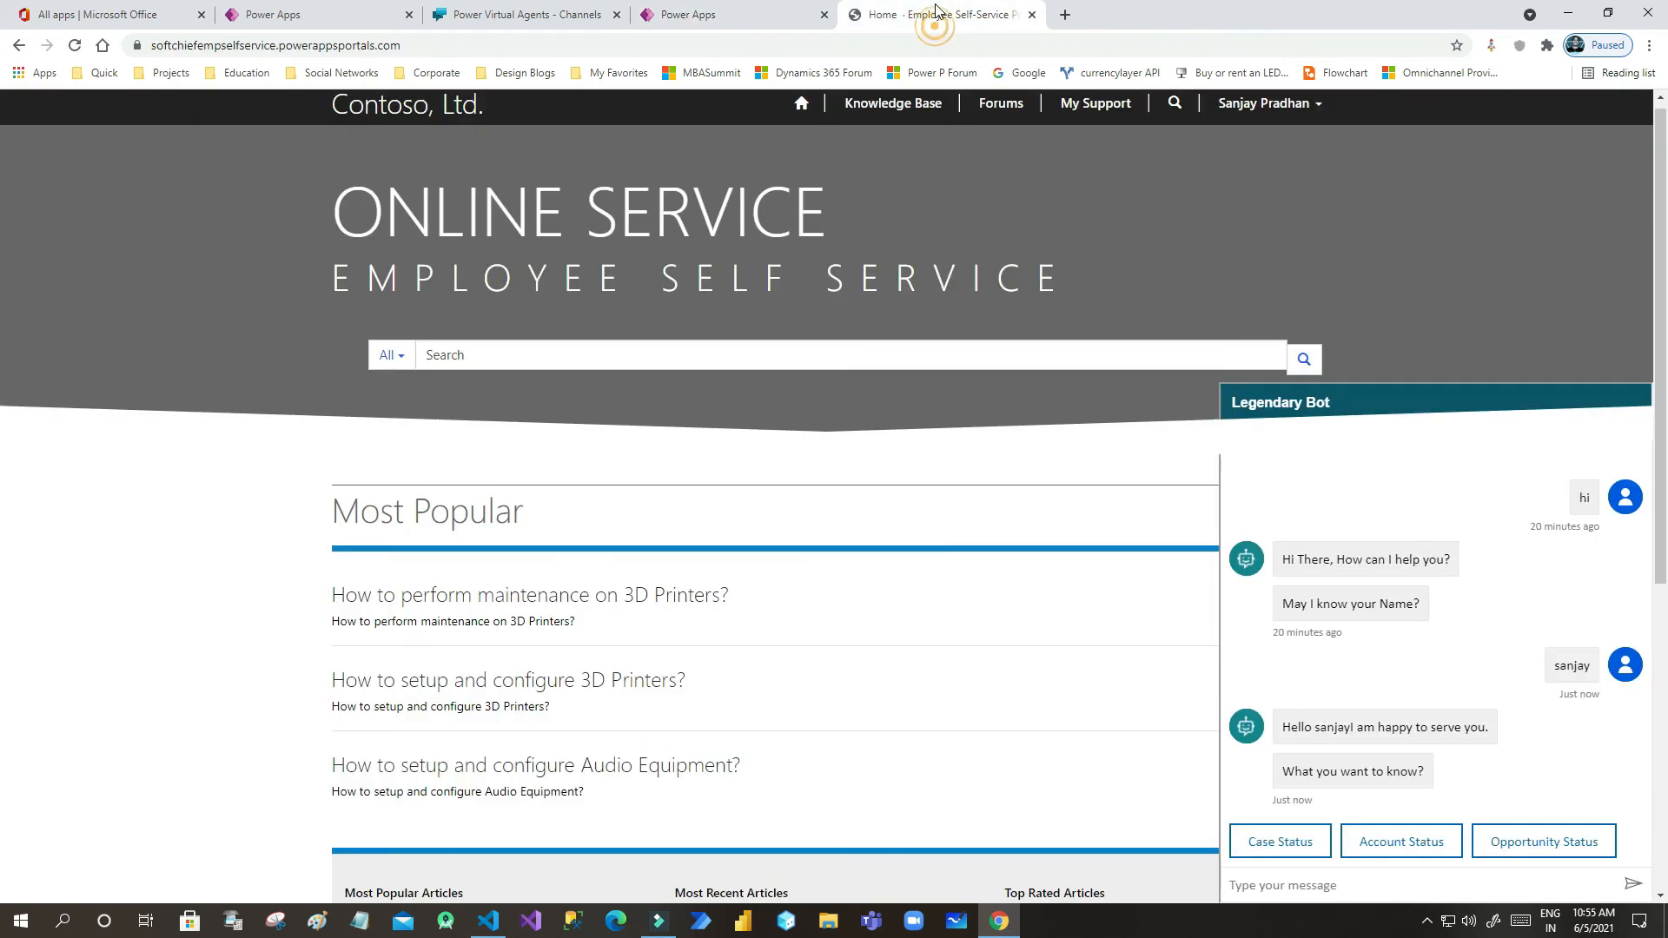
{"action": "mouse_move", "coordinate": [939, 21]}
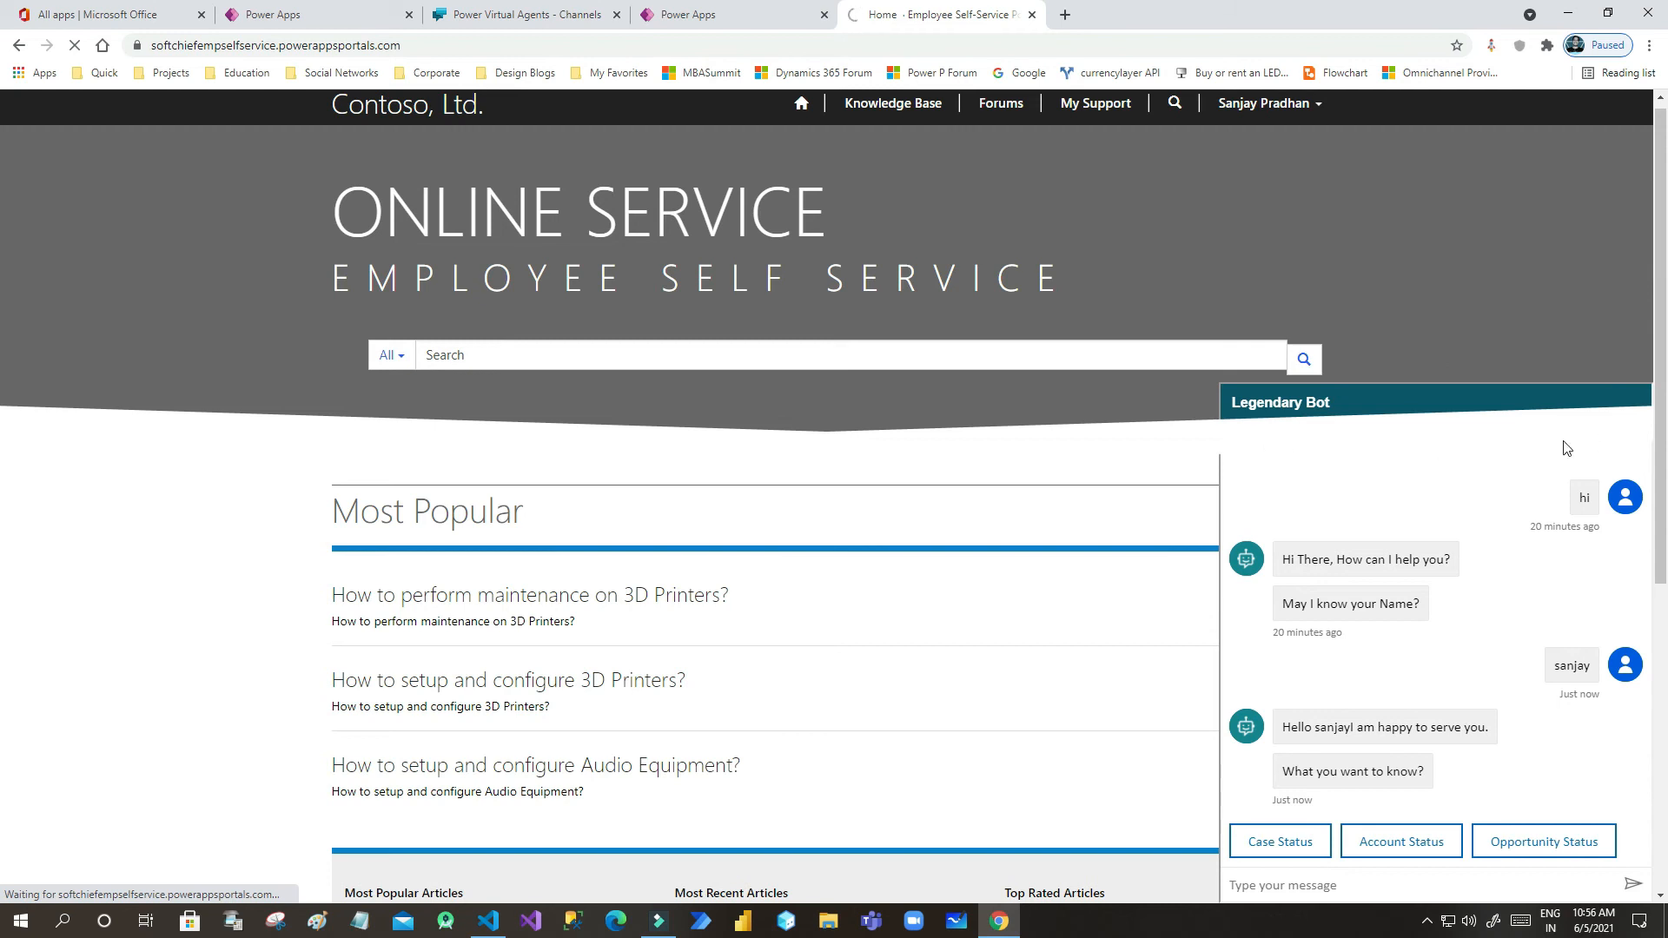
{"action": "mouse_move", "coordinate": [1431, 472]}
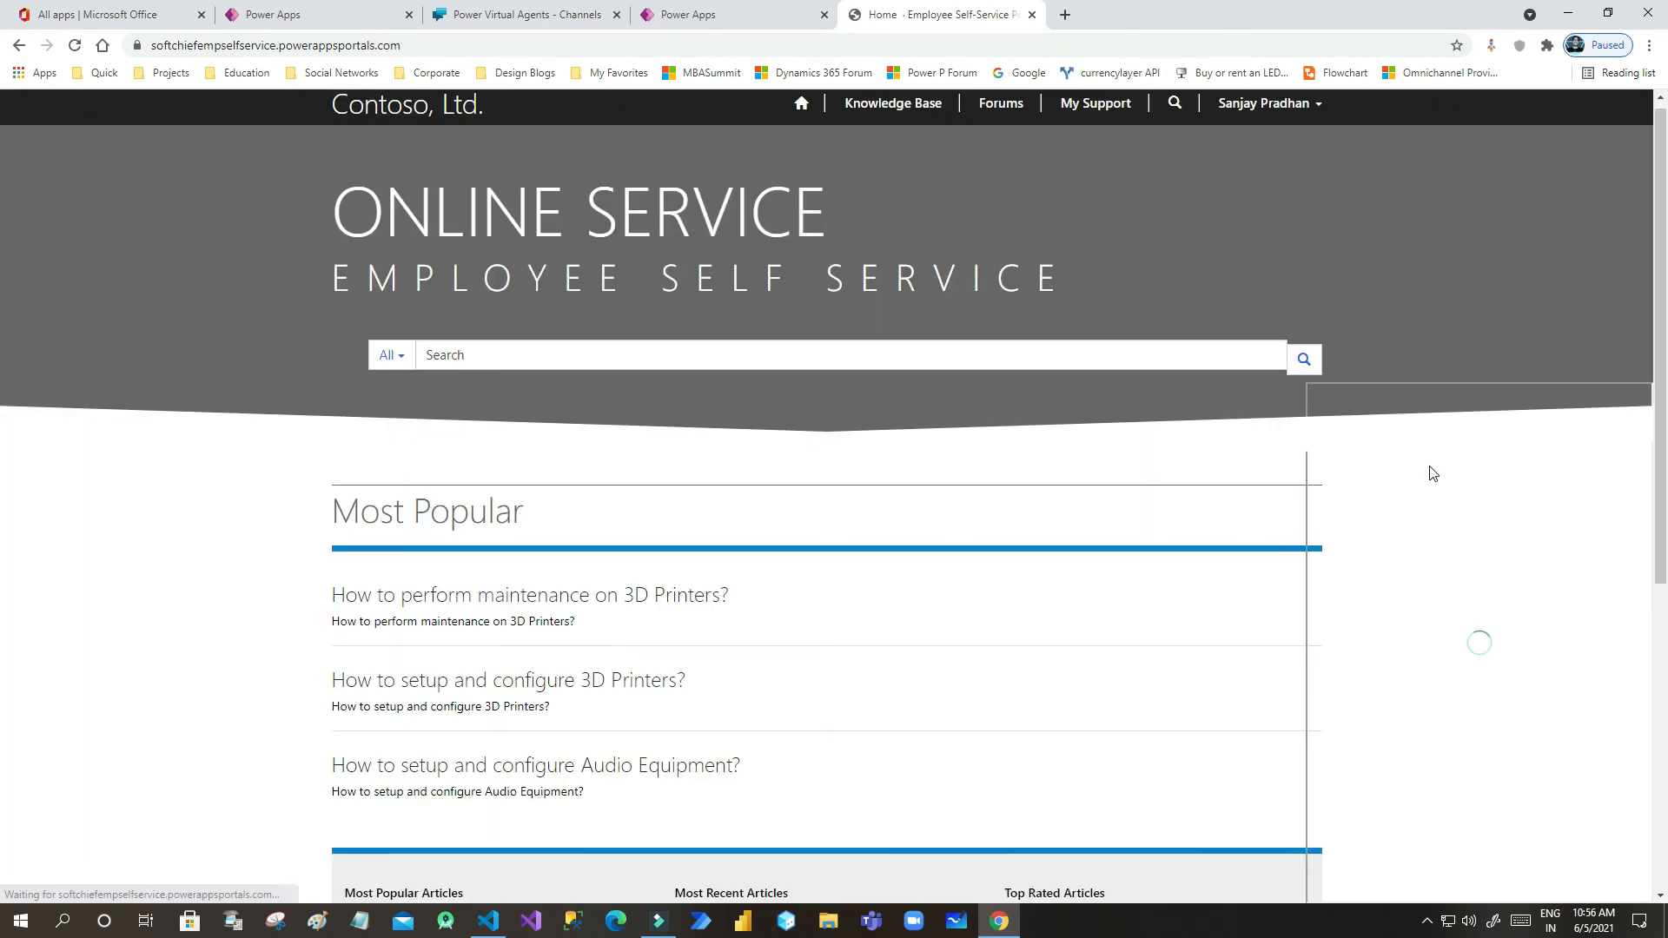
{"action": "scroll", "scroll_direction": "down", "scroll_amount": 3}
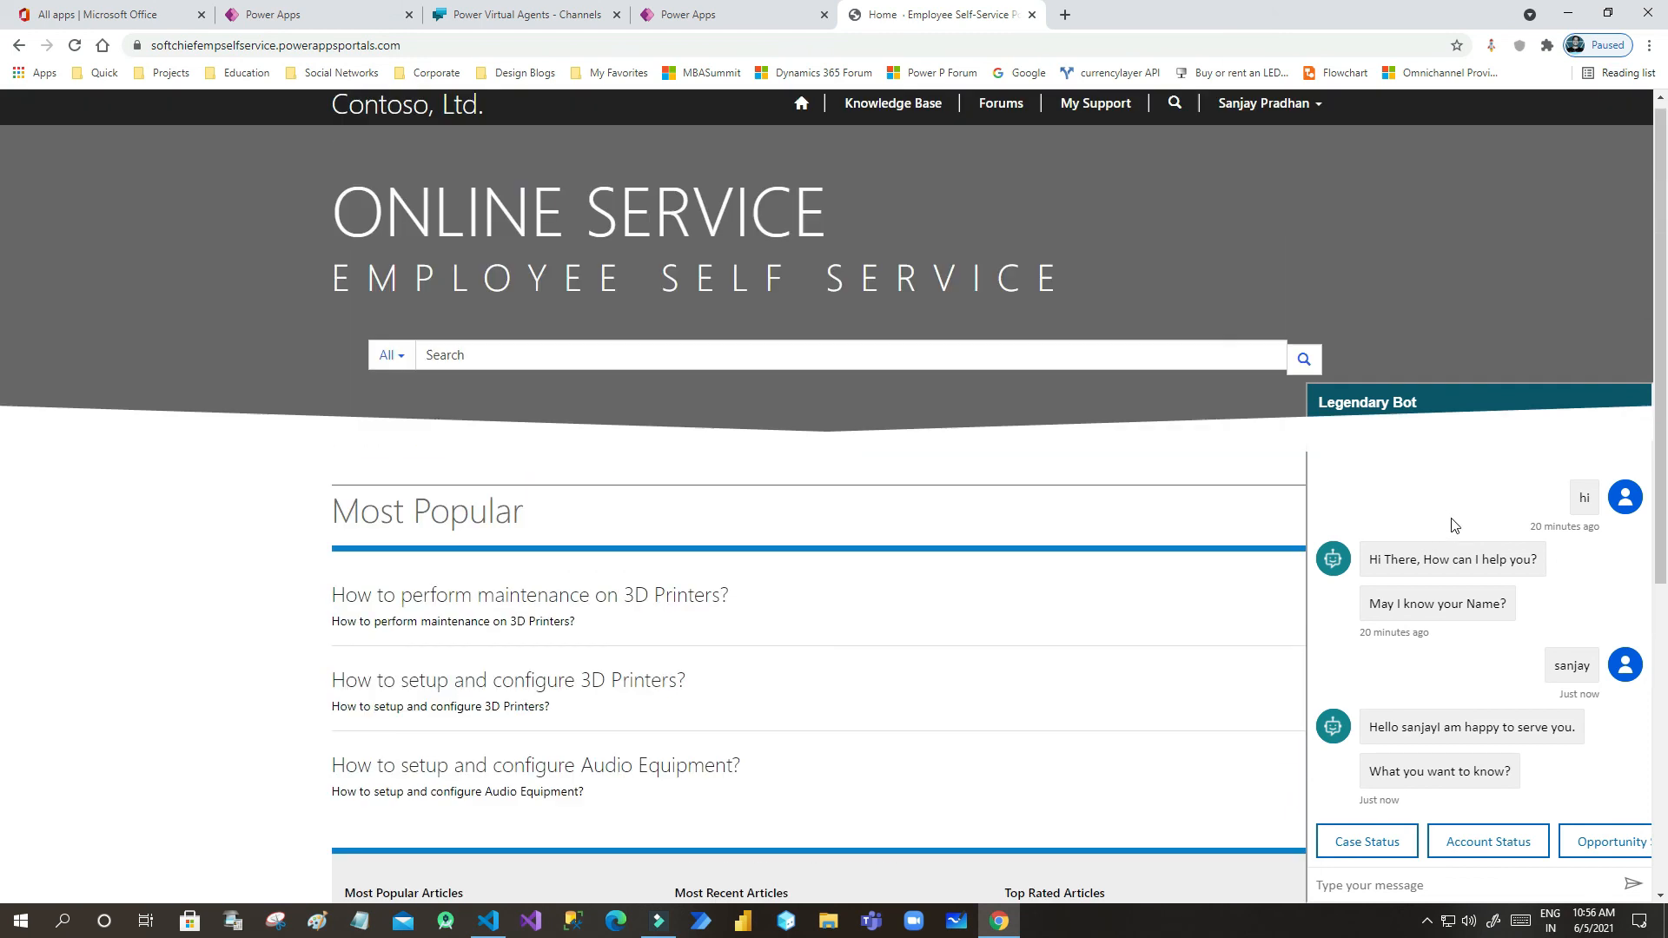
{"action": "scroll", "scroll_direction": "down", "scroll_amount": 3}
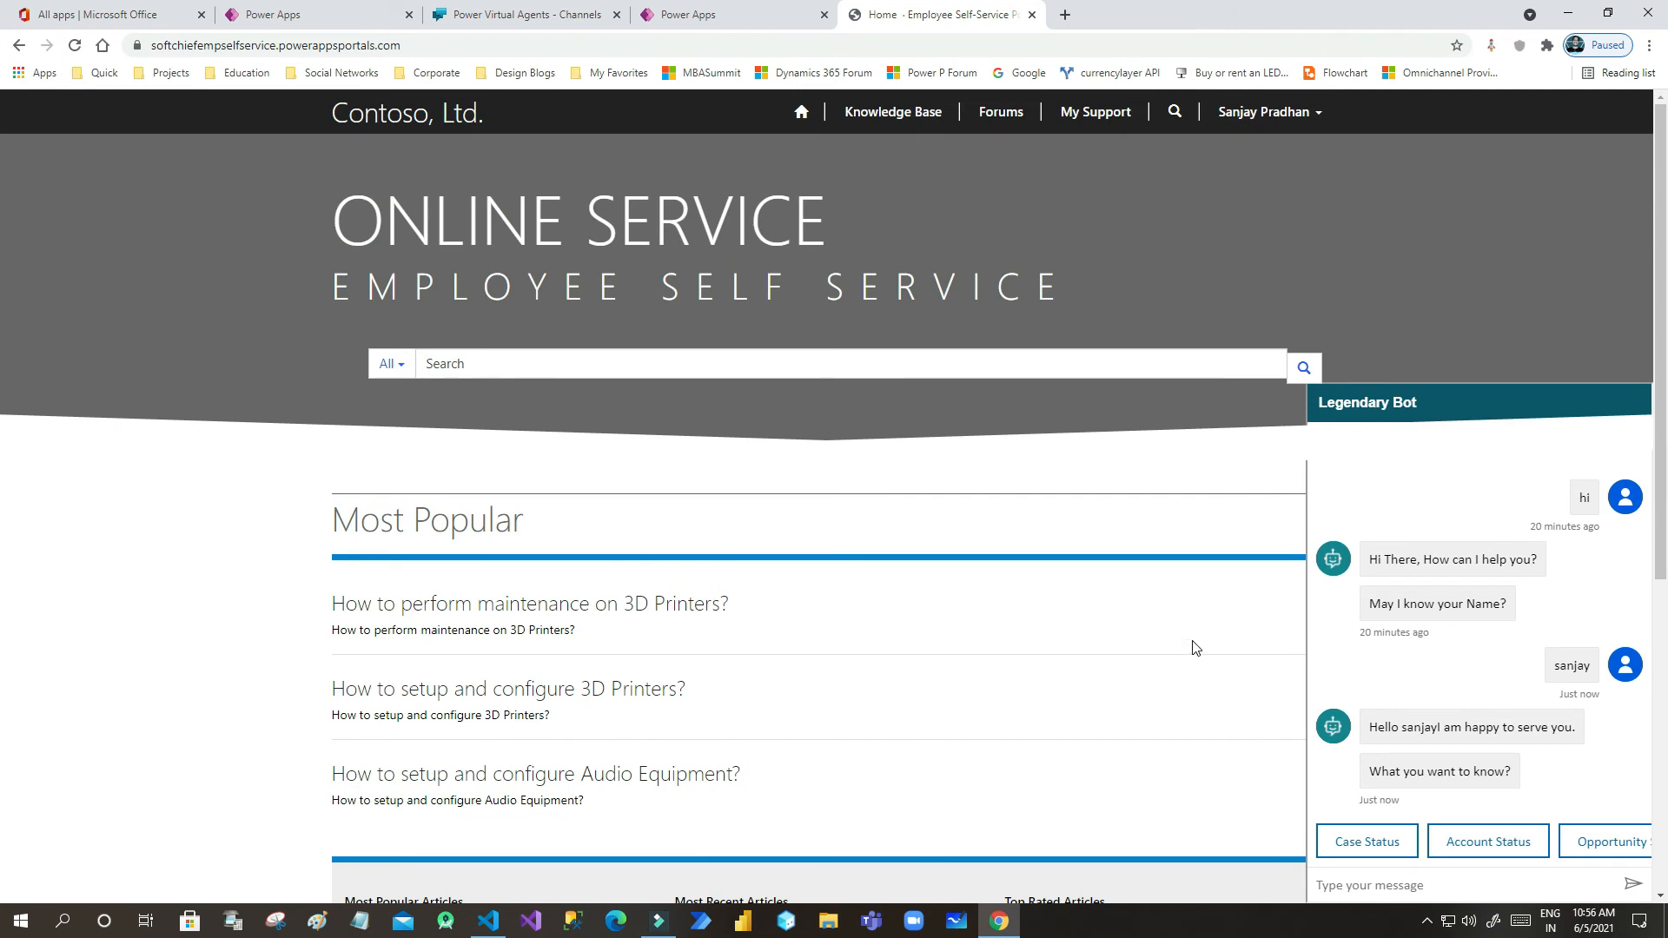
{"action": "scroll", "scroll_direction": "down", "scroll_amount": 3}
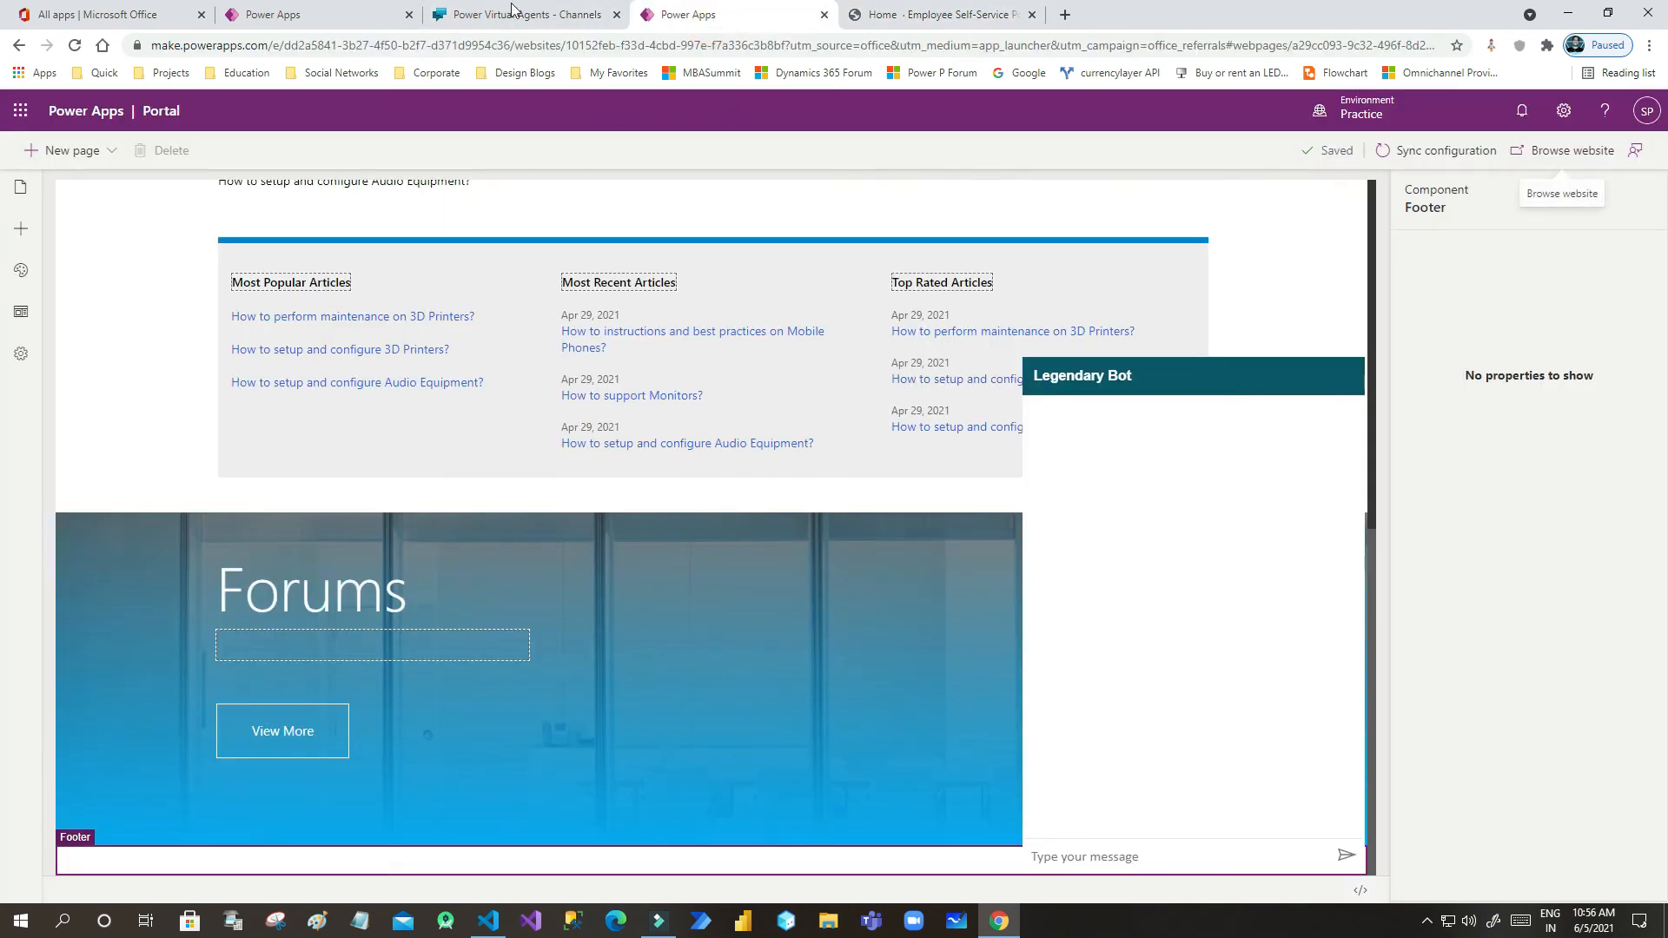
Step: View the Custom website embed code in Channels, then go back to the live portal
{"action": "left_click", "coordinate": [515, 14]}
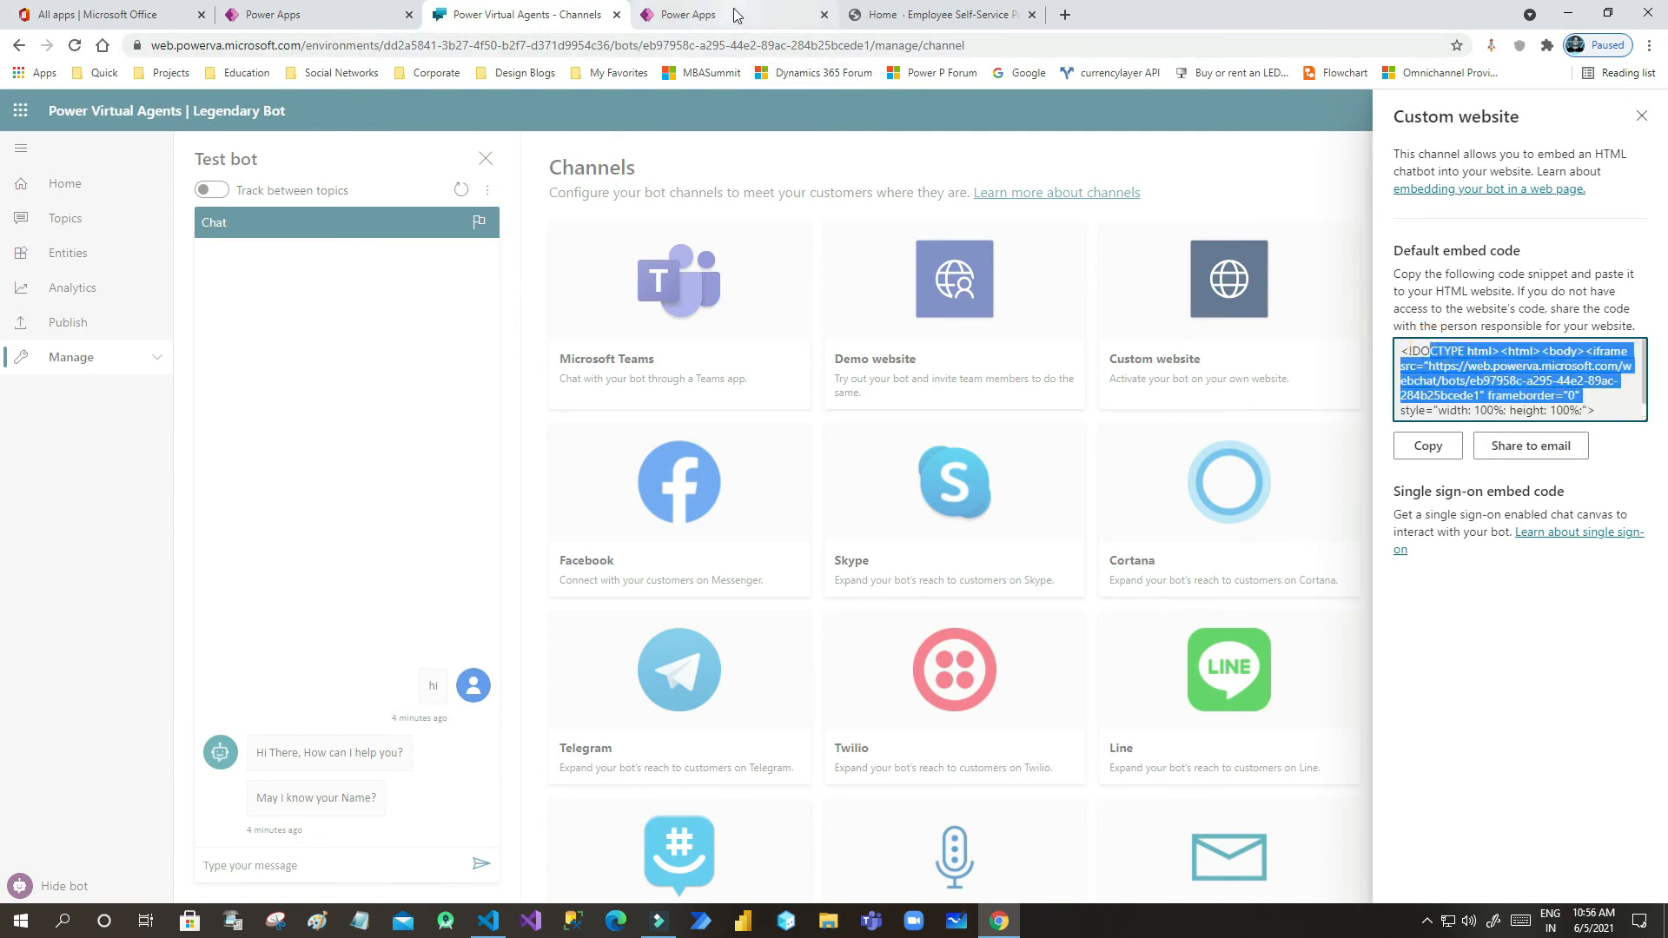
{"action": "left_click", "coordinate": [490, 921]}
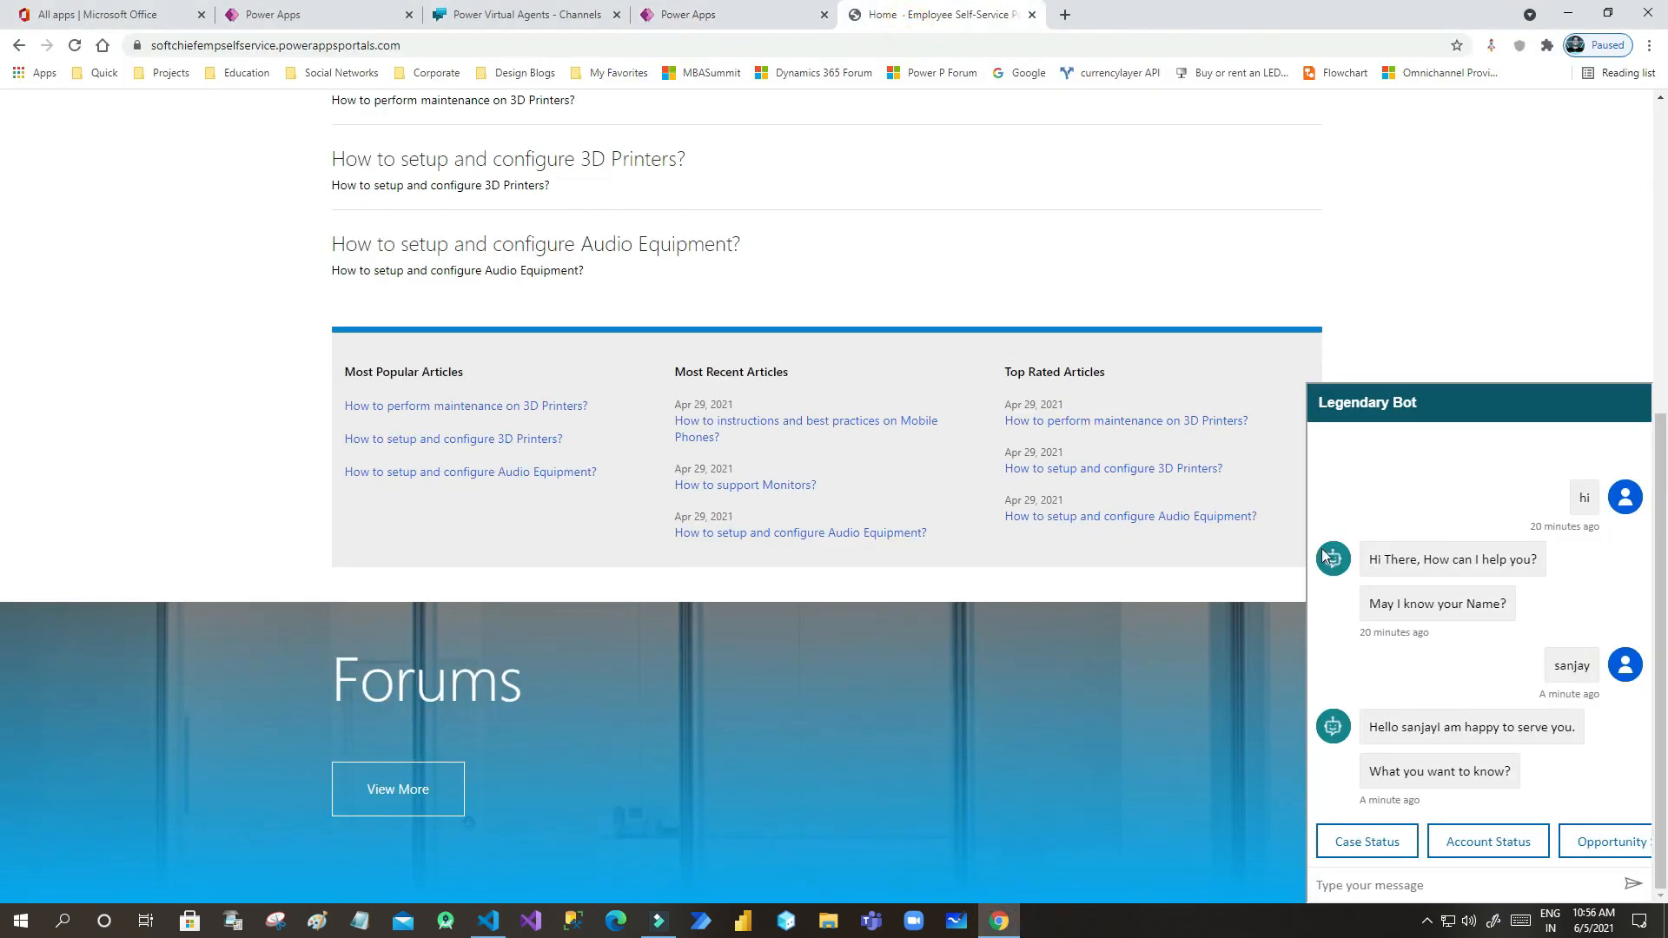
{"action": "mouse_move", "coordinate": [1402, 309]}
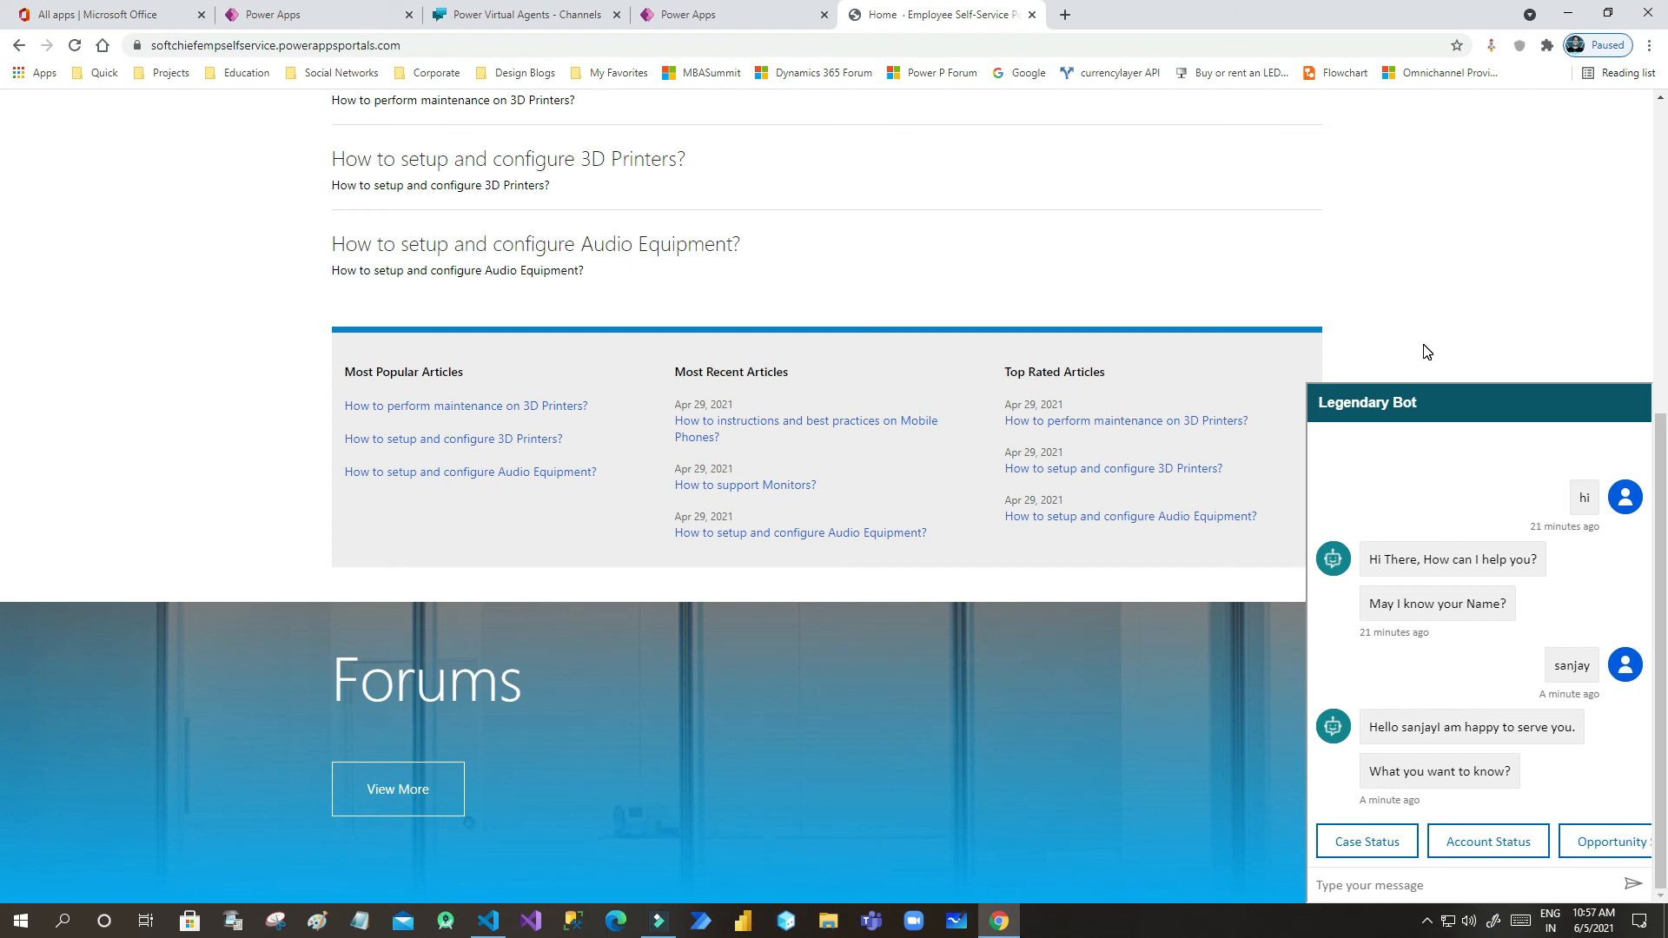
{"action": "scroll", "scroll_direction": "up", "scroll_amount": 3}
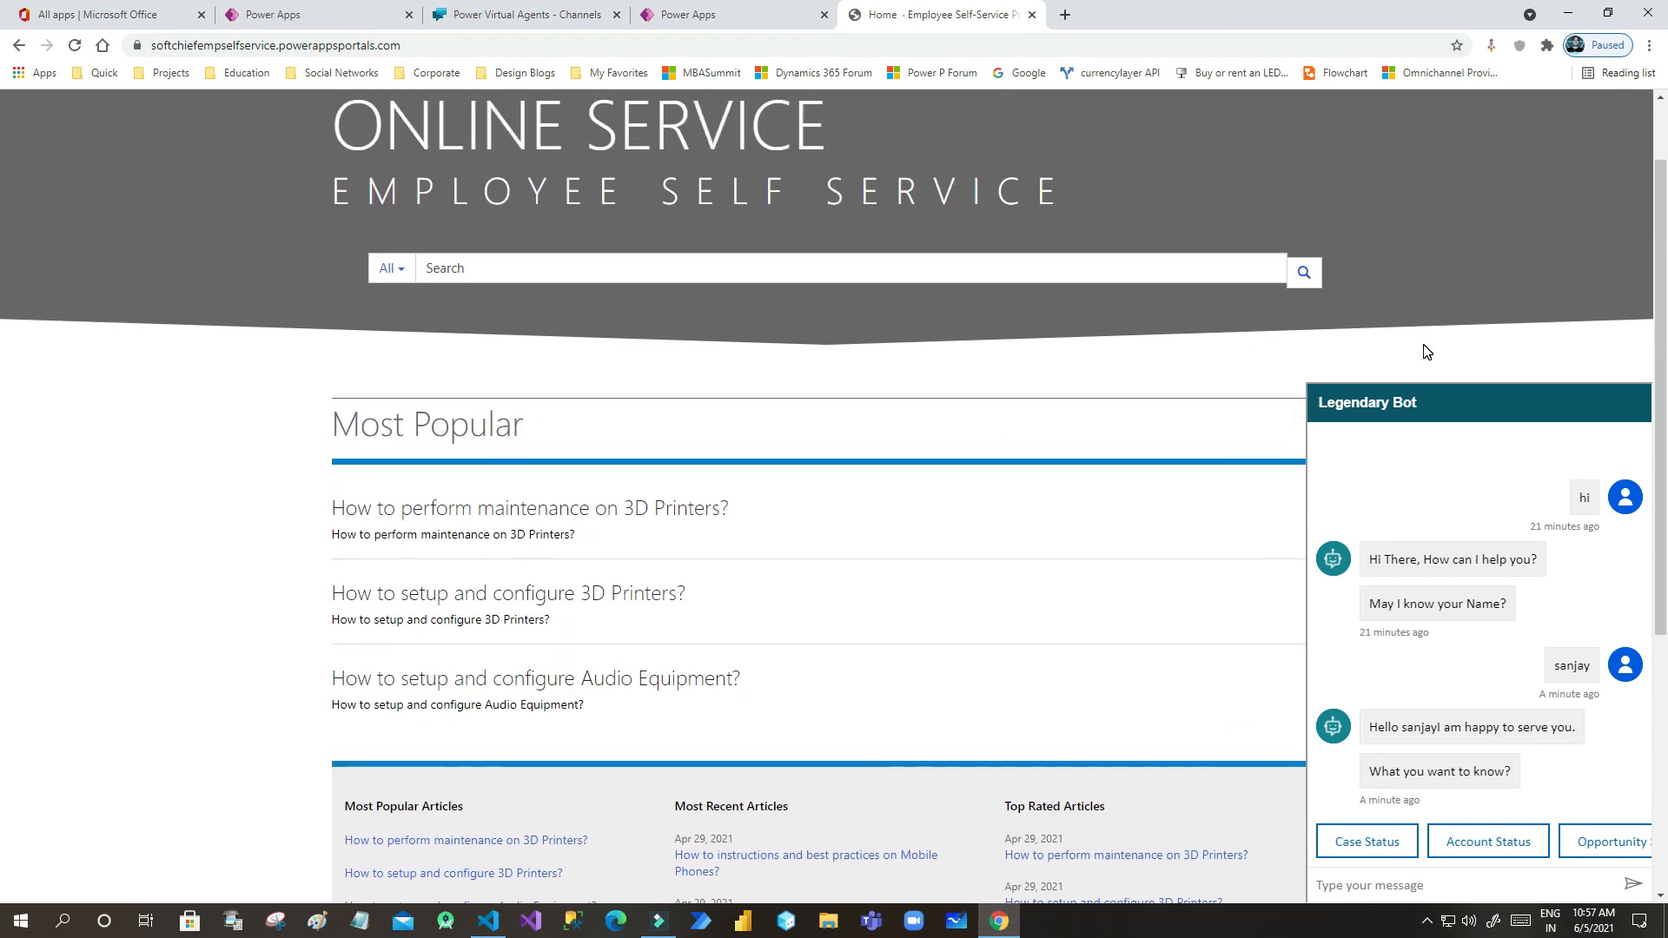
{"action": "scroll", "scroll_direction": "down", "scroll_amount": 3}
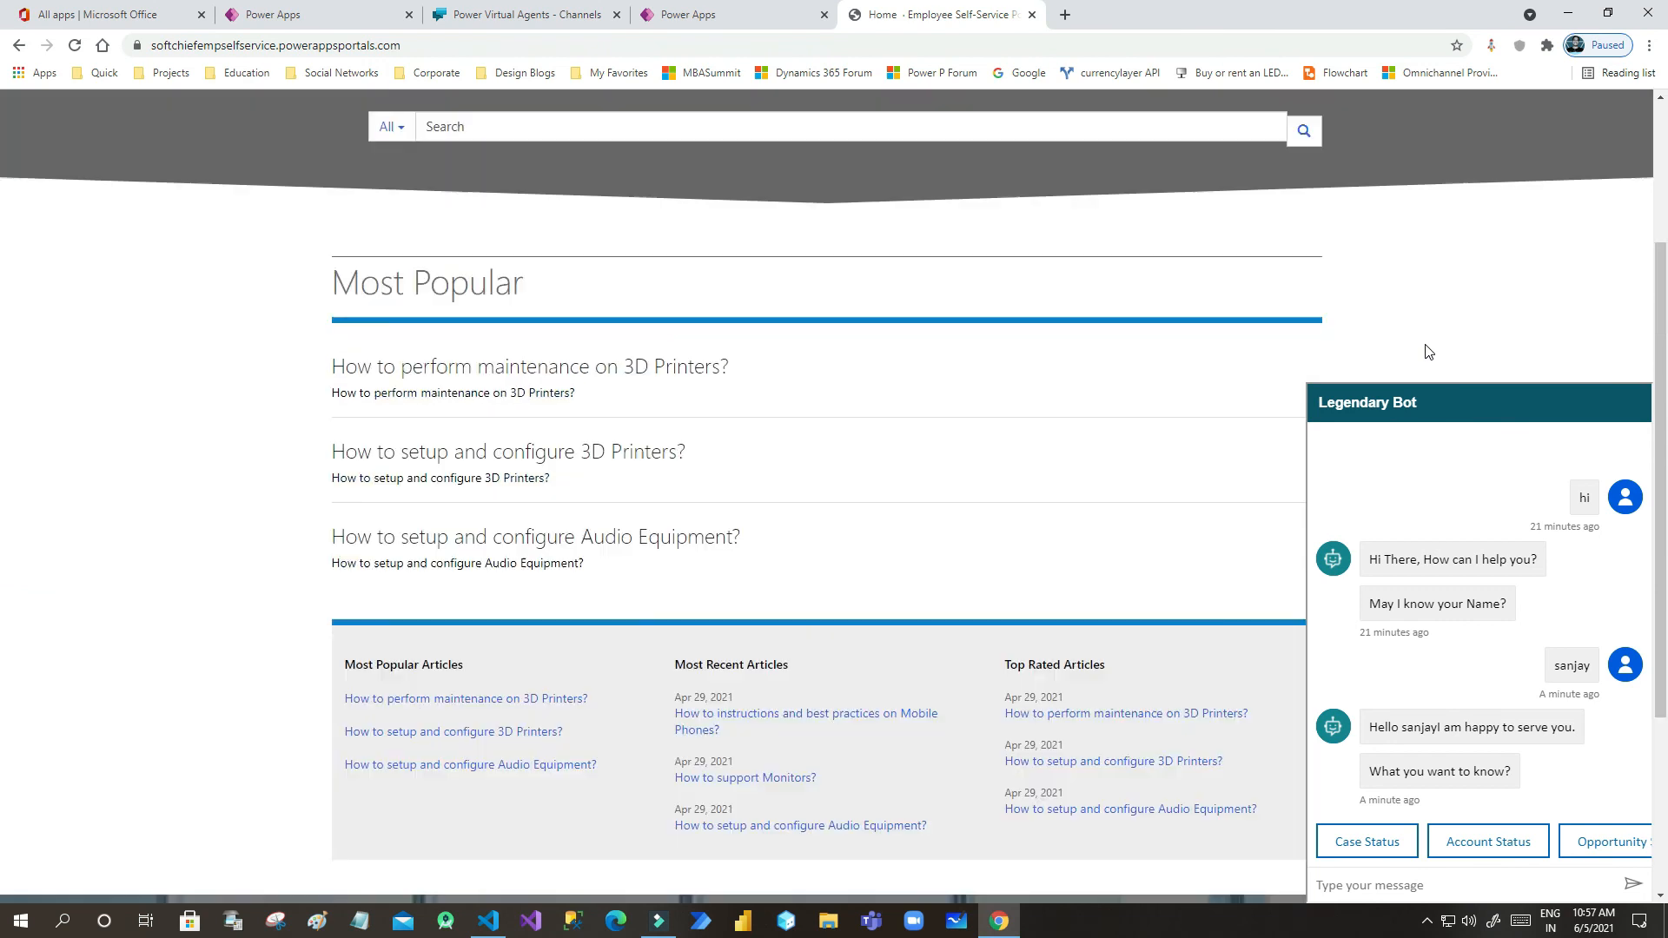
{"action": "scroll", "scroll_direction": "down", "scroll_amount": 3}
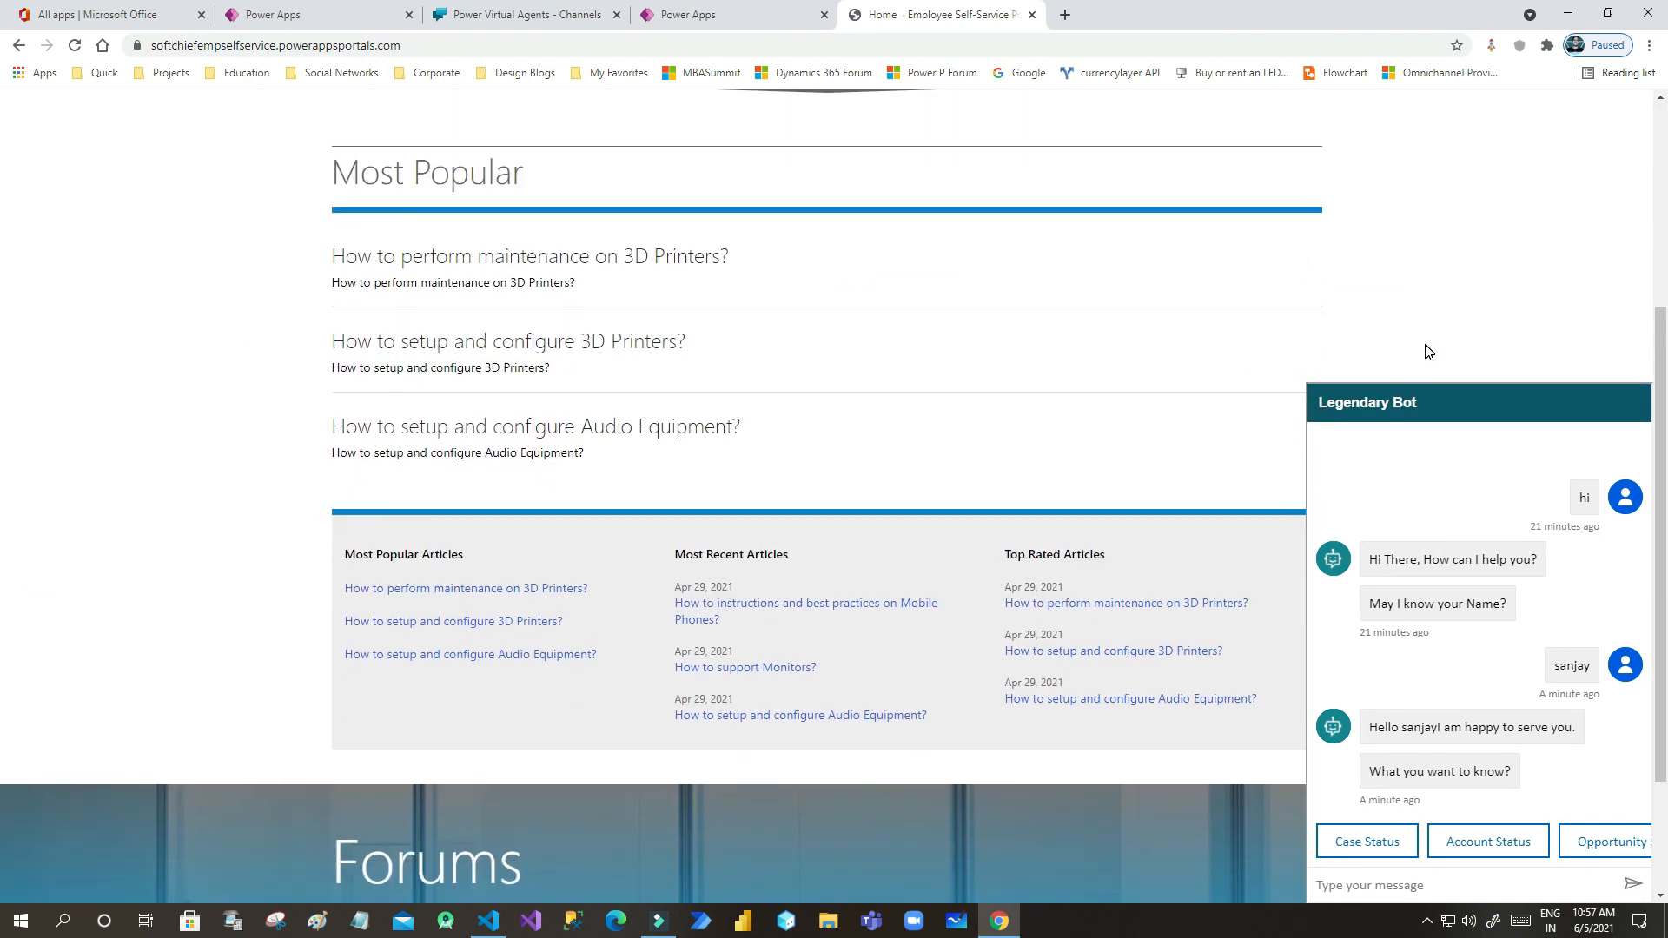